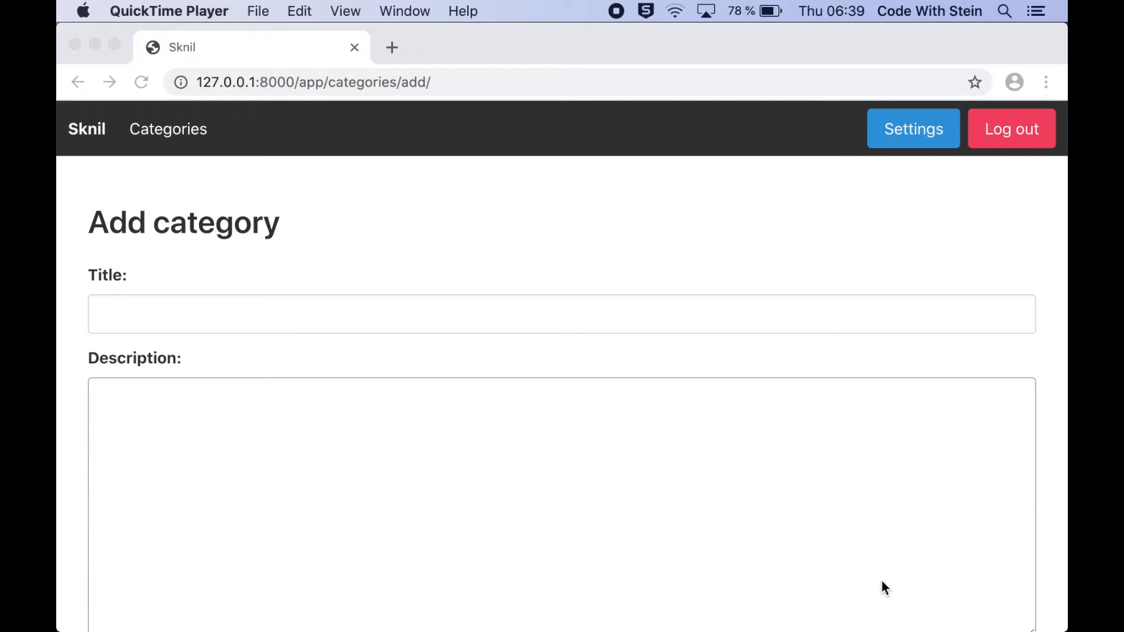
{"action": "mouse_move", "coordinate": [839, 472]}
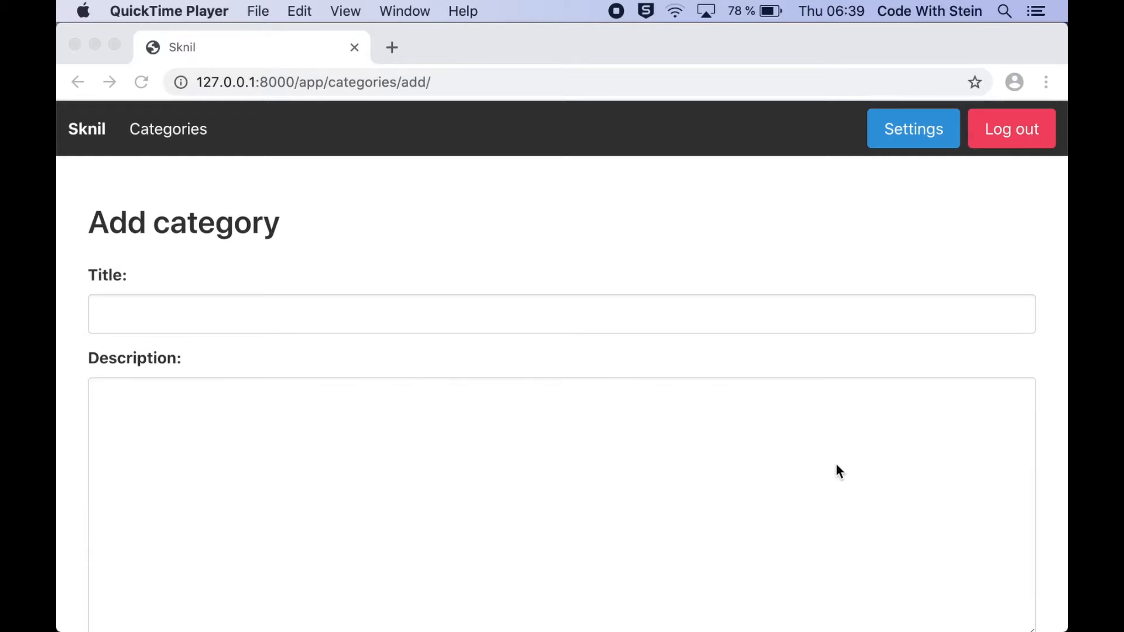
{"action": "mouse_move", "coordinate": [620, 347]}
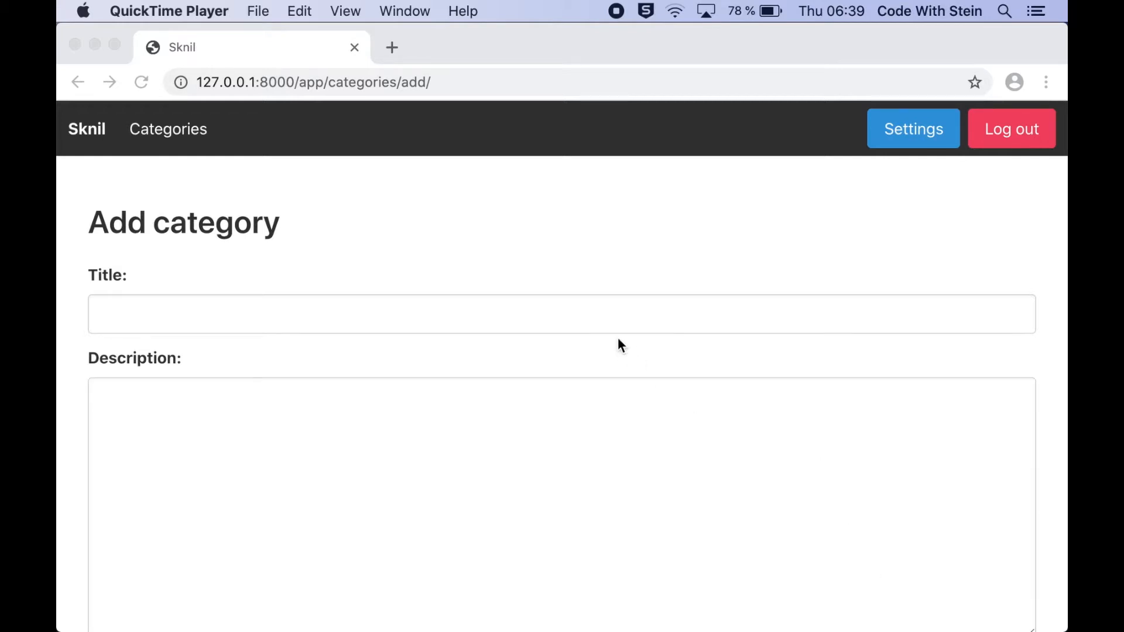
{"action": "mouse_move", "coordinate": [203, 217]}
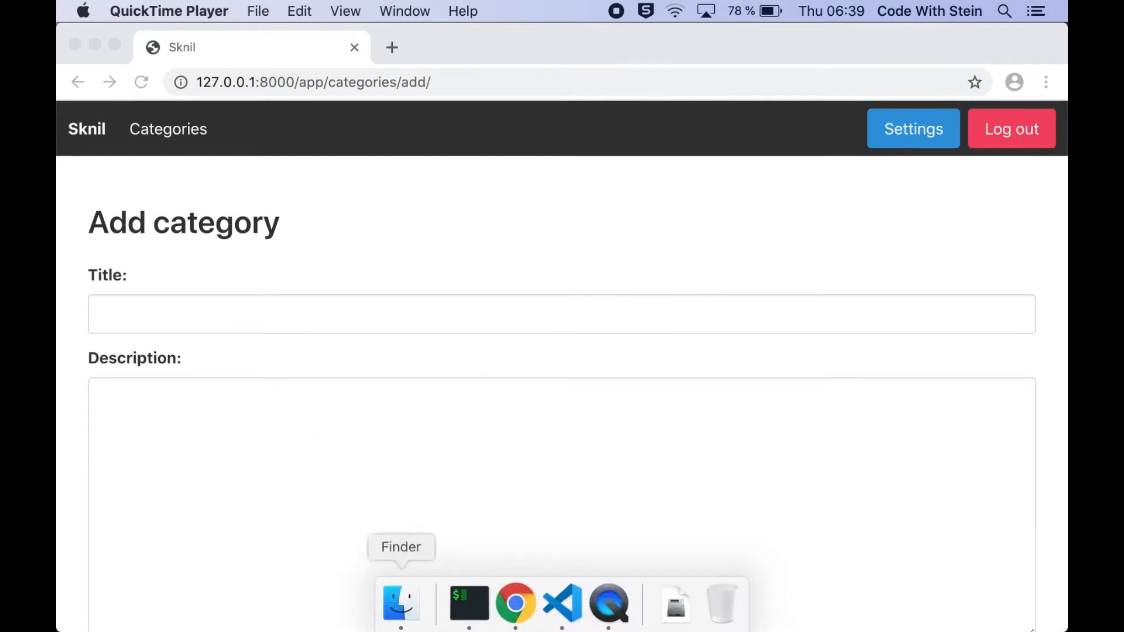
Copy the Vue scripts block from category.html into category_add.html and close its braces
{"action": "left_click", "coordinate": [561, 604]}
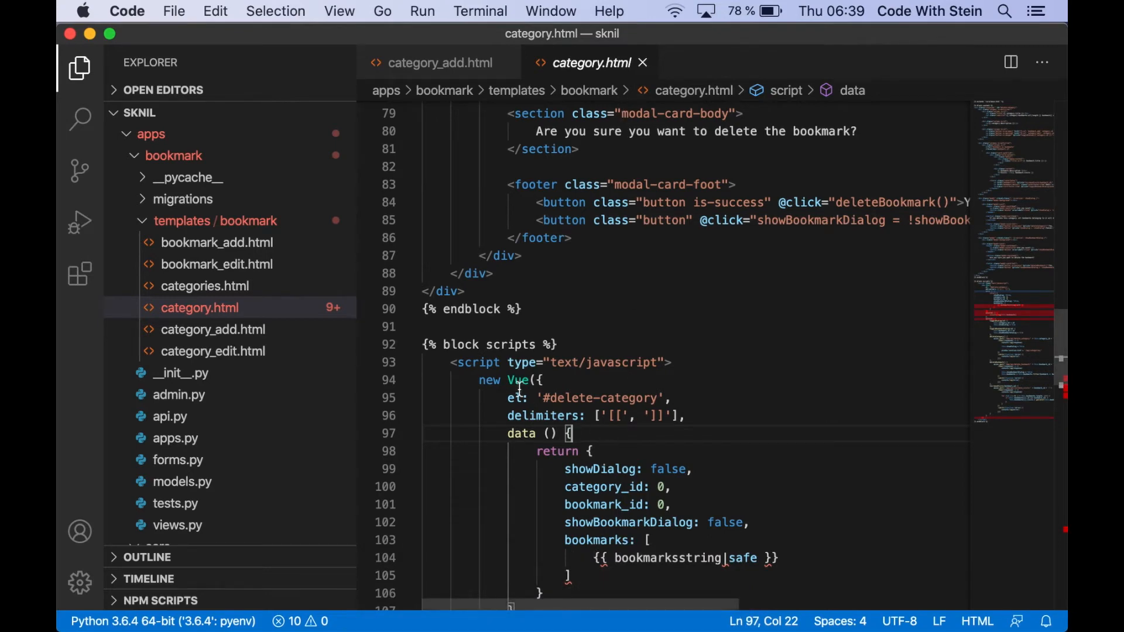
{"action": "left_click_drag", "start_coordinate": [423, 345], "coordinate": [591, 451]}
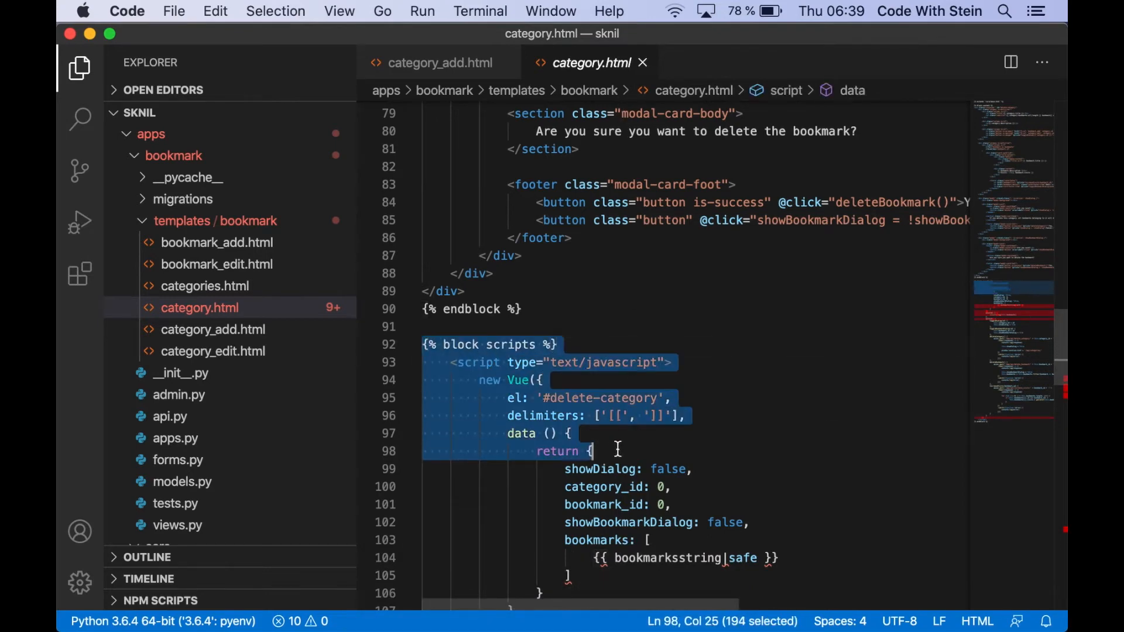
{"action": "mouse_move", "coordinate": [445, 90]}
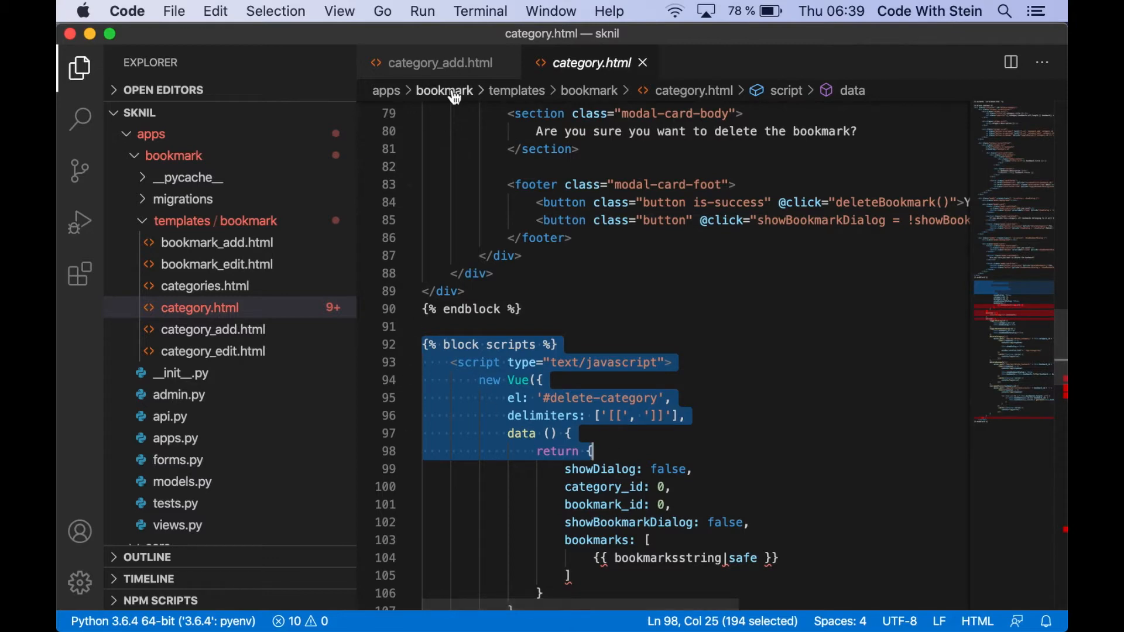
{"action": "left_click", "coordinate": [441, 62]}
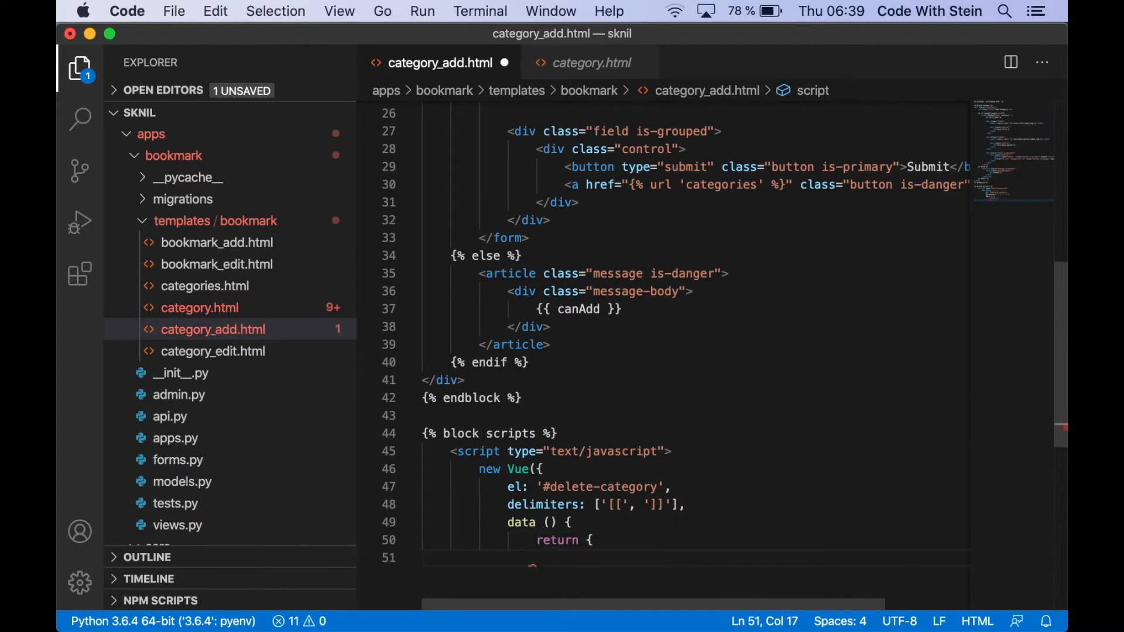
{"action": "type", "text": "}"}
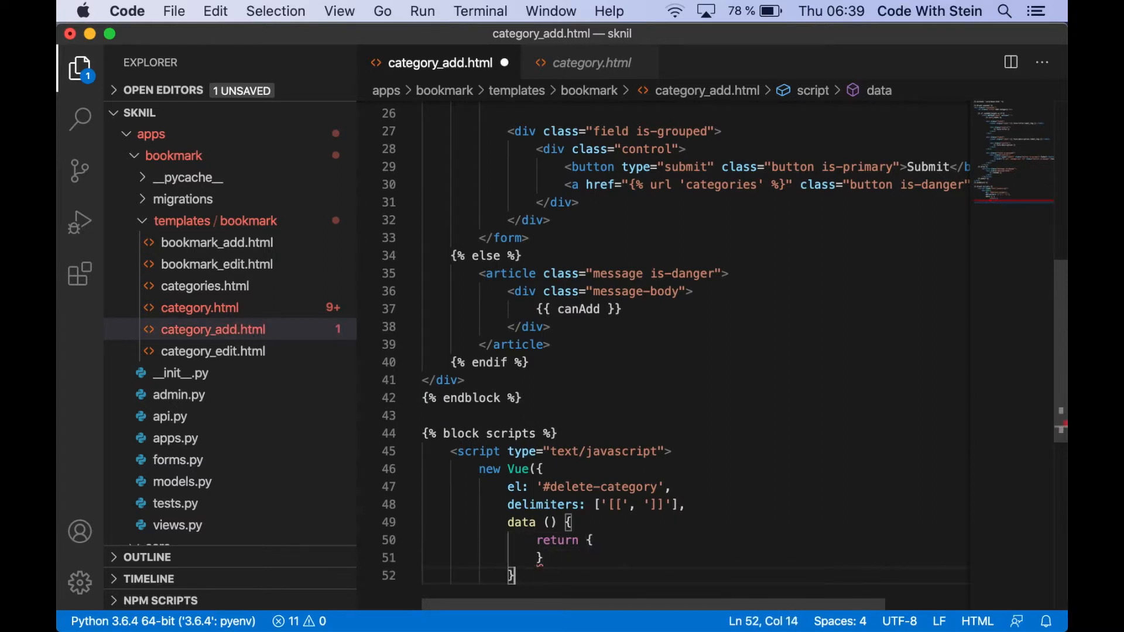
{"action": "type", "text": ")"}
{"action": "type", "text": "{% endblock }"}
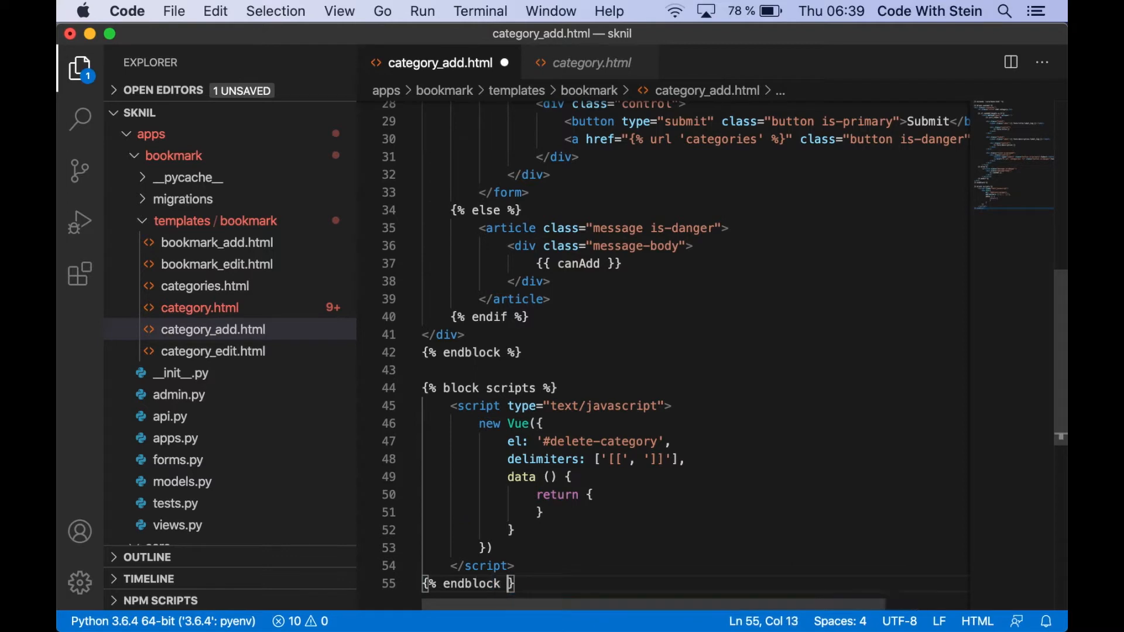
Give the container div id="add-category" and add title: '' to the Vue data
{"action": "double_click", "coordinate": [570, 441]}
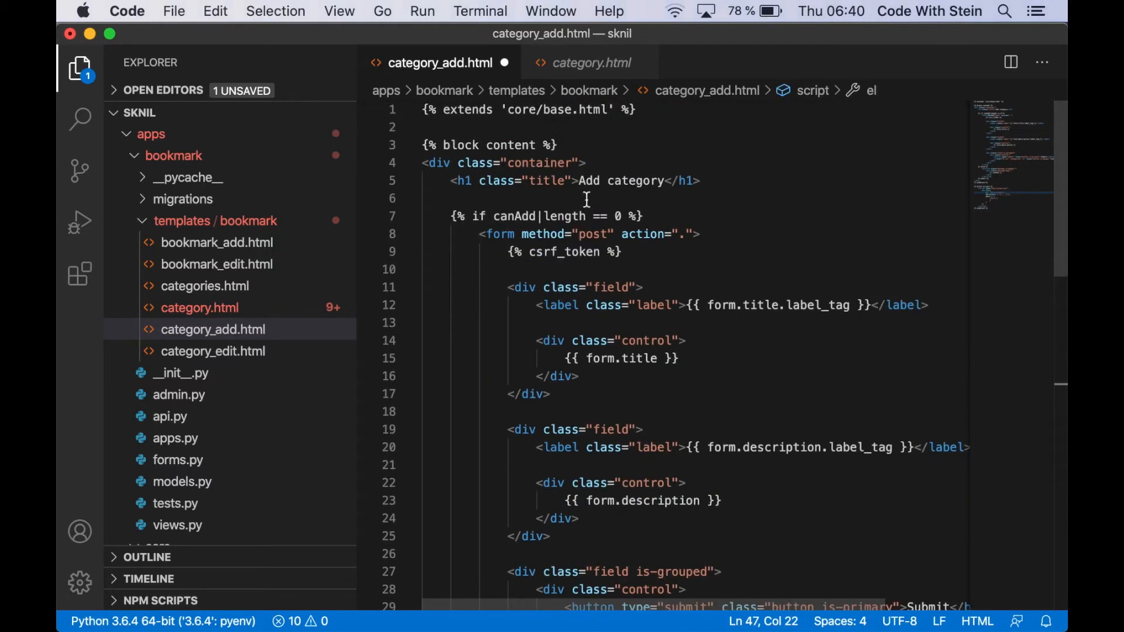
{"action": "type", "text": "i"}
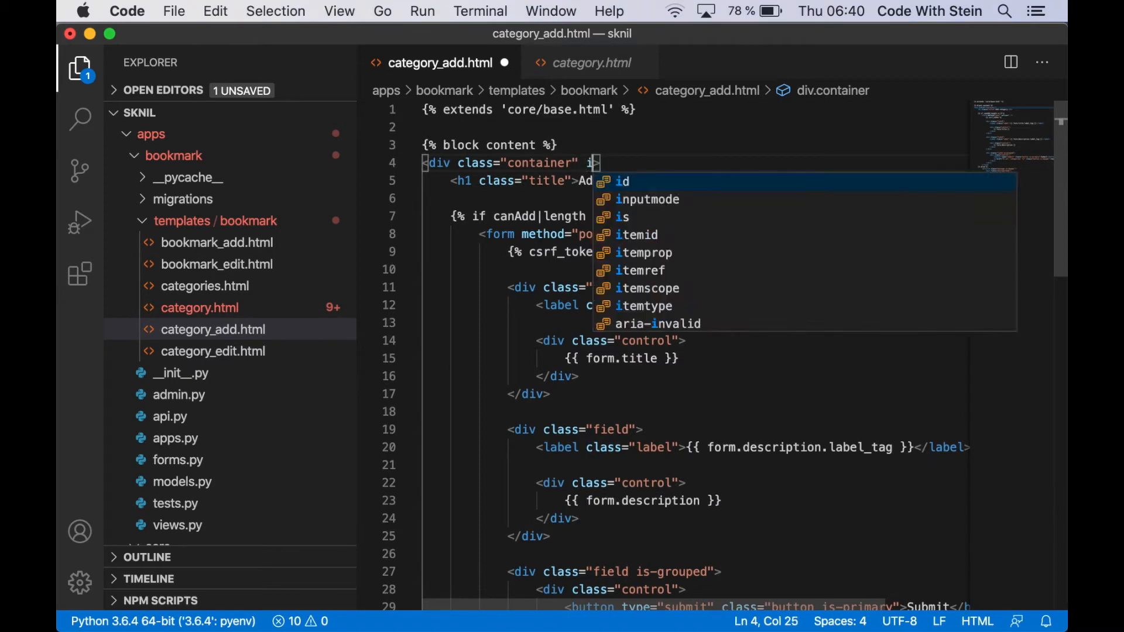
{"action": "type", "text": "id=\"\""}
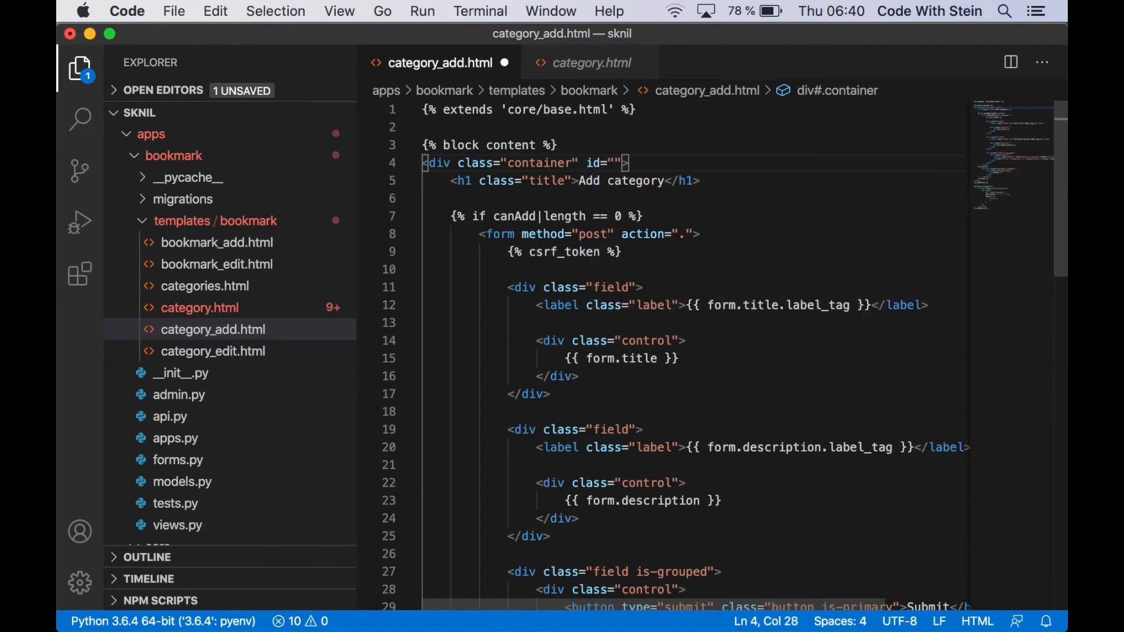
{"action": "type", "text": "add-category"}
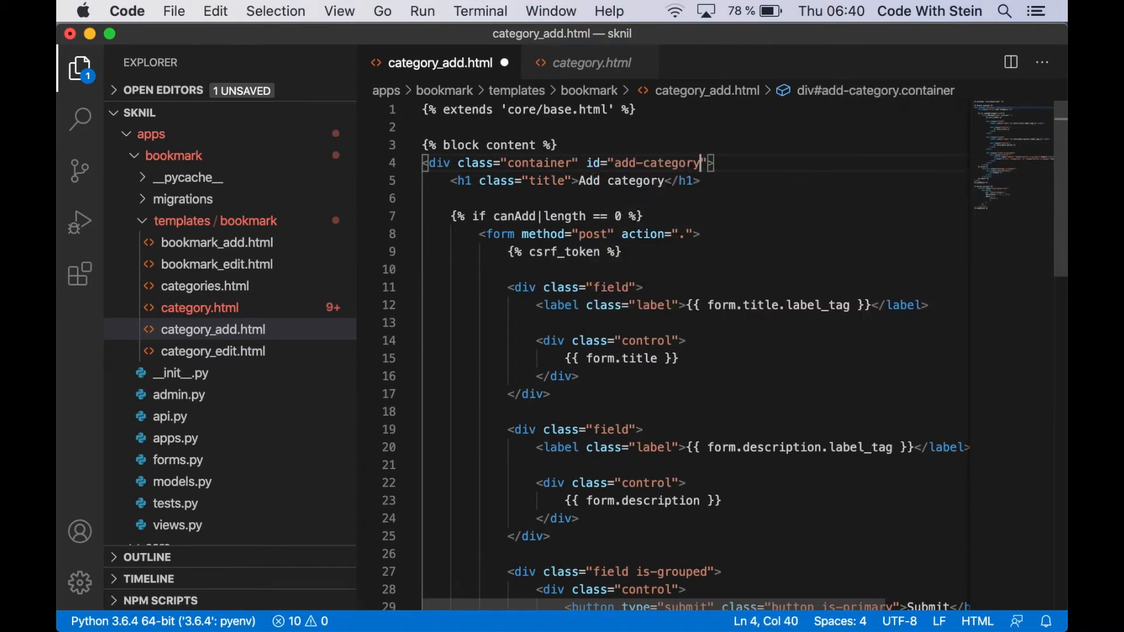
{"action": "scroll", "scroll_direction": "down", "scroll_amount": 3}
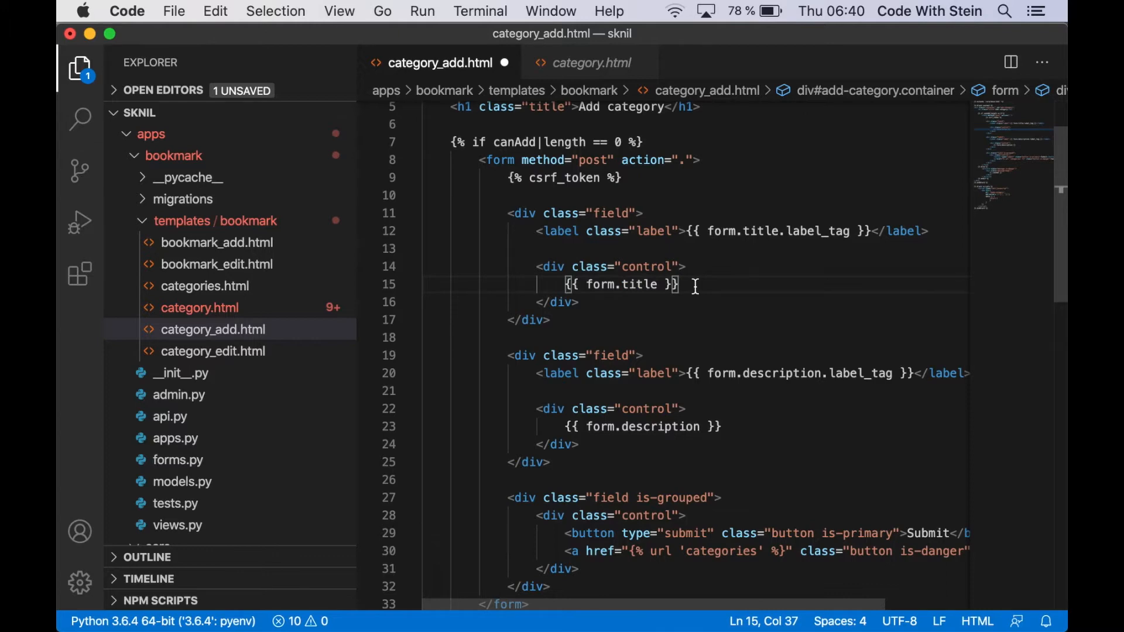
{"action": "scroll", "scroll_direction": "down", "scroll_amount": 3}
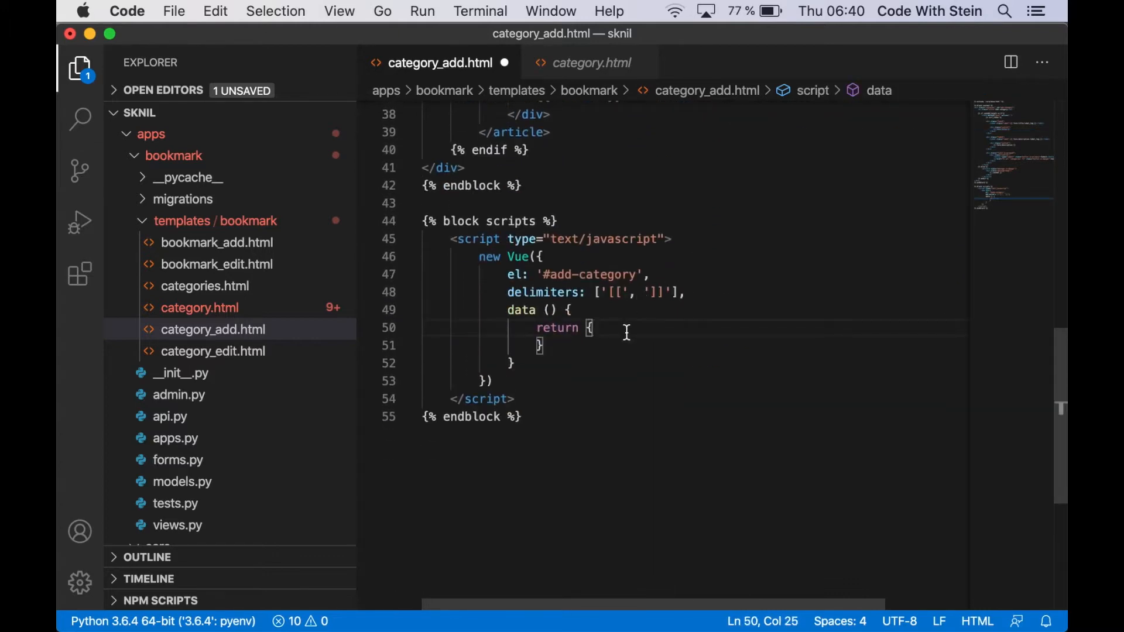
{"action": "key", "text": "enter"}
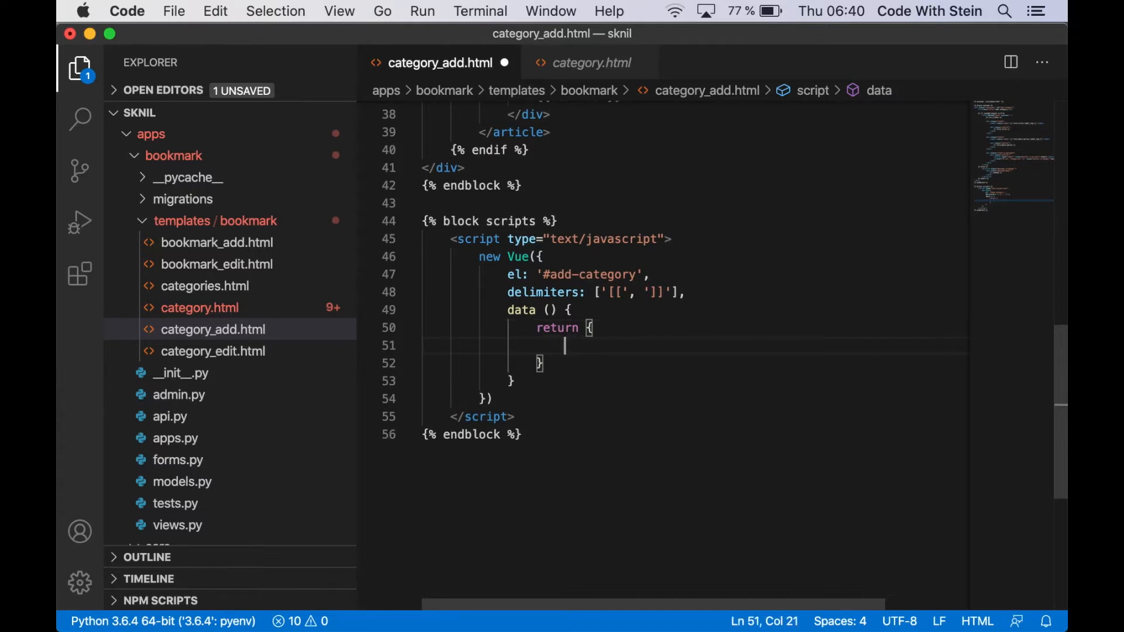
{"action": "type", "text": "title: ''"}
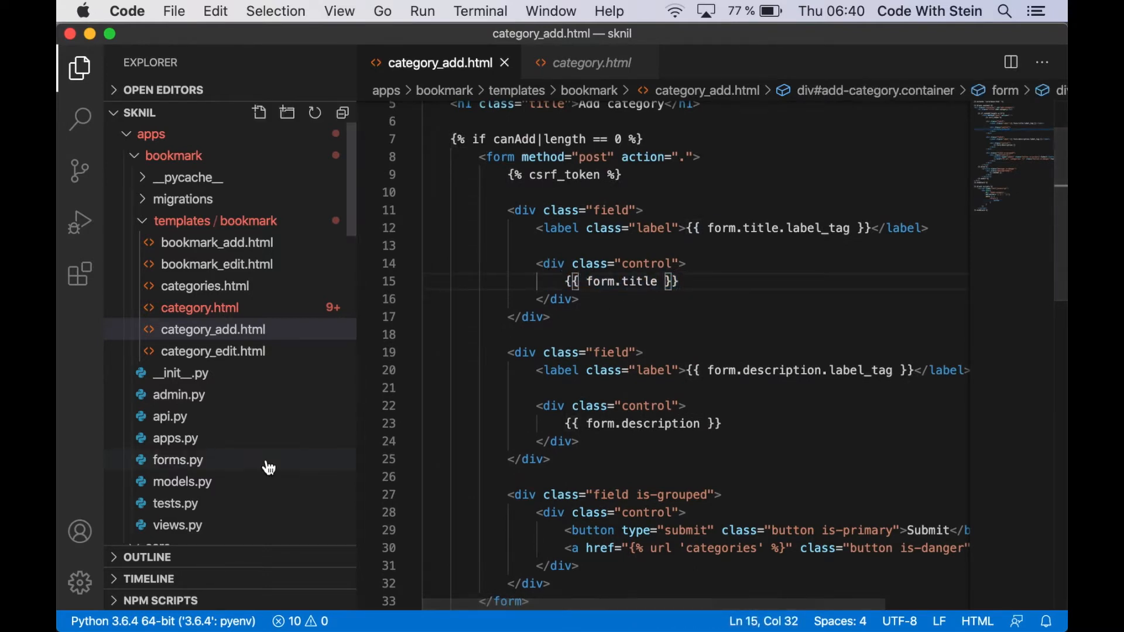
In forms.py, set the CategoryForm title widget's v-model attribute to 'title'
{"action": "left_click", "coordinate": [178, 459]}
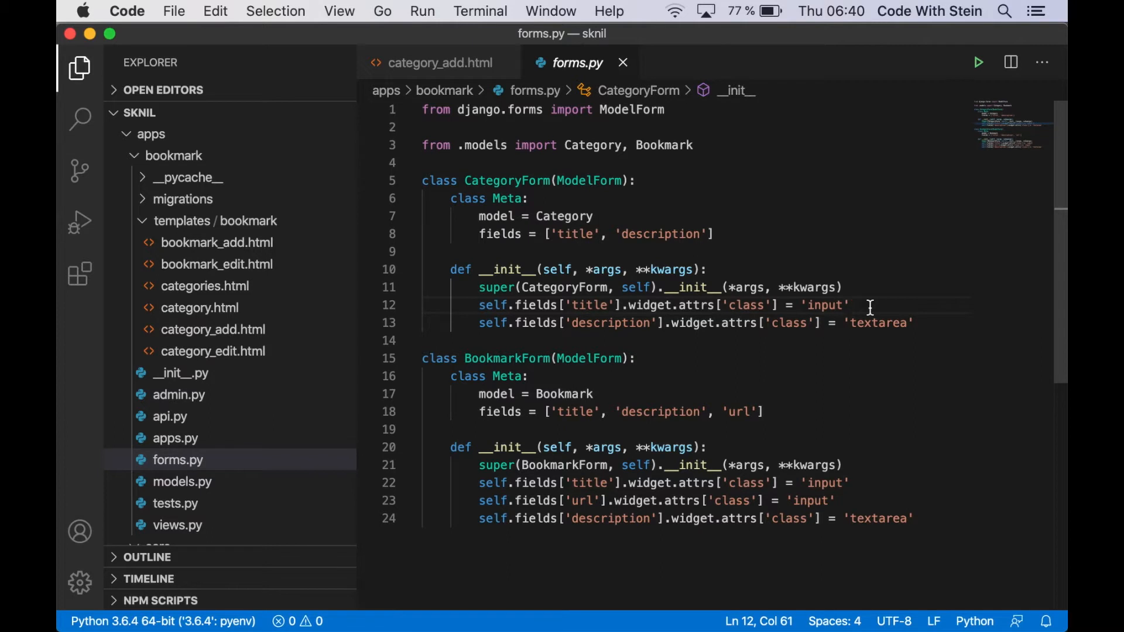
{"action": "type", "text": "fields['title']wi"}
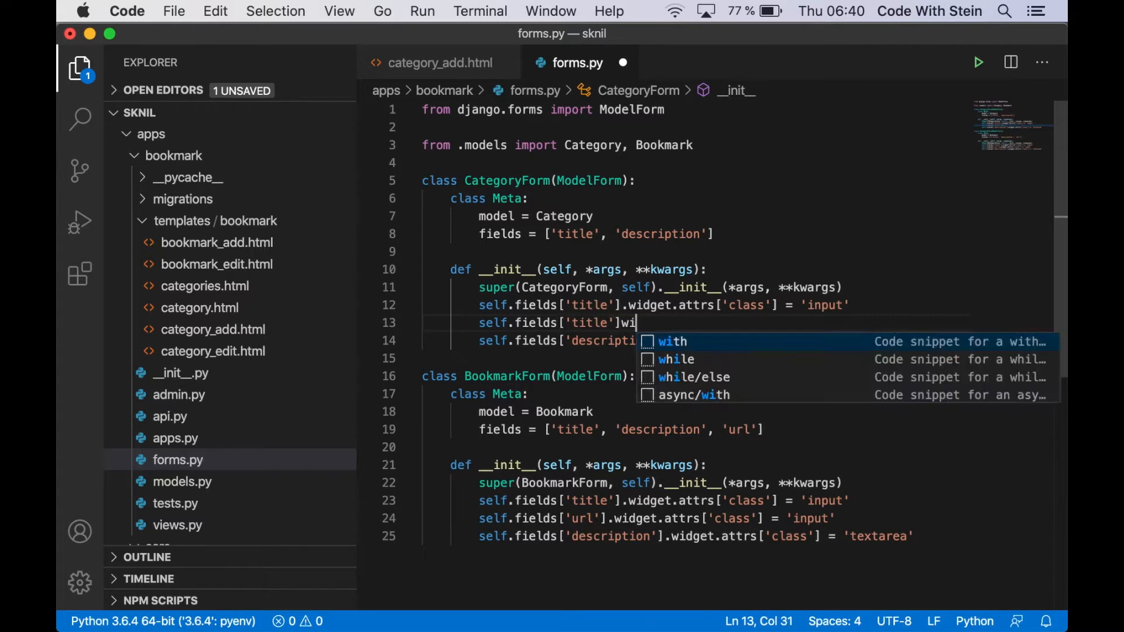
{"action": "type", "text": "dget.attrs['"}
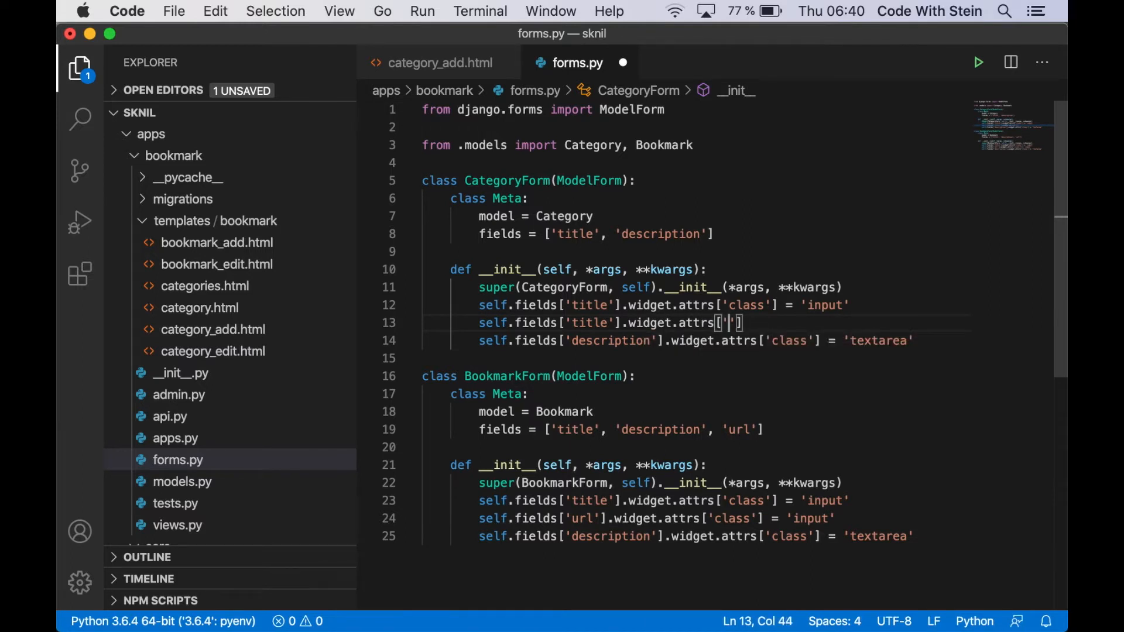
{"action": "type", "text": "v-model"}
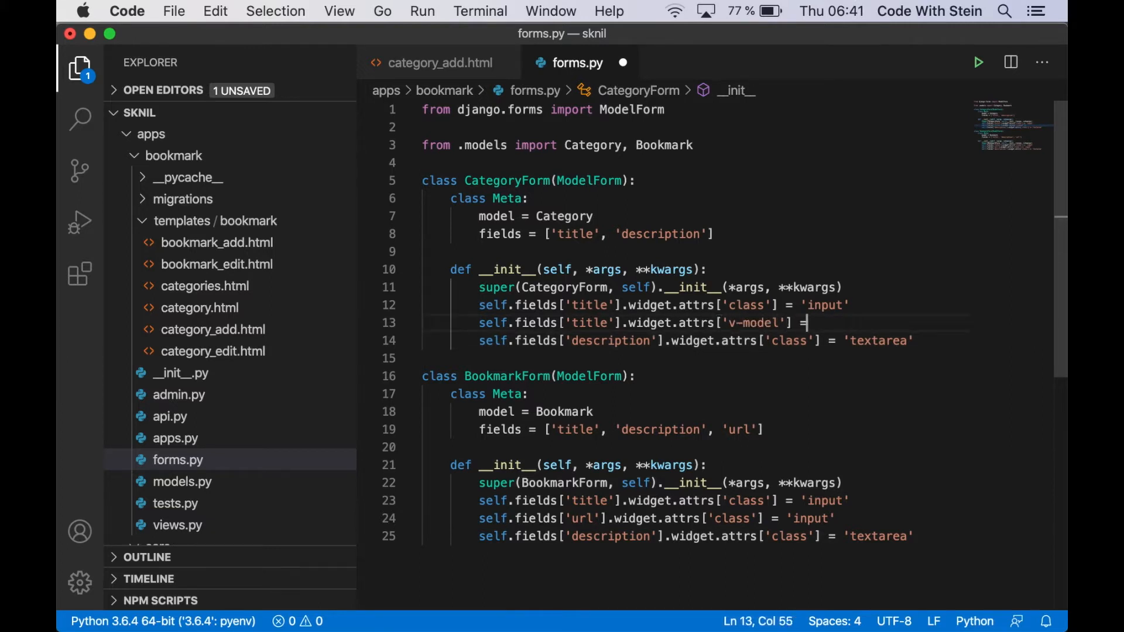
{"action": "type", "text": "'title'"}
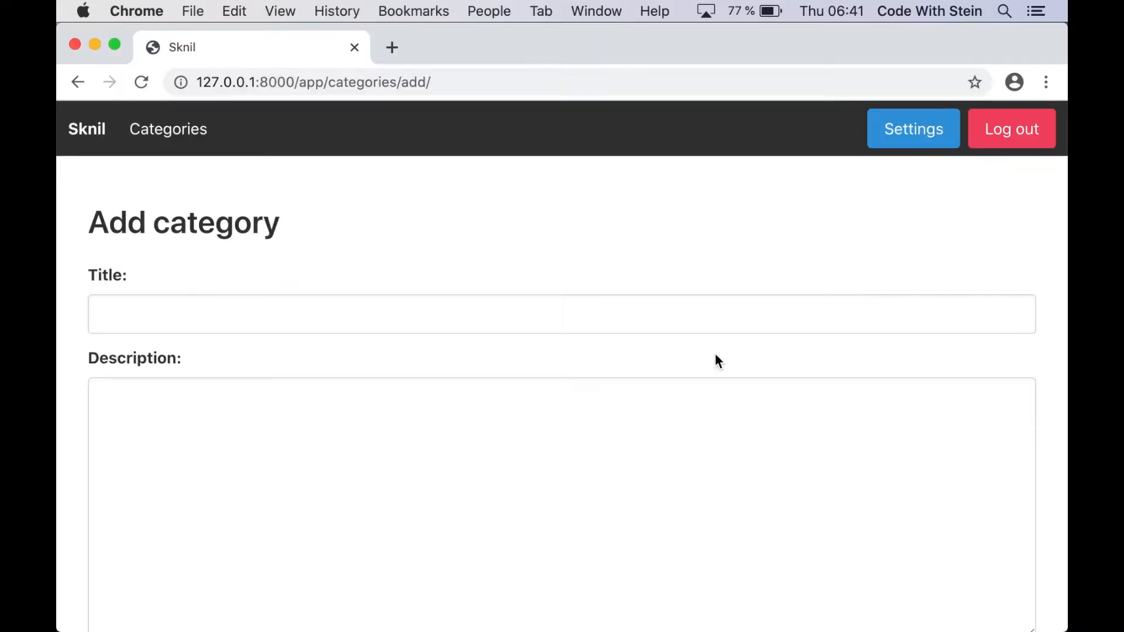
Keep title: '' in the data return object and add an errors: entry below it
{"action": "scroll", "scroll_direction": "down", "scroll_amount": 3}
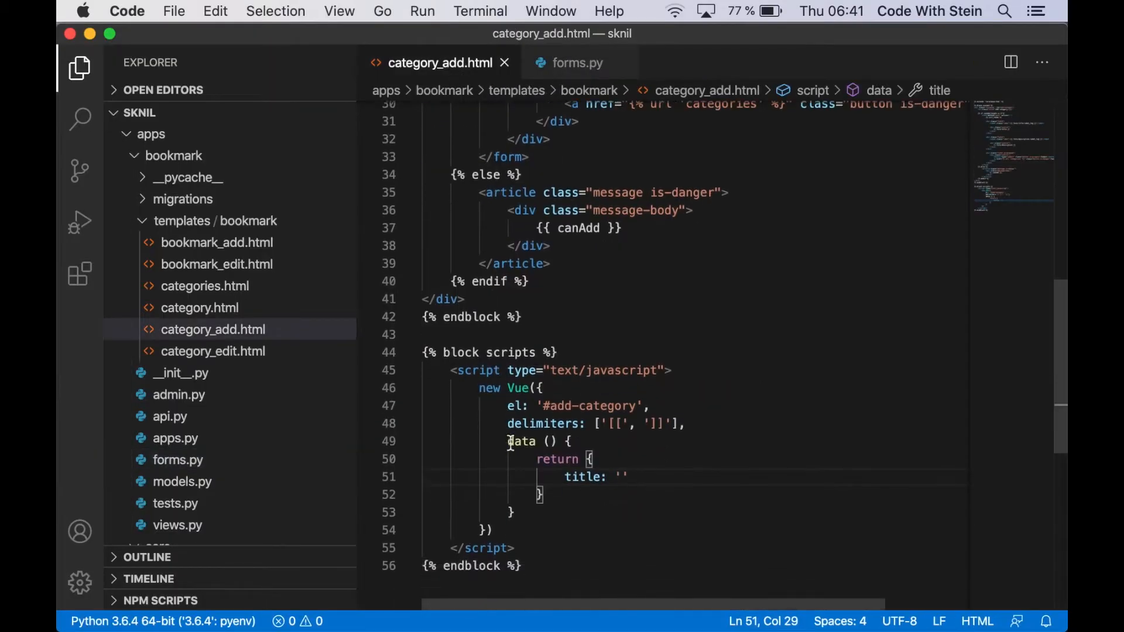
{"action": "type", "text": "title"}
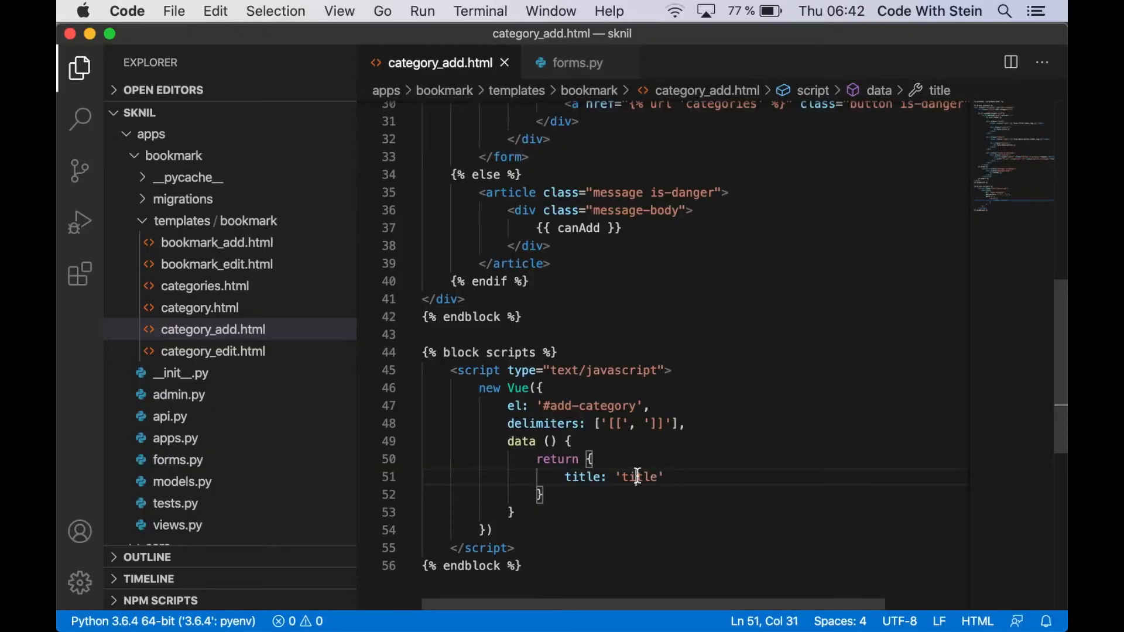
{"action": "key", "text": "Backspace"}
{"action": "type", "text": ","}
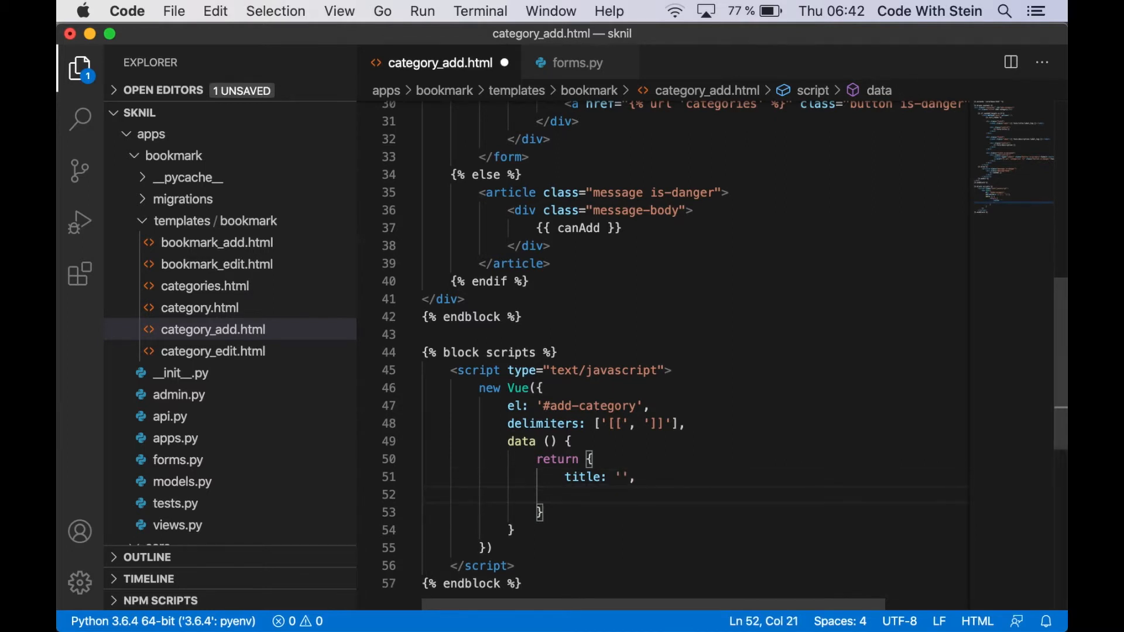
{"action": "type", "text": "errors:"}
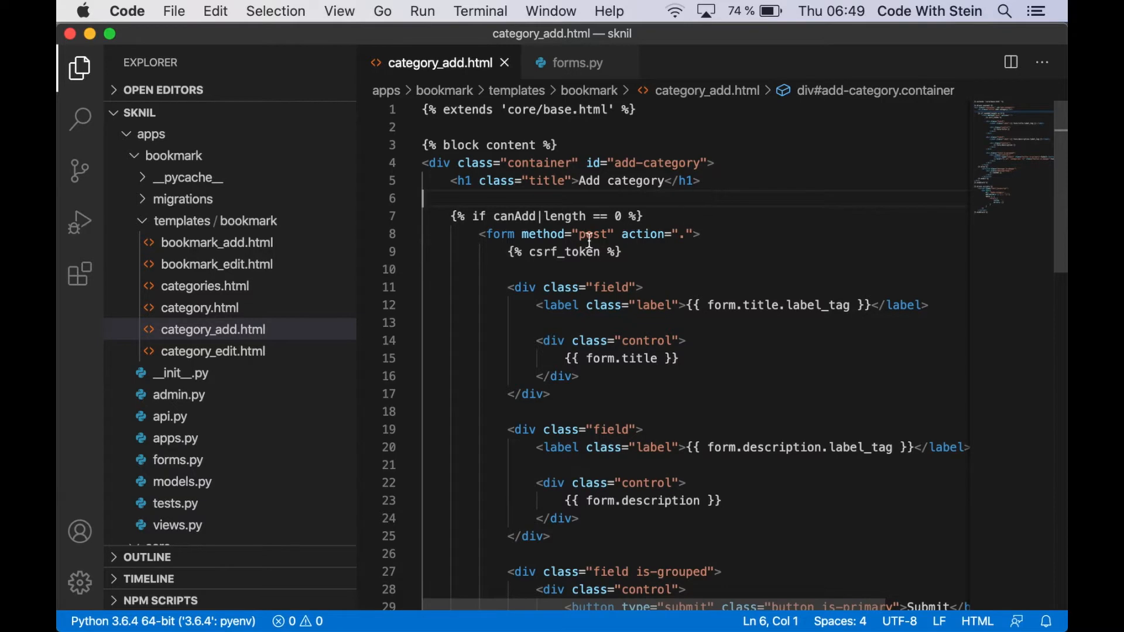
Copy the message article markup from categories.html into category_add.html under the heading
{"action": "left_click", "coordinate": [200, 308]}
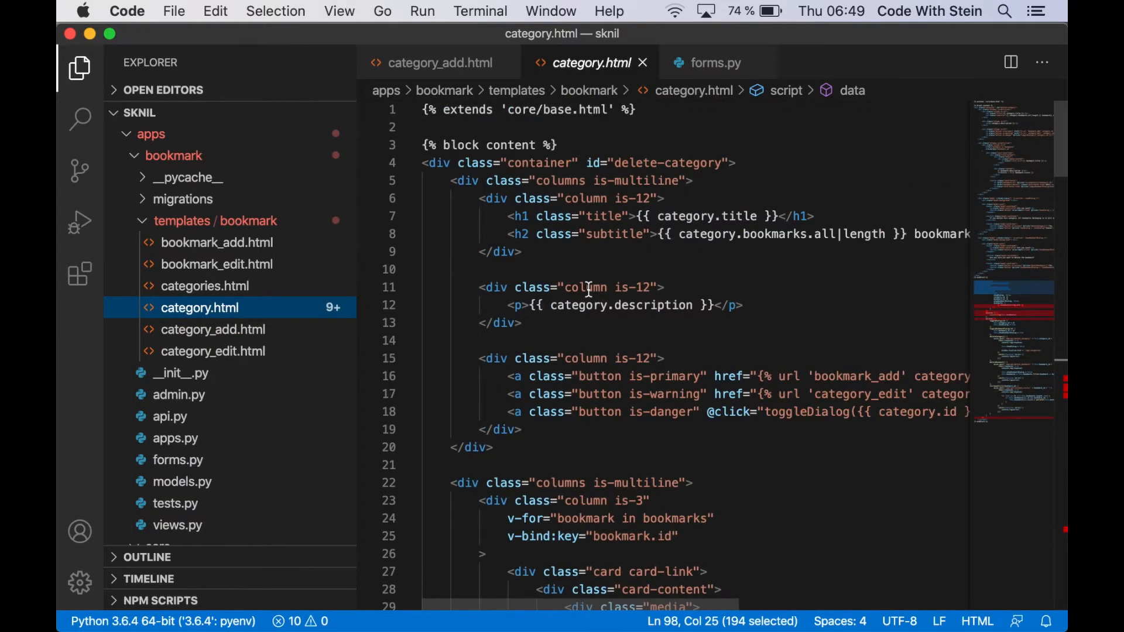
{"action": "scroll", "scroll_direction": "down", "scroll_amount": 3}
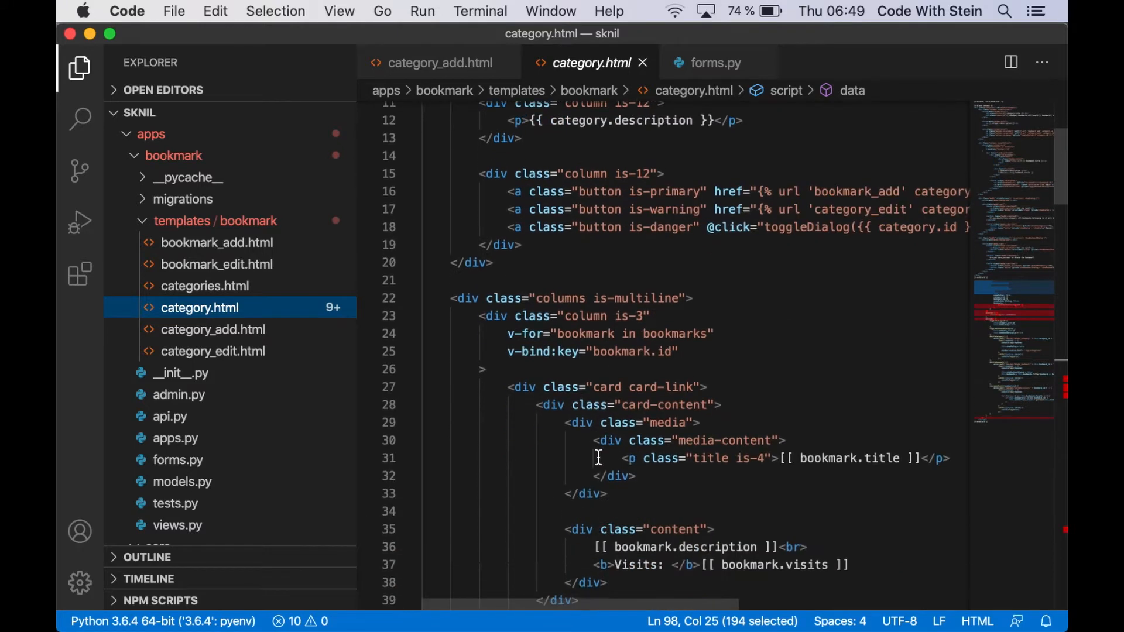
{"action": "mouse_move", "coordinate": [239, 323]}
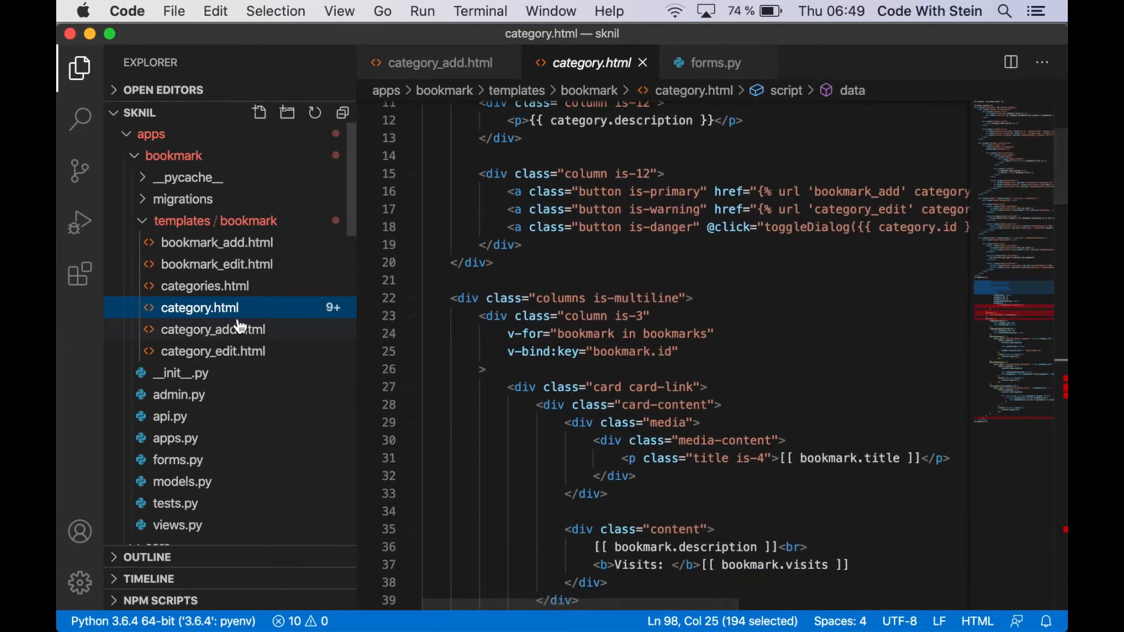
{"action": "left_click", "coordinate": [204, 286]}
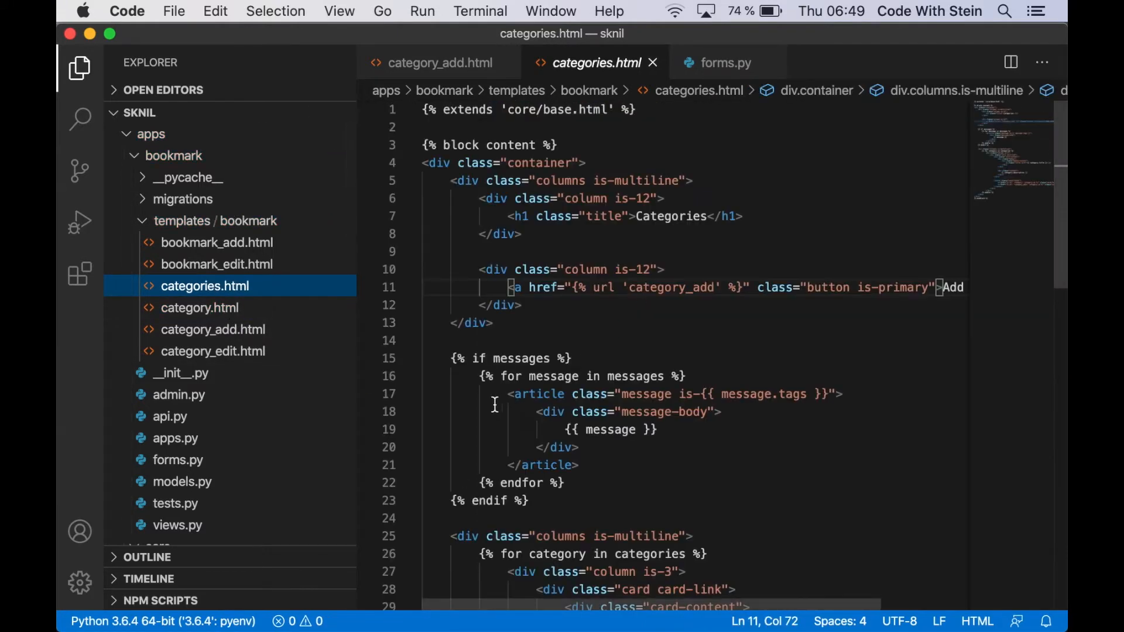
{"action": "type", "text": "c"}
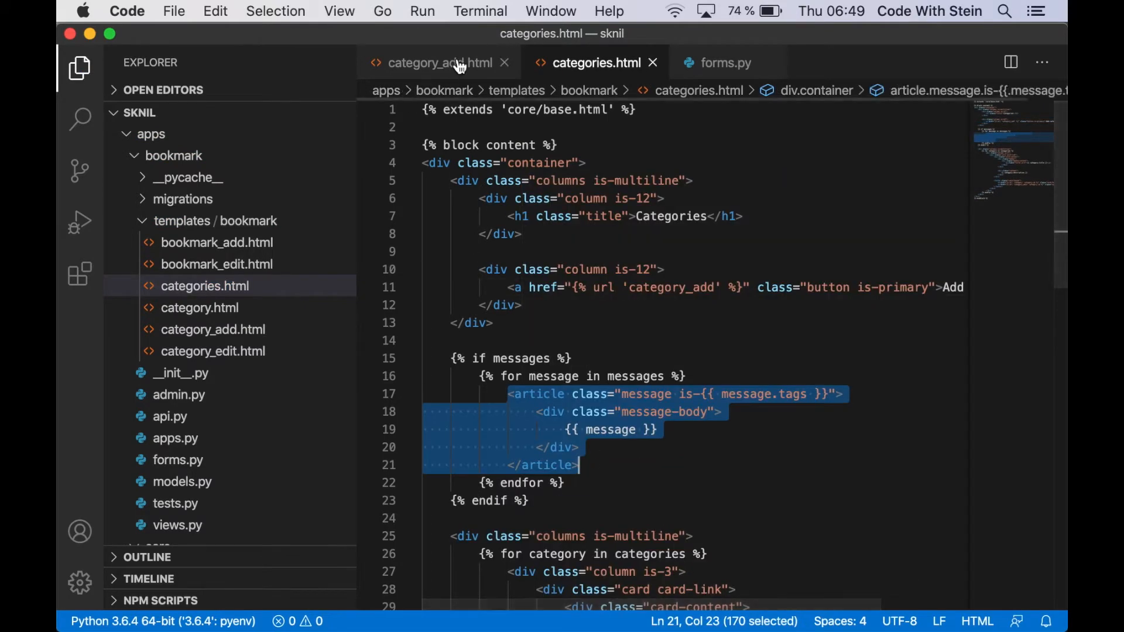
{"action": "left_click", "coordinate": [430, 63]}
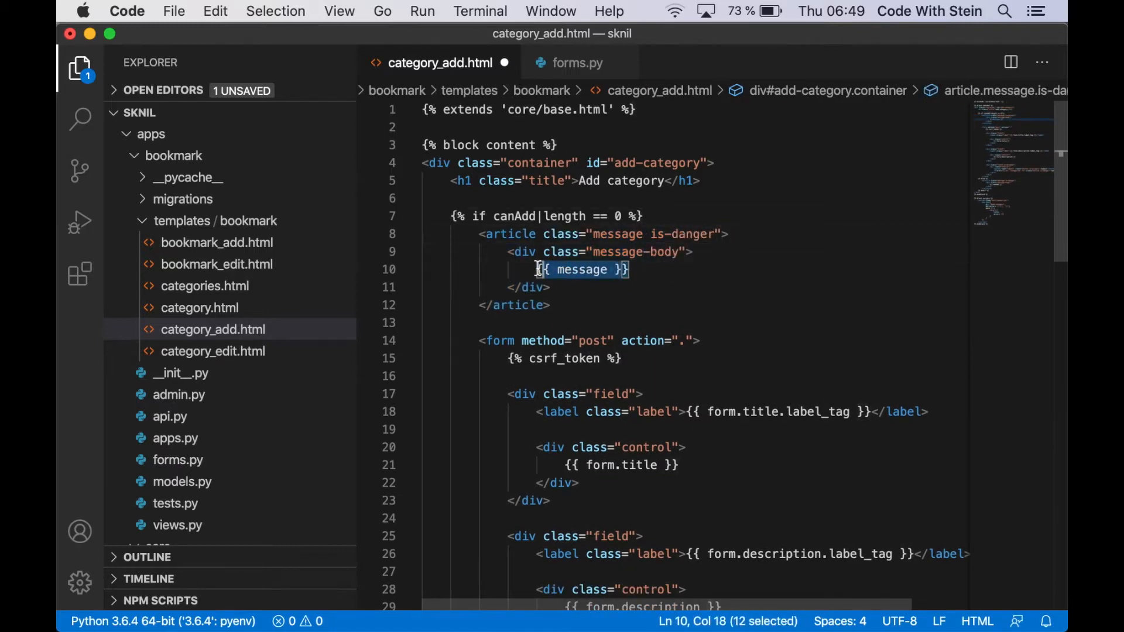
Make it an is-danger message reading "The title field is missing!"
{"action": "type", "text": "THe"}
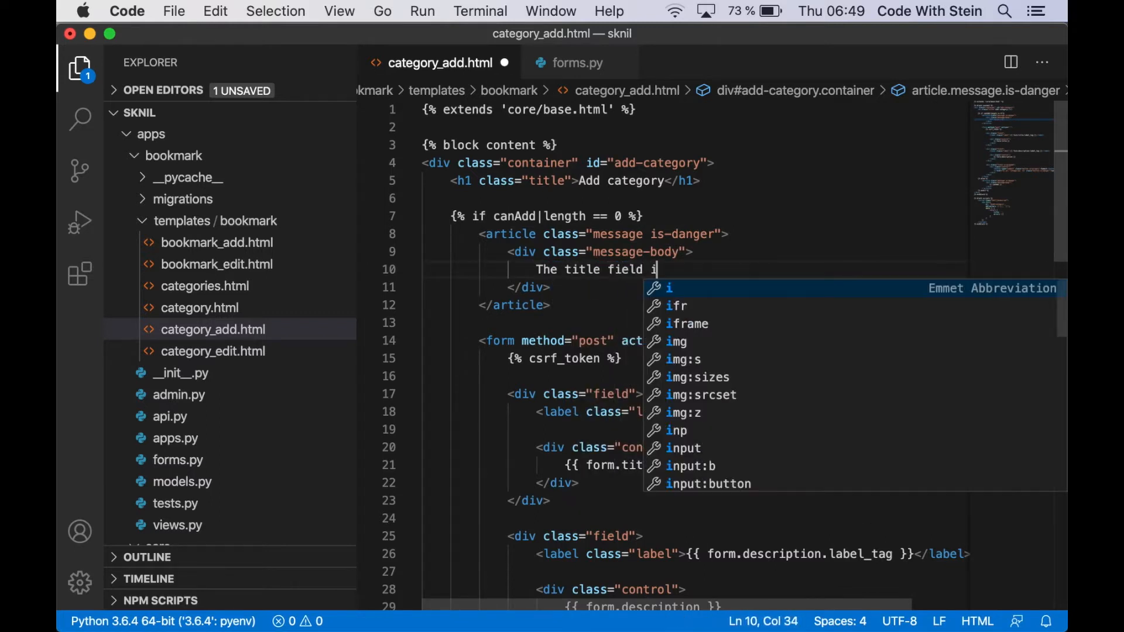
{"action": "type", "text": "s missing!"}
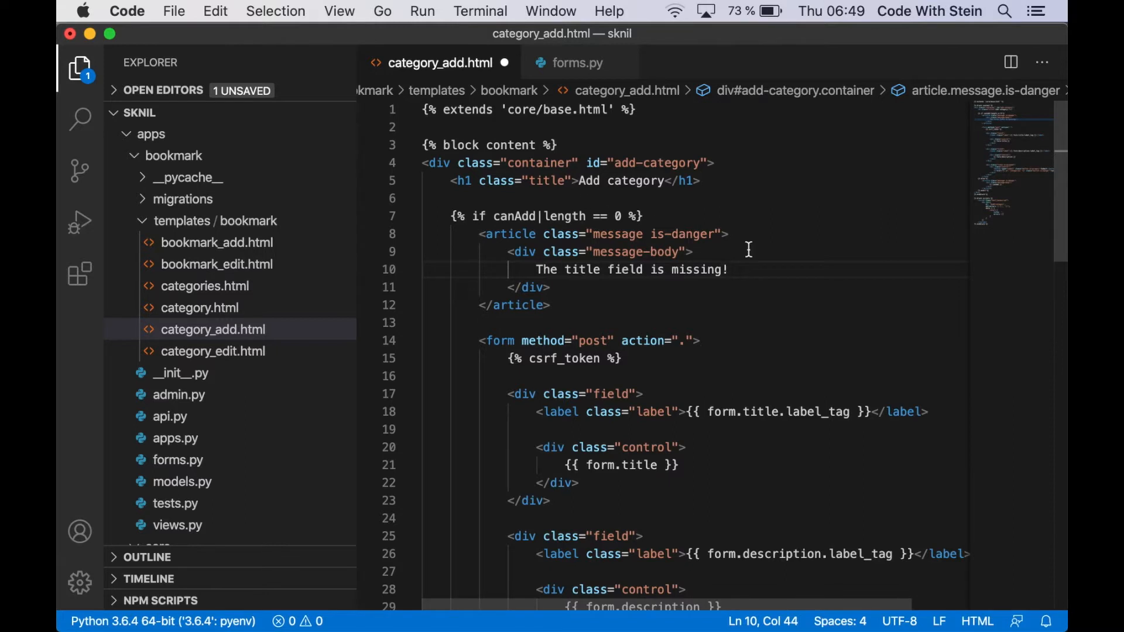
{"action": "type", "text": "v"}
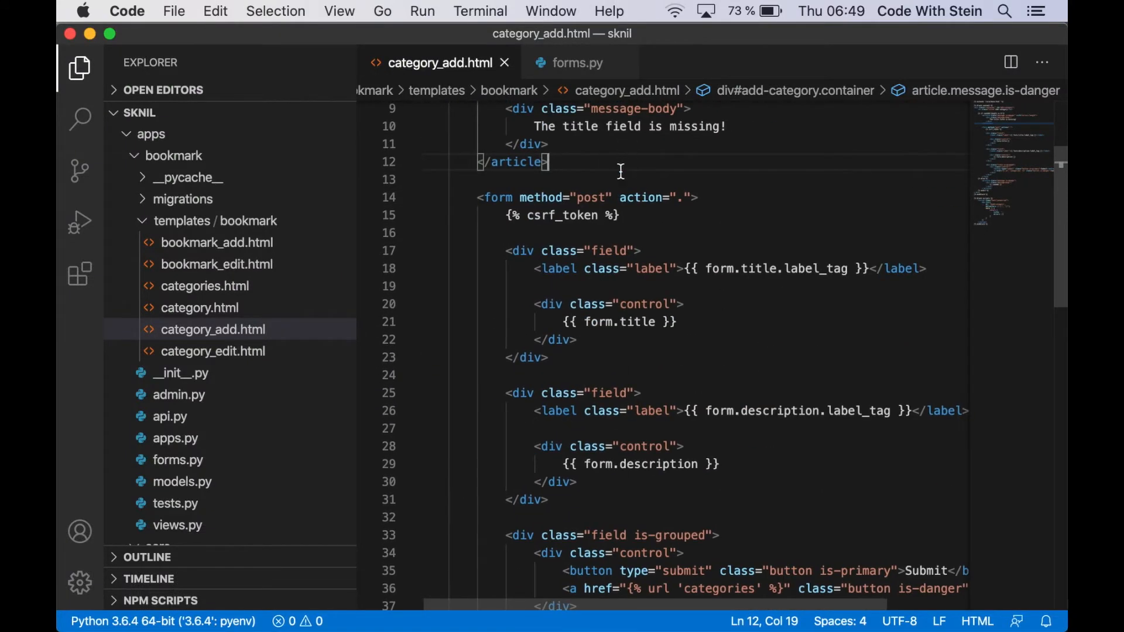
Add a methods object with submitForm calling e.preventDefault()
{"action": "left_click", "coordinate": [694, 197]}
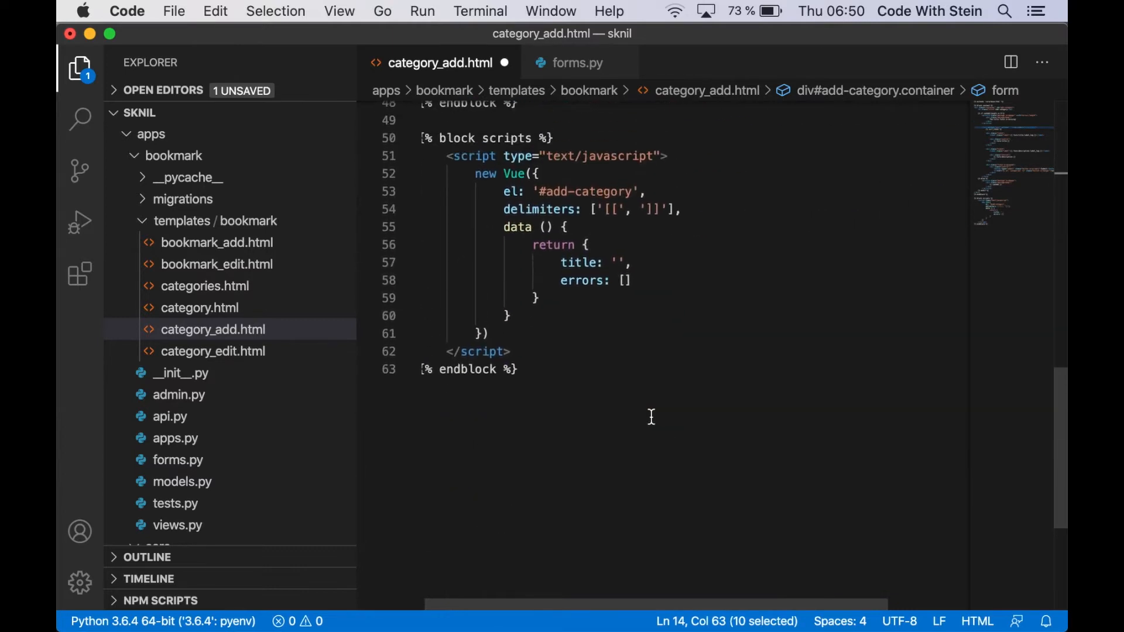
{"action": "type", "text": "met"}
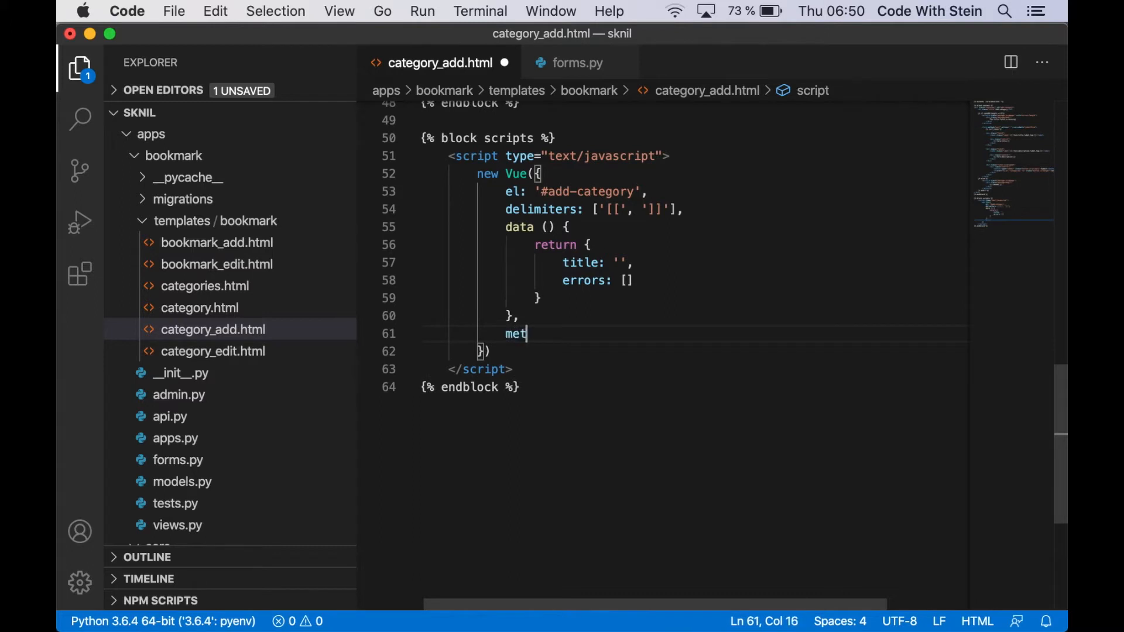
{"action": "type", "text": "hods: {"}
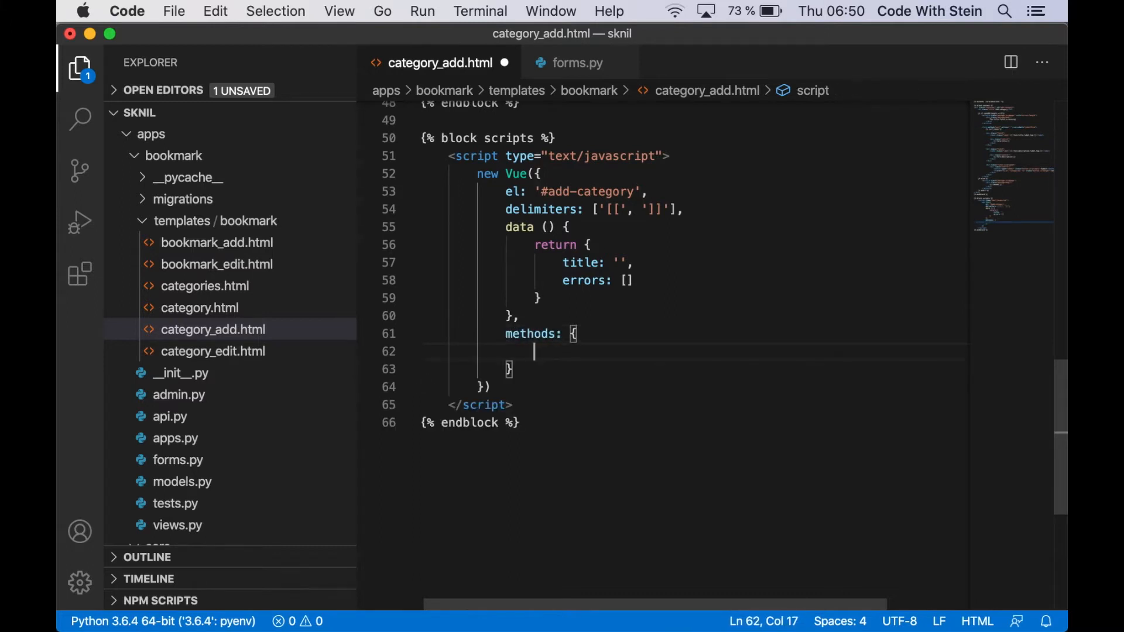
{"action": "type", "text": "submitForm"}
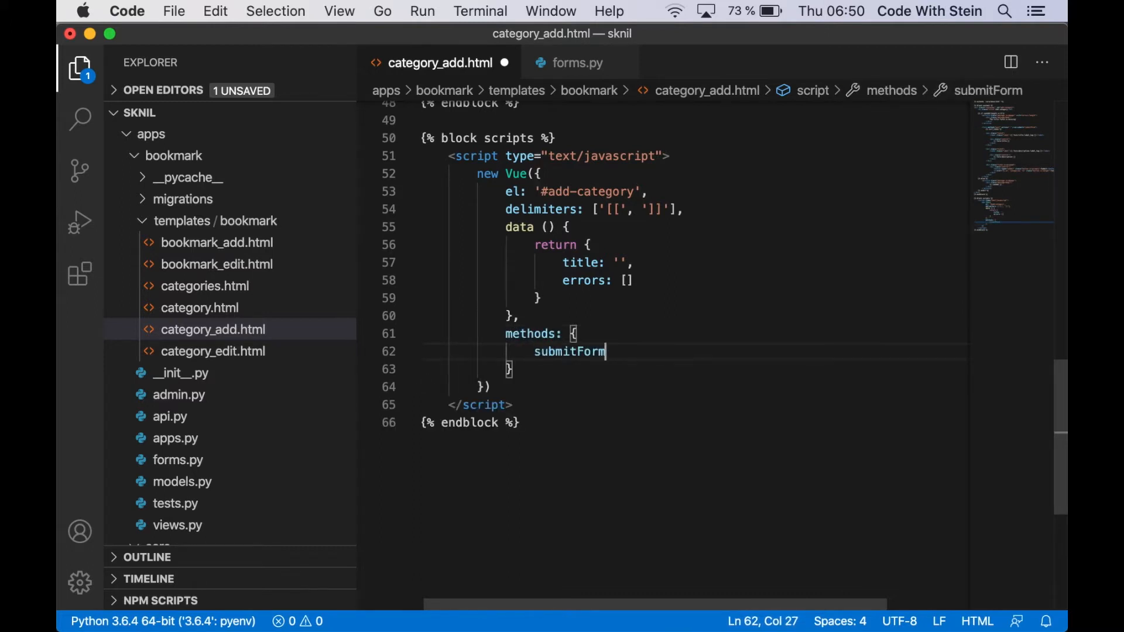
{"action": "type", "text": ": function(e"}
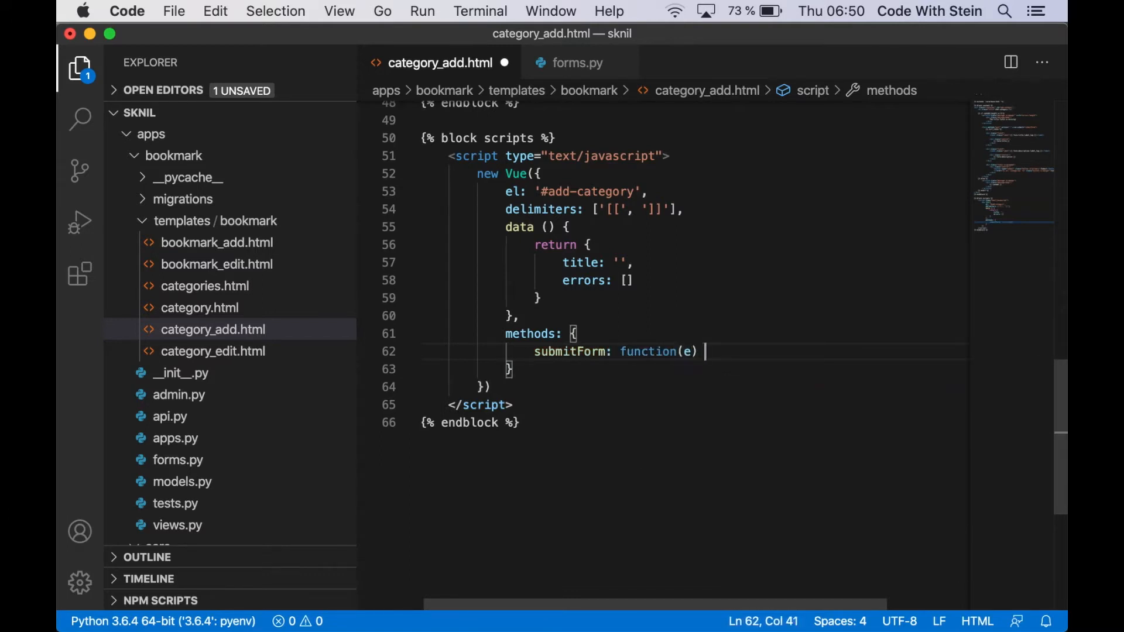
{"action": "type", "text": "{"}
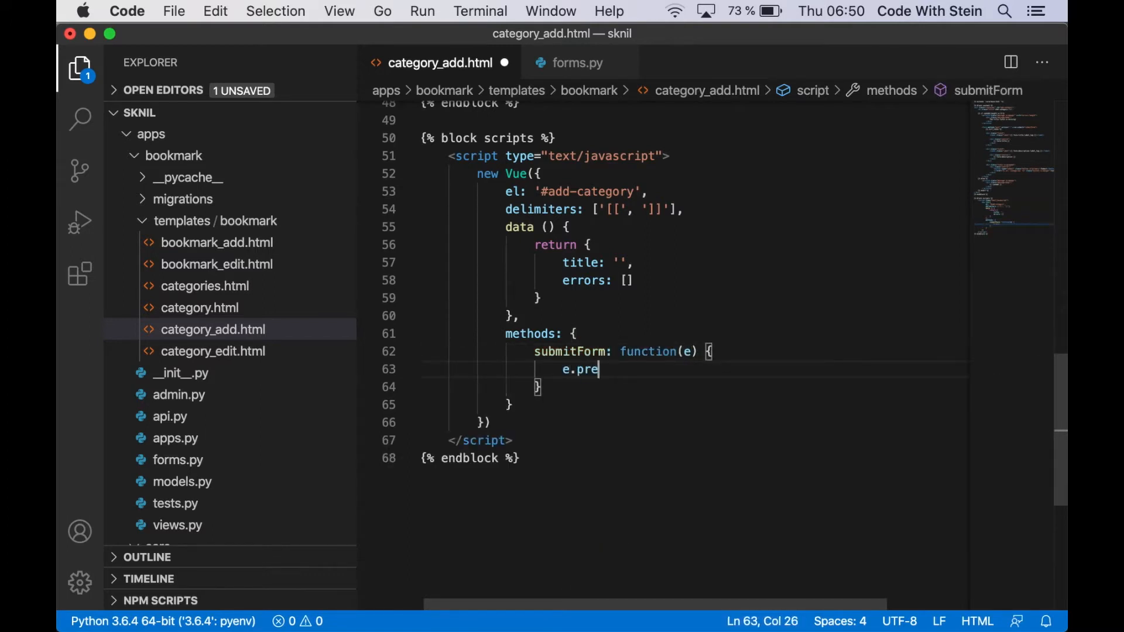
{"action": "type", "text": "ventDefault()"}
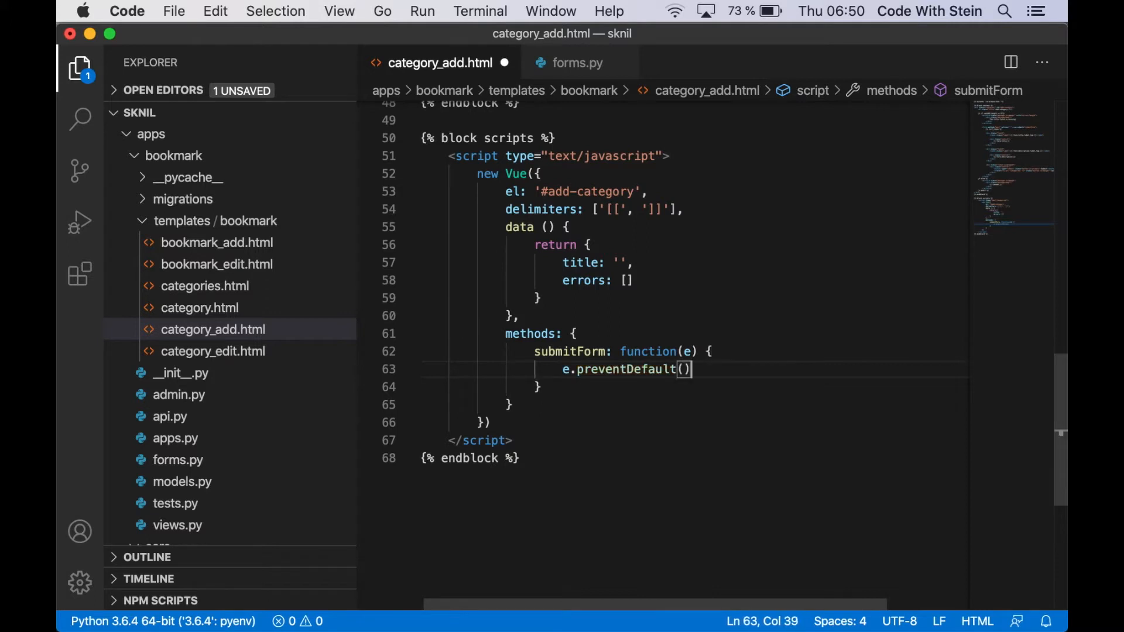
{"action": "type", "text": ";"}
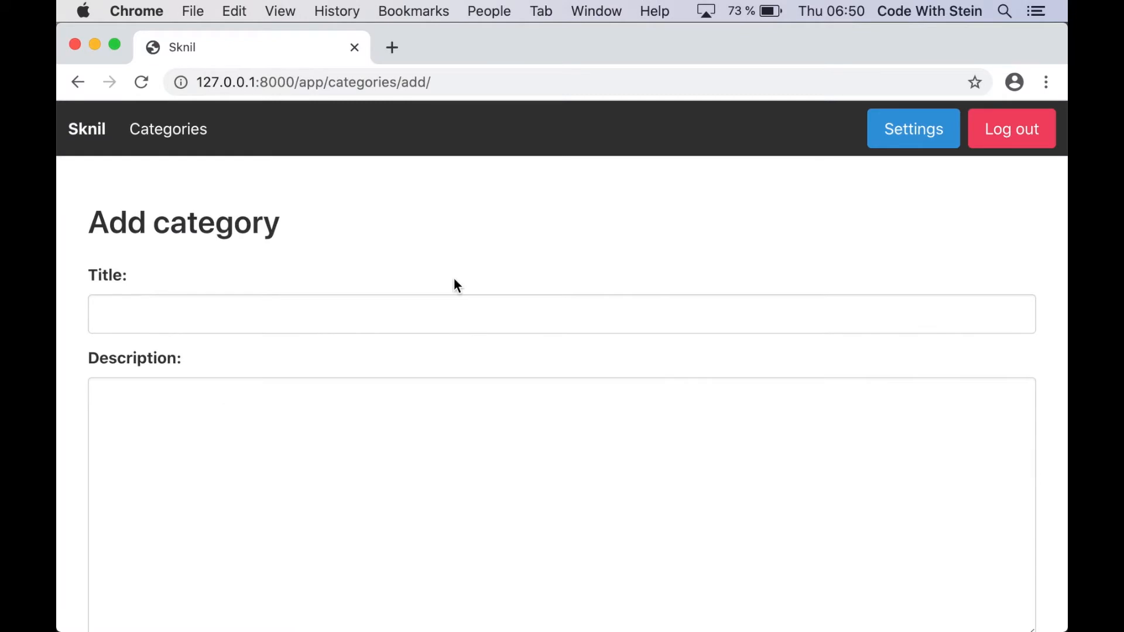
Bind v-on:submit="submitForm" and v-if="errors.length", save, and try the form in the browser
{"action": "left_click", "coordinate": [129, 477]}
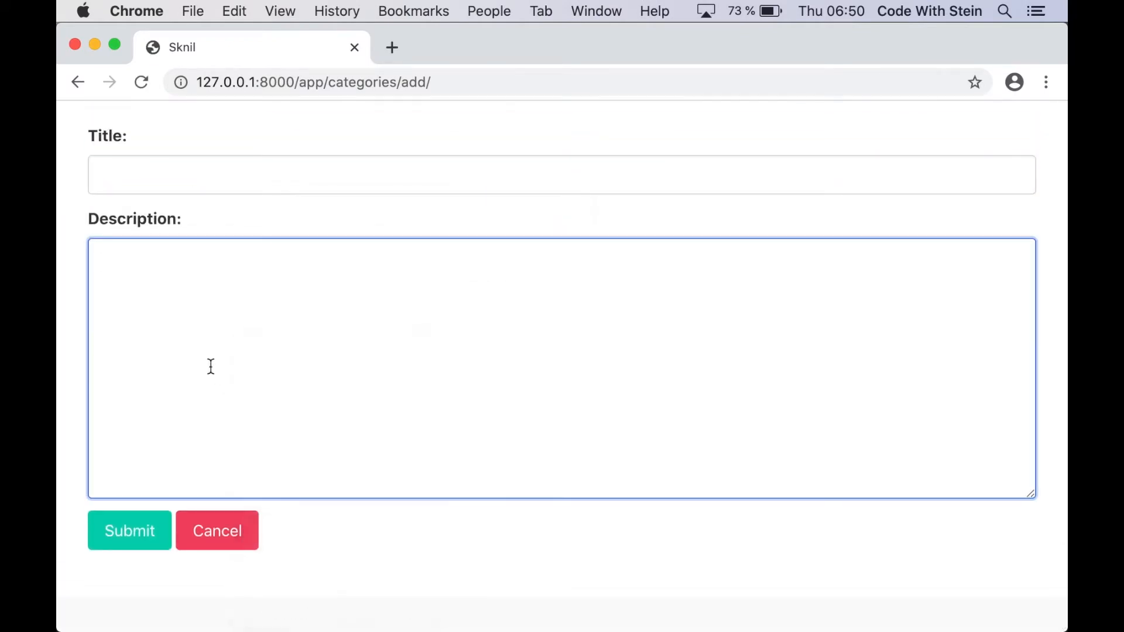
{"action": "key", "text": "cmd+tab"}
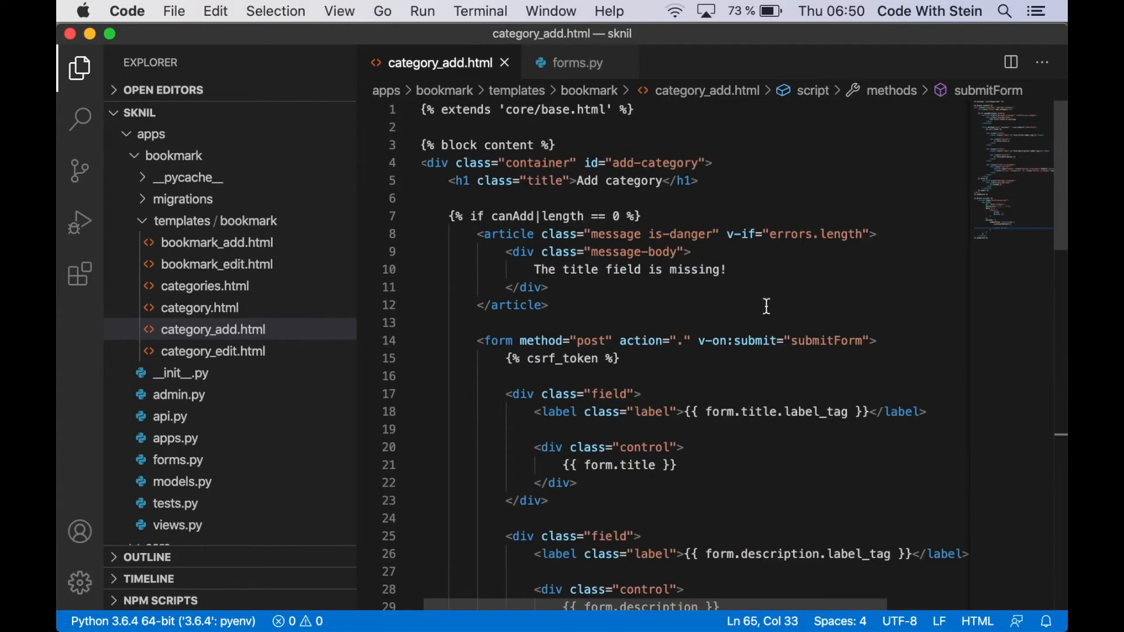
Search Google for "html5 no validation" and return to the editor to add novalidate to the form
{"action": "type", "text": "n"}
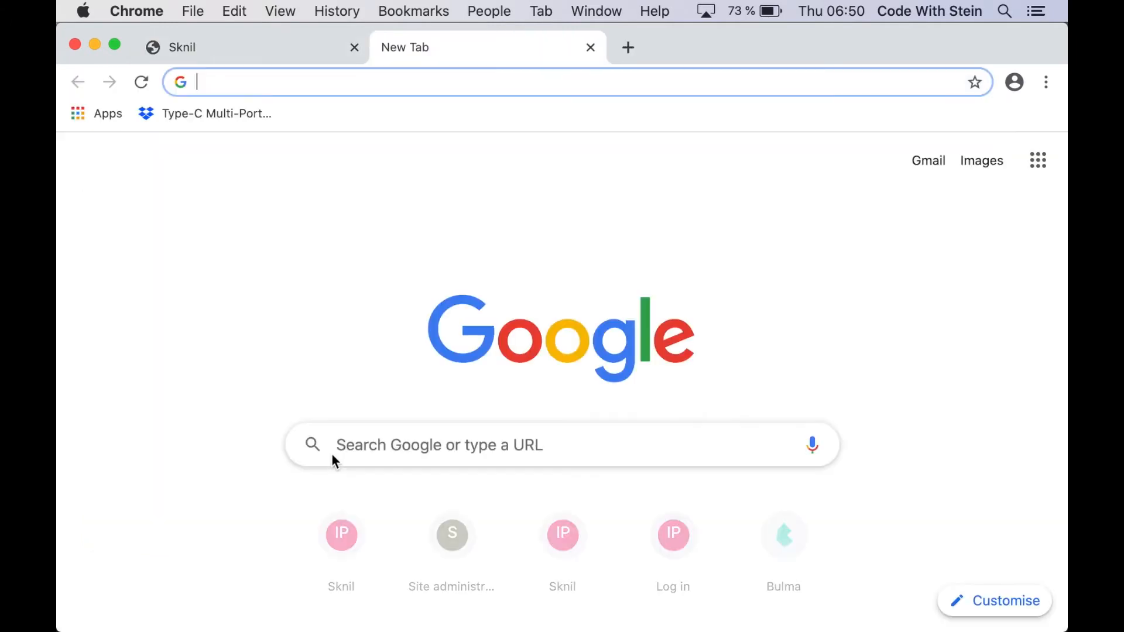
{"action": "type", "text": "html5 no validat"}
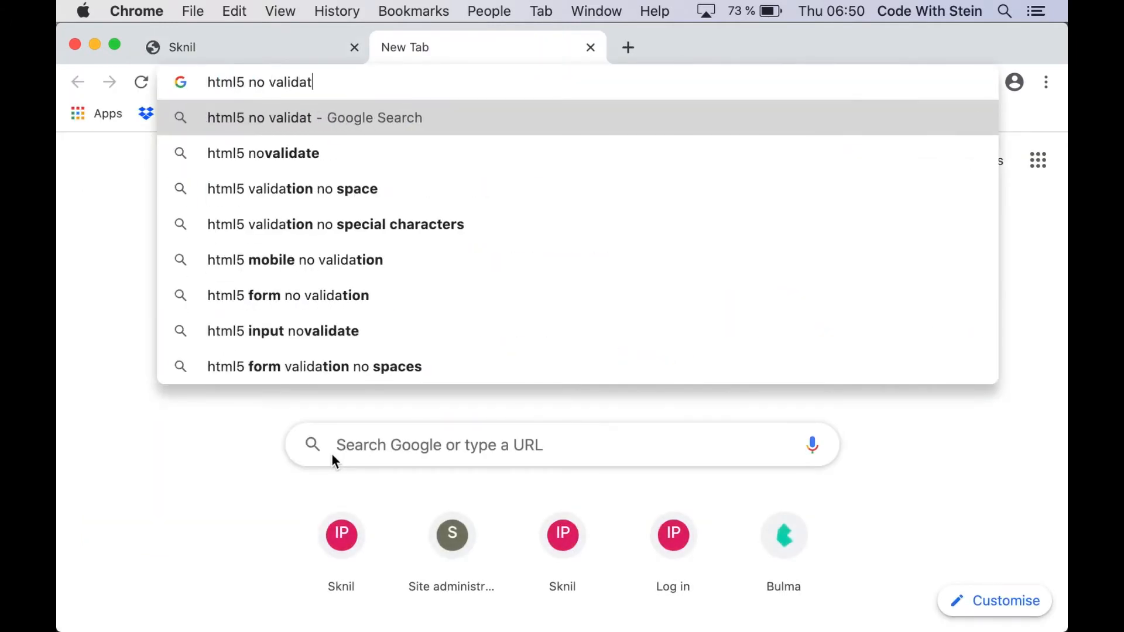
{"action": "key", "text": "enter"}
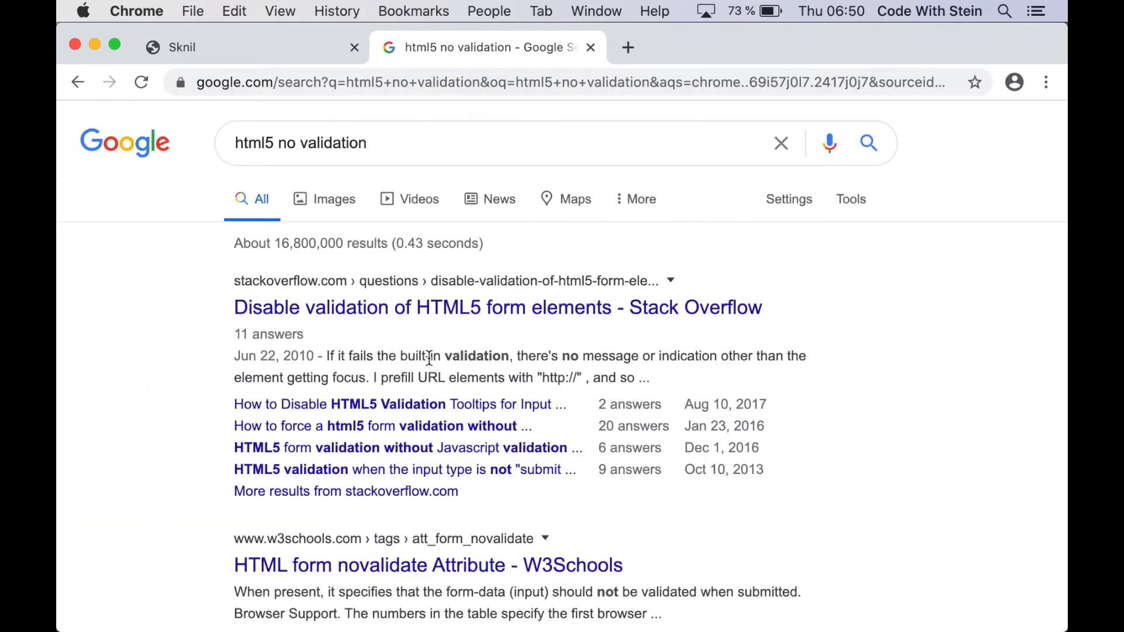
{"action": "key", "text": "cmd+tab"}
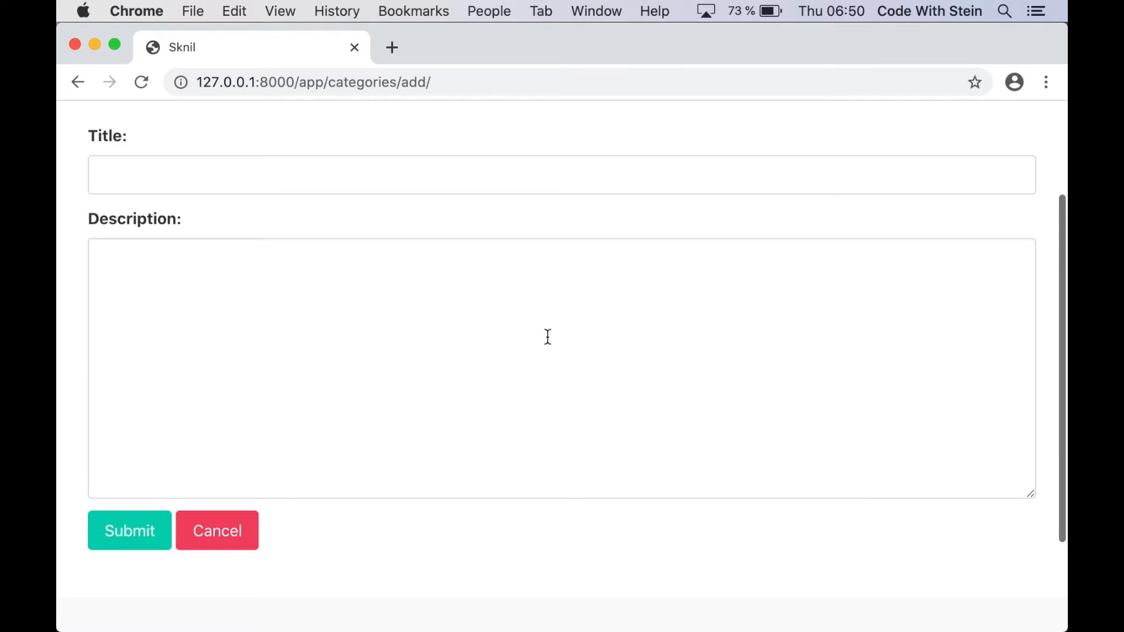
{"action": "mouse_move", "coordinate": [145, 518]}
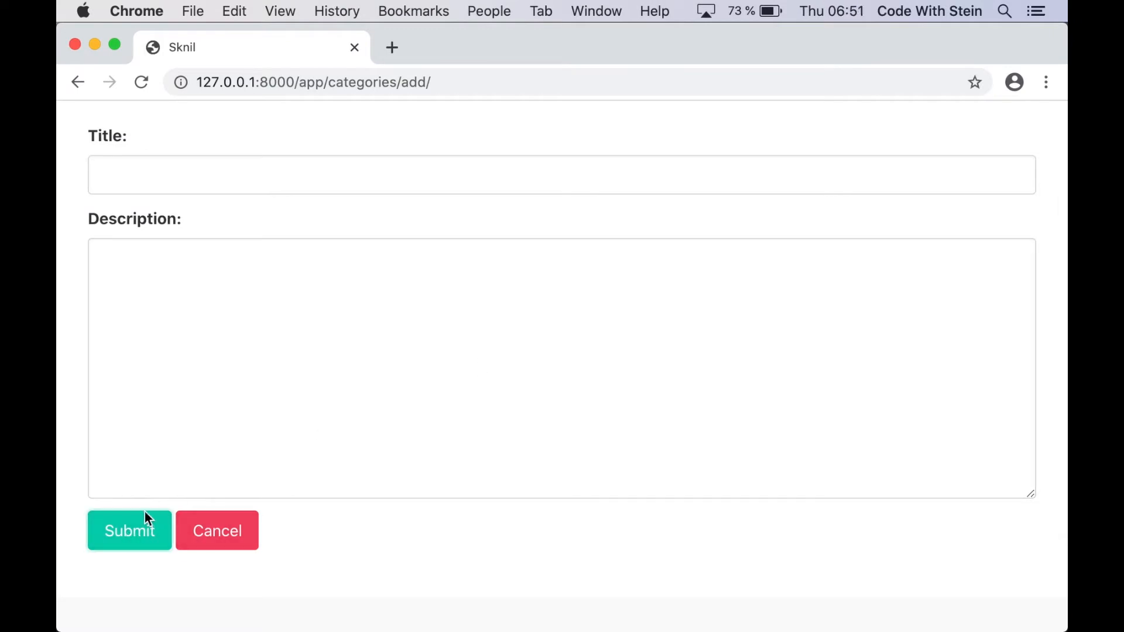
{"action": "mouse_move", "coordinate": [132, 536]}
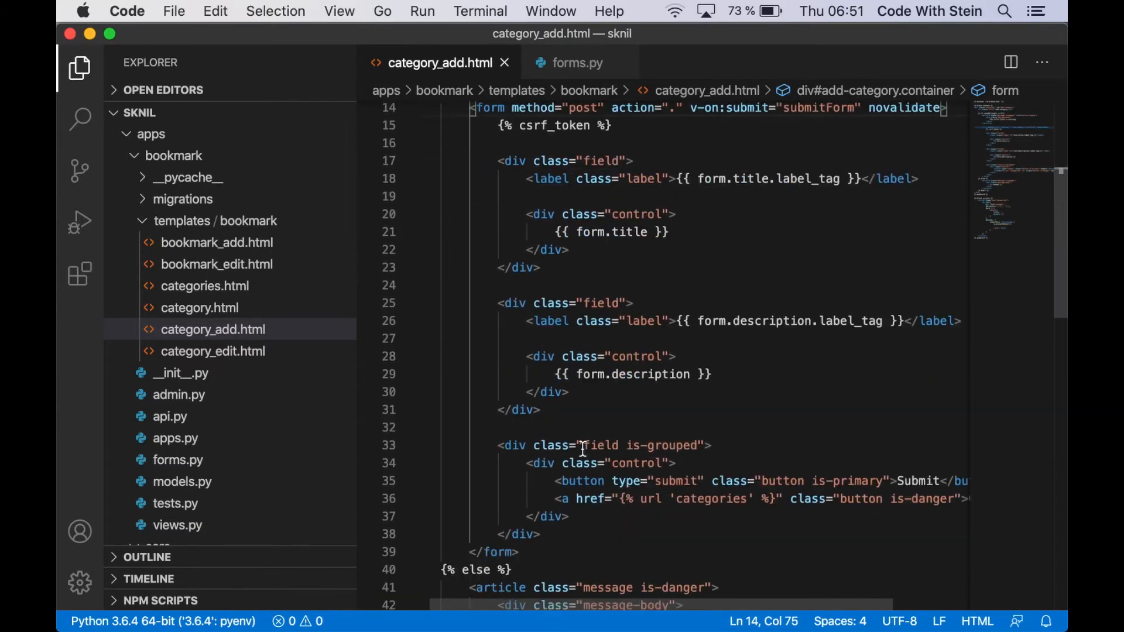
Wrap submitForm's body in a this.title.length check setting this.errors = ['notitle']
{"action": "scroll", "scroll_direction": "down", "scroll_amount": 3}
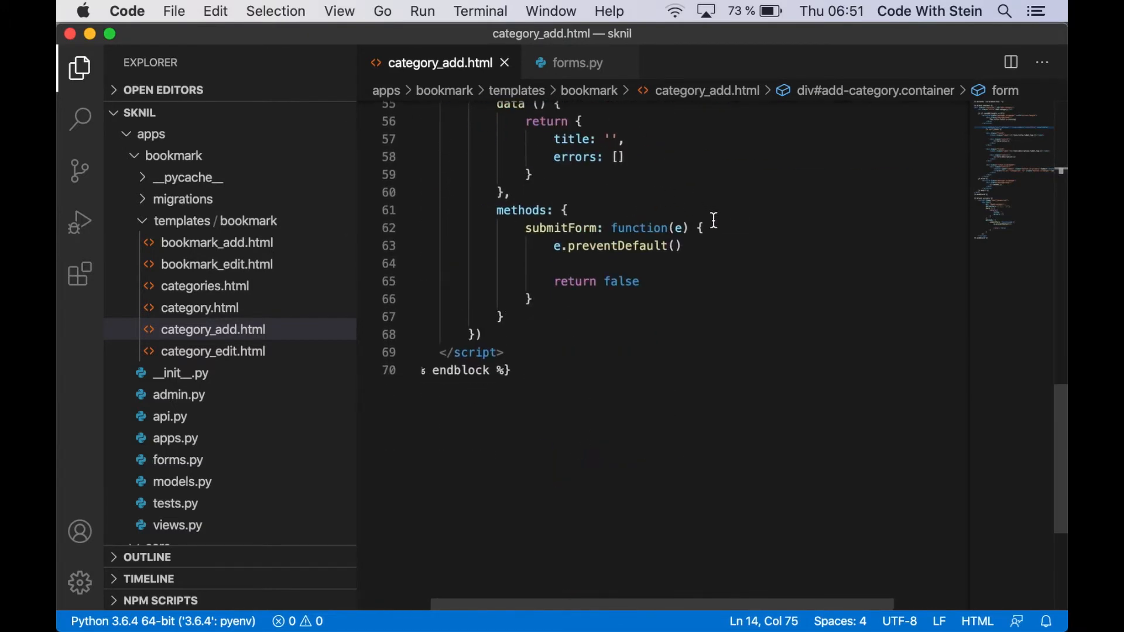
{"action": "type", "text": "if"}
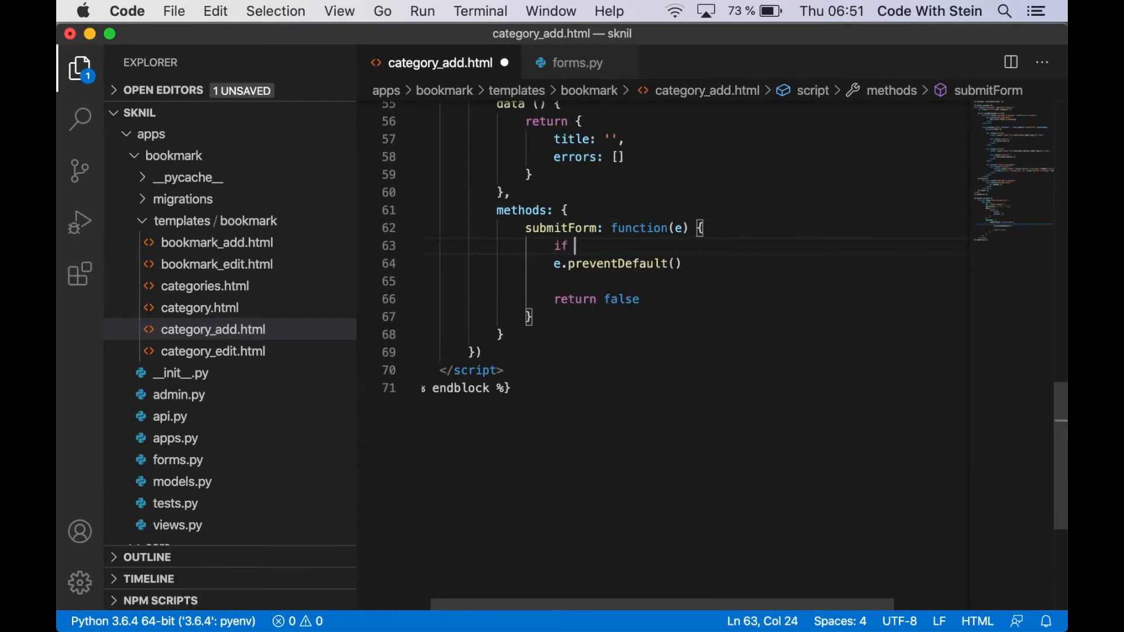
{"action": "type", "text": "(thi"}
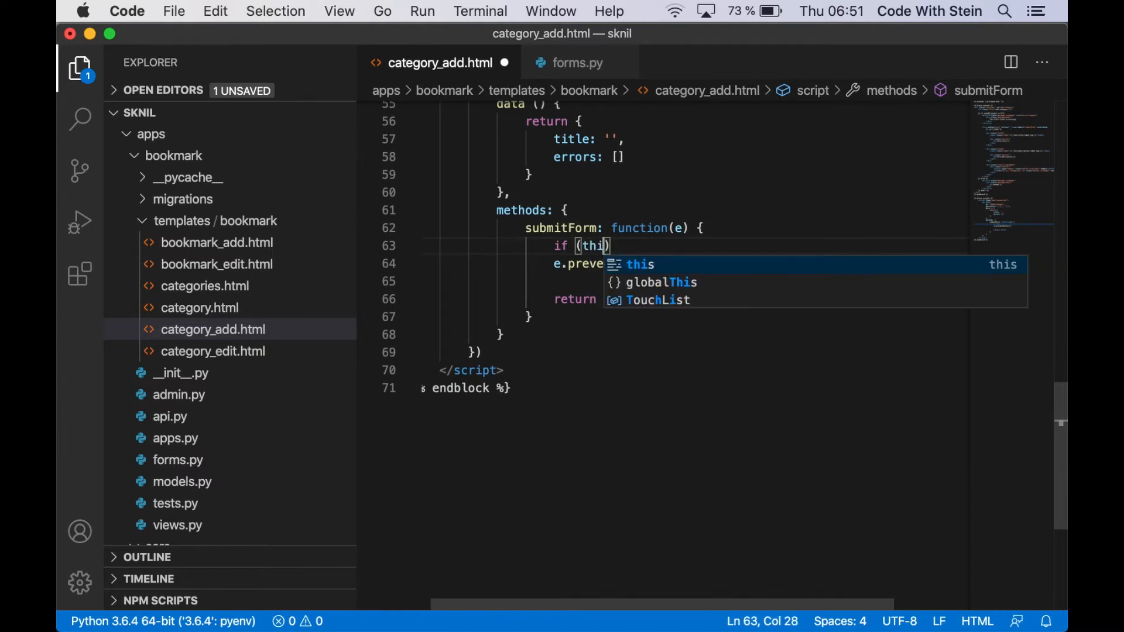
{"action": "type", "text": ".errors.leng"}
{"action": "type", "text": "}"}
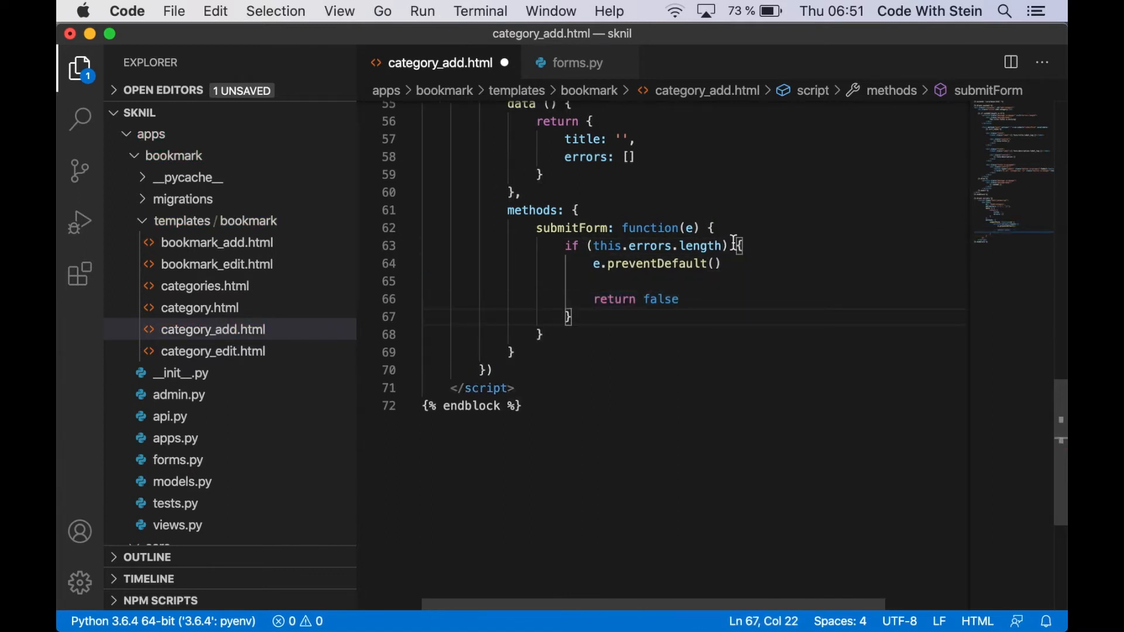
{"action": "type", "text": "this.e"}
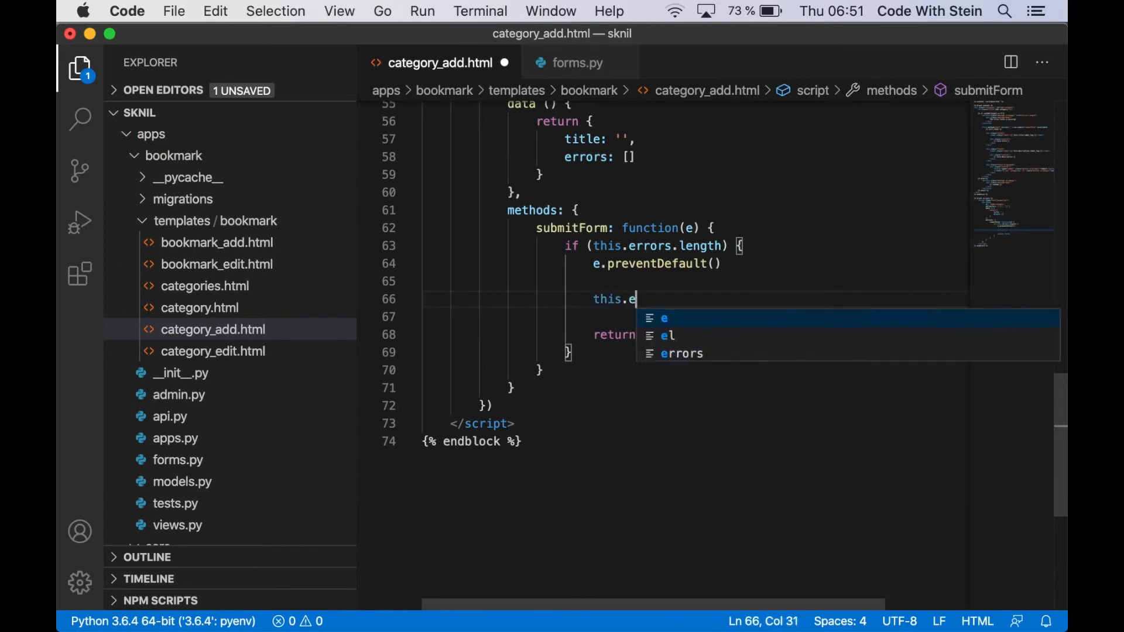
{"action": "type", "text": "rrors"}
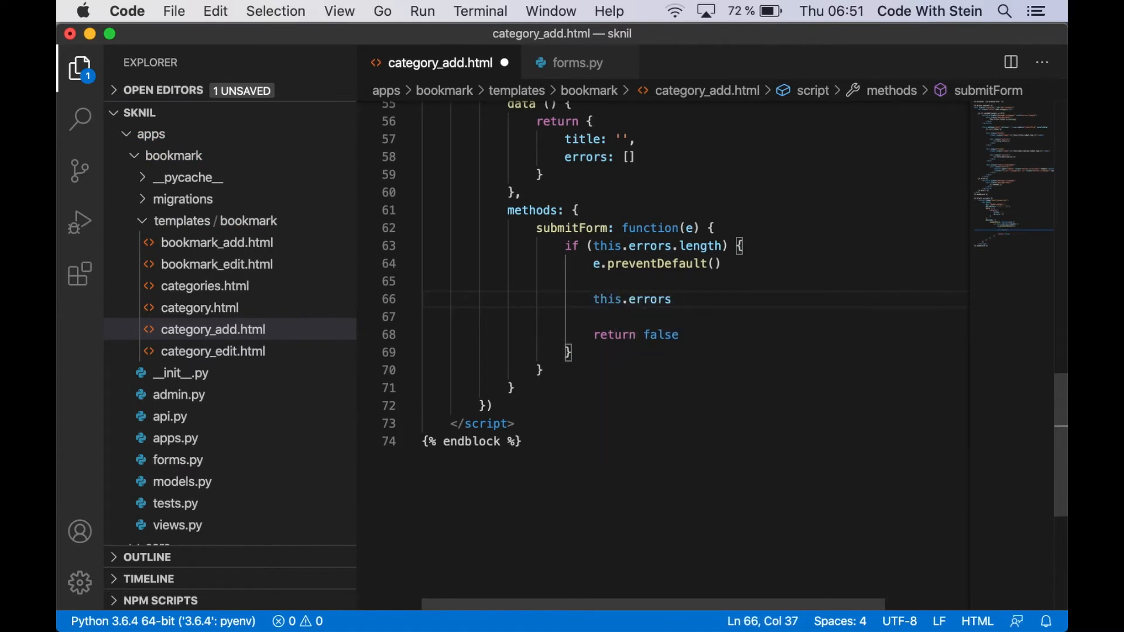
{"action": "type", "text": "= ['']"}
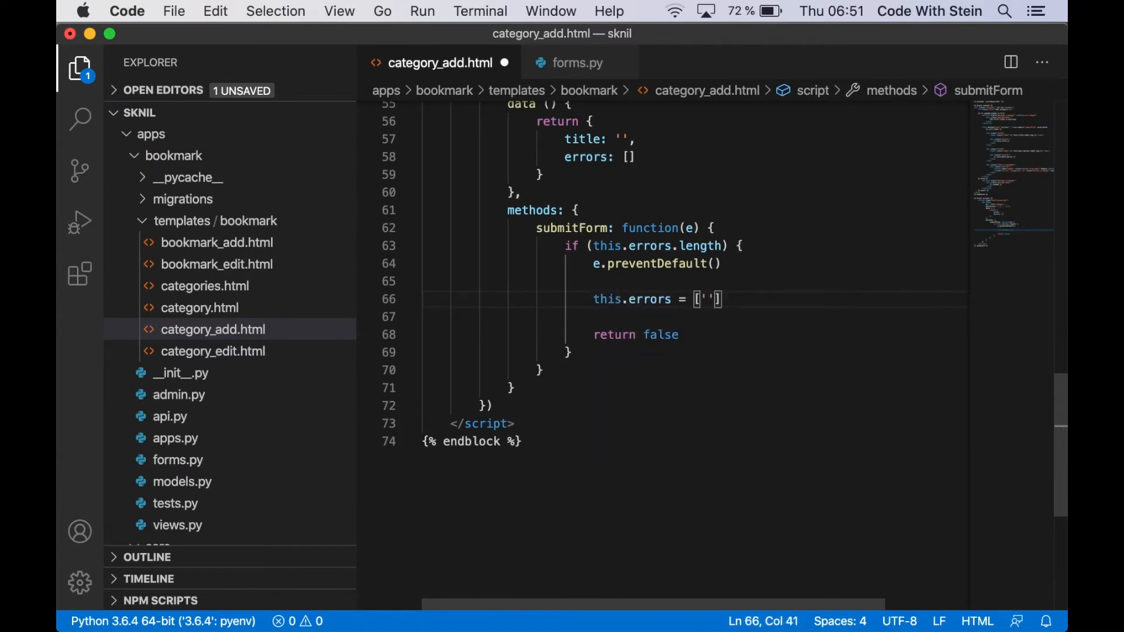
{"action": "type", "text": "notitle"}
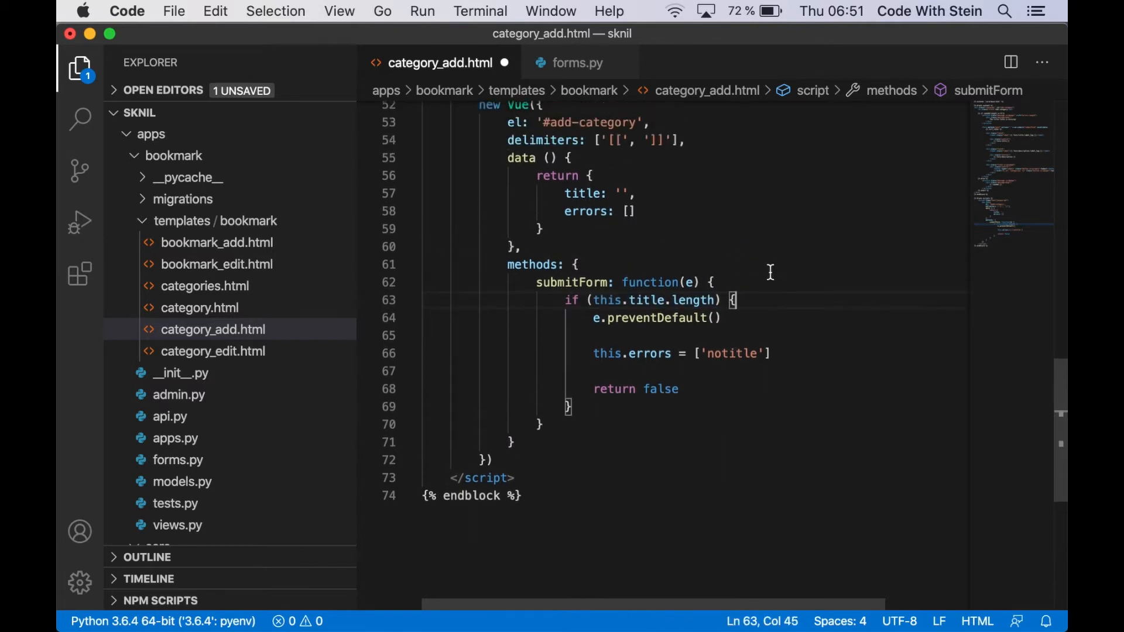
Reset this.errors = [] on a new first line of submitForm
{"action": "left_click_drag", "start_coordinate": [594, 353], "coordinate": [685, 352]}
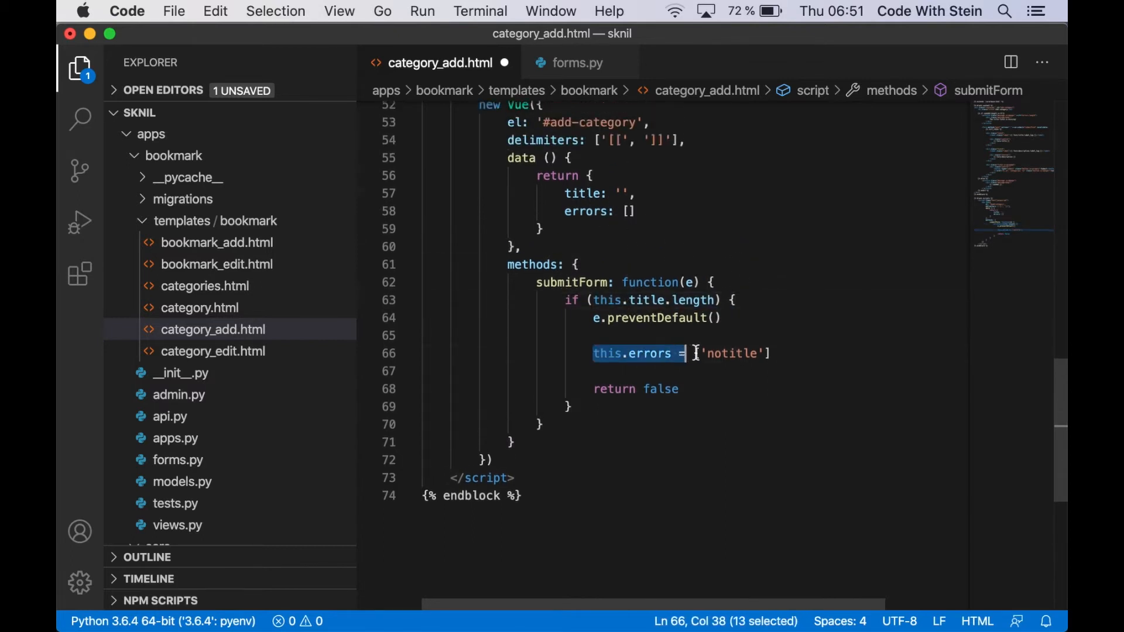
{"action": "left_click", "coordinate": [713, 282]}
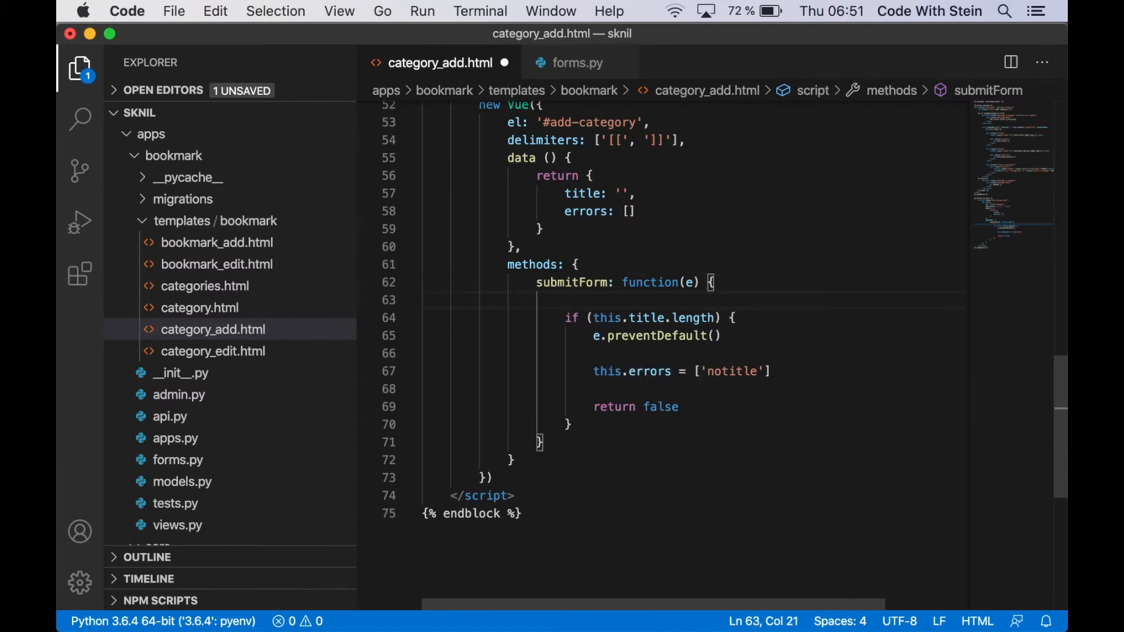
{"action": "type", "text": "this.errors = ["}
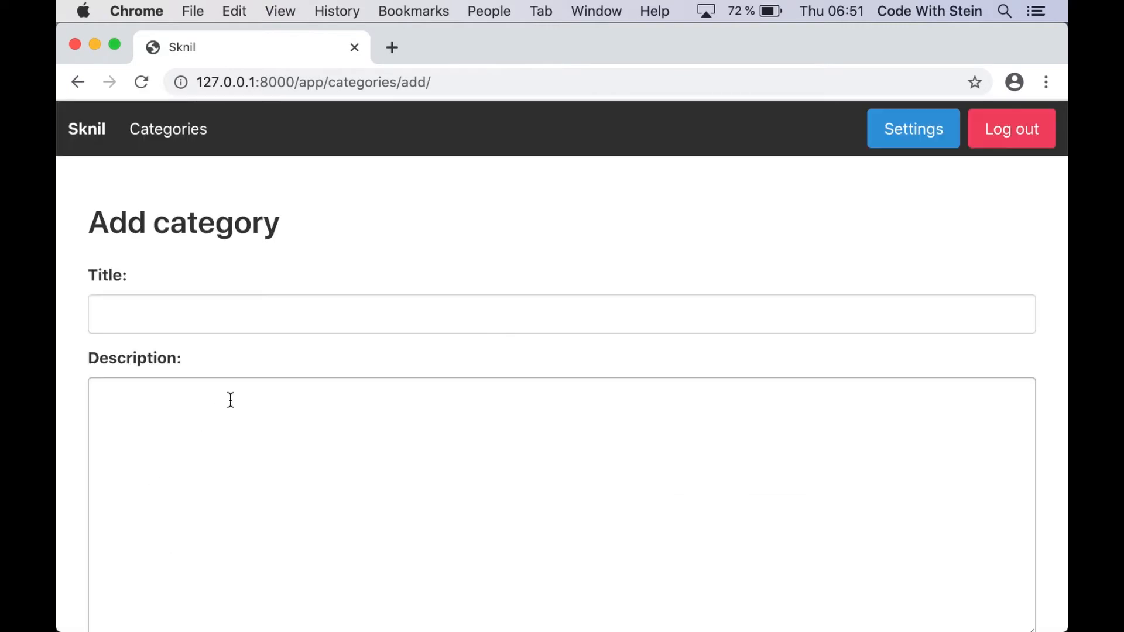
Open DevTools and submit the empty form to see the missing-title error
{"action": "right_click", "coordinate": [283, 328]}
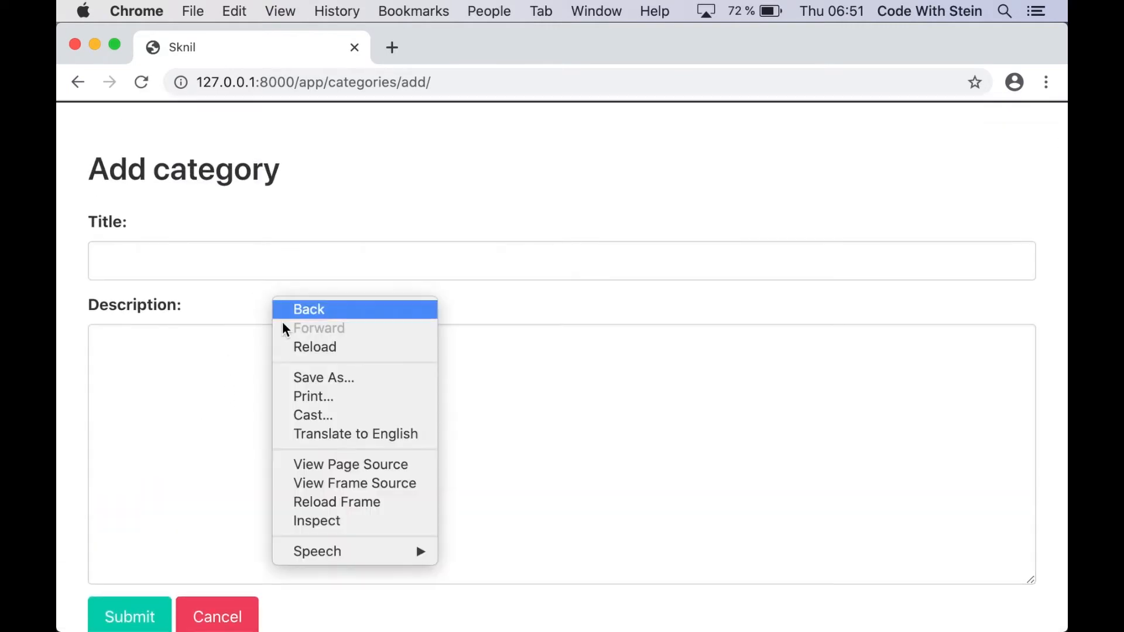
{"action": "left_click", "coordinate": [316, 521]}
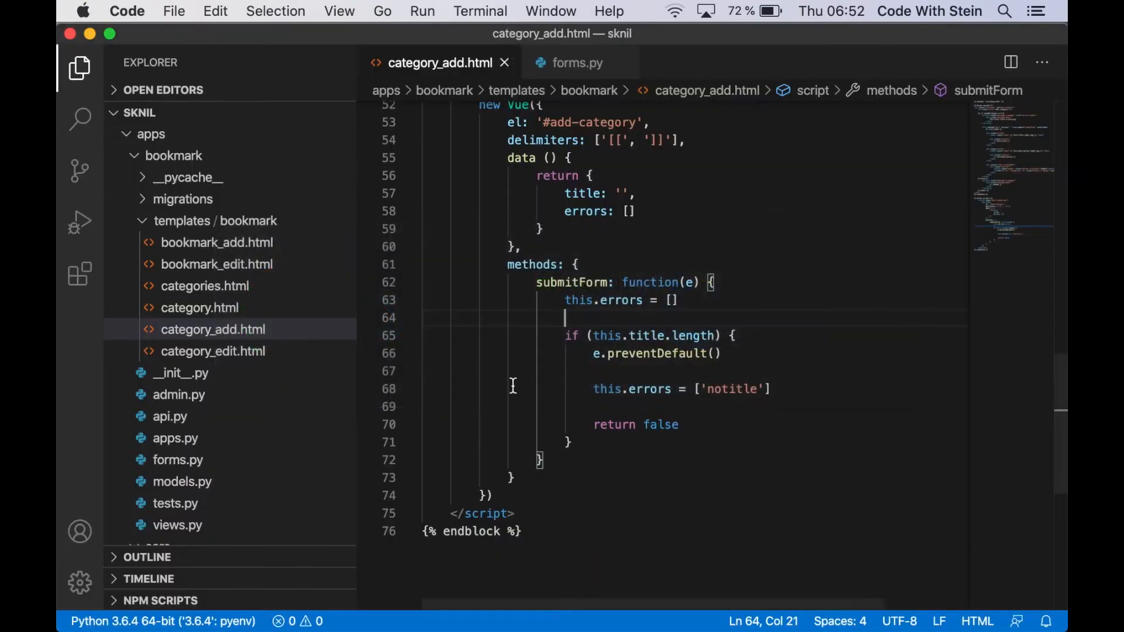
{"action": "type", "text": "console.log('submitForm"}
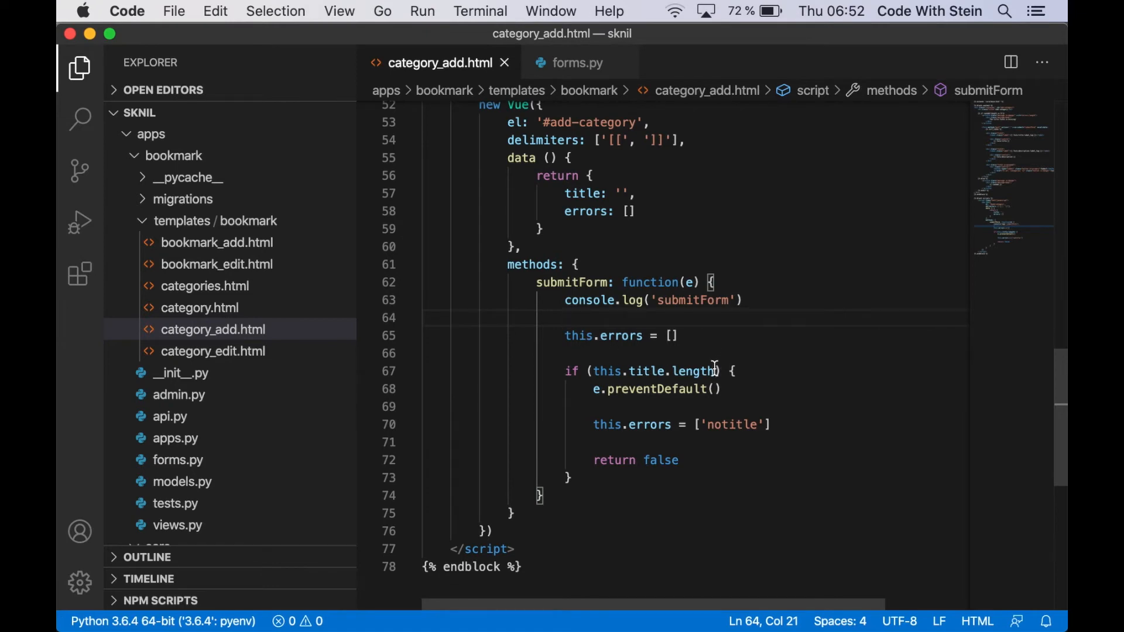
{"action": "type", "text": "!"}
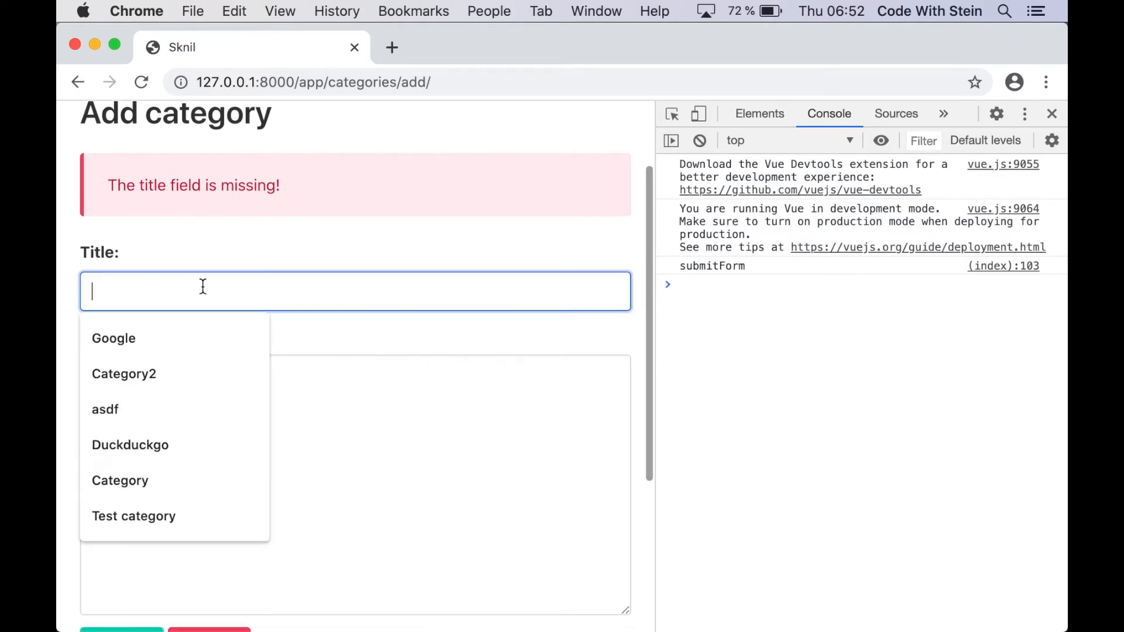
Add a category titled Category, close DevTools, and open Search engines for editing
{"action": "type", "text": "Category"}
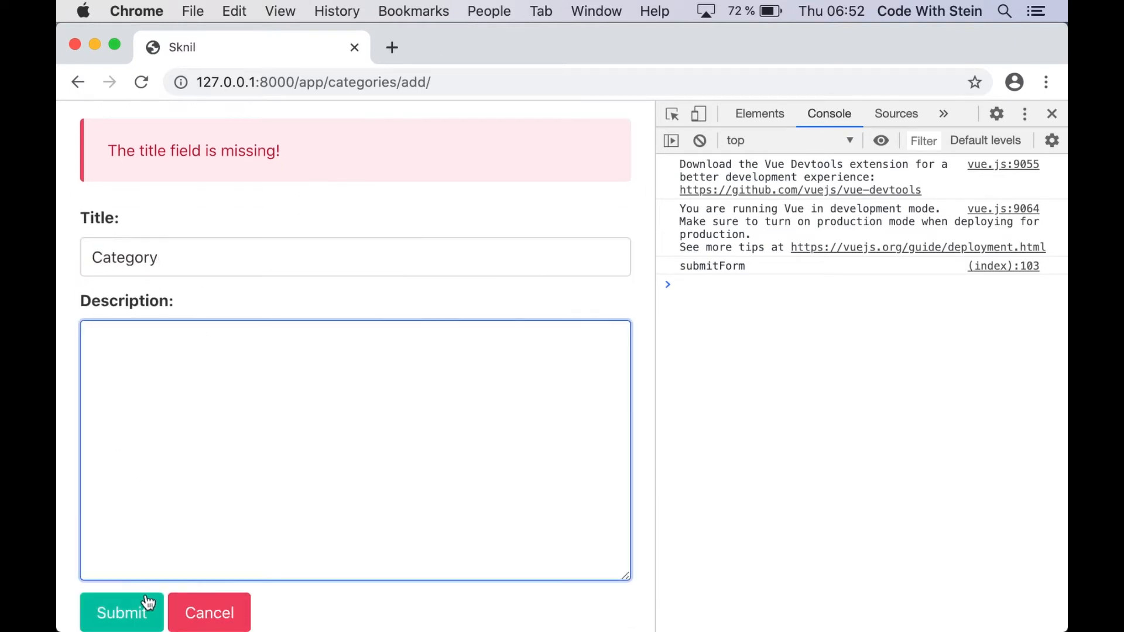
{"action": "left_click", "coordinate": [122, 612]}
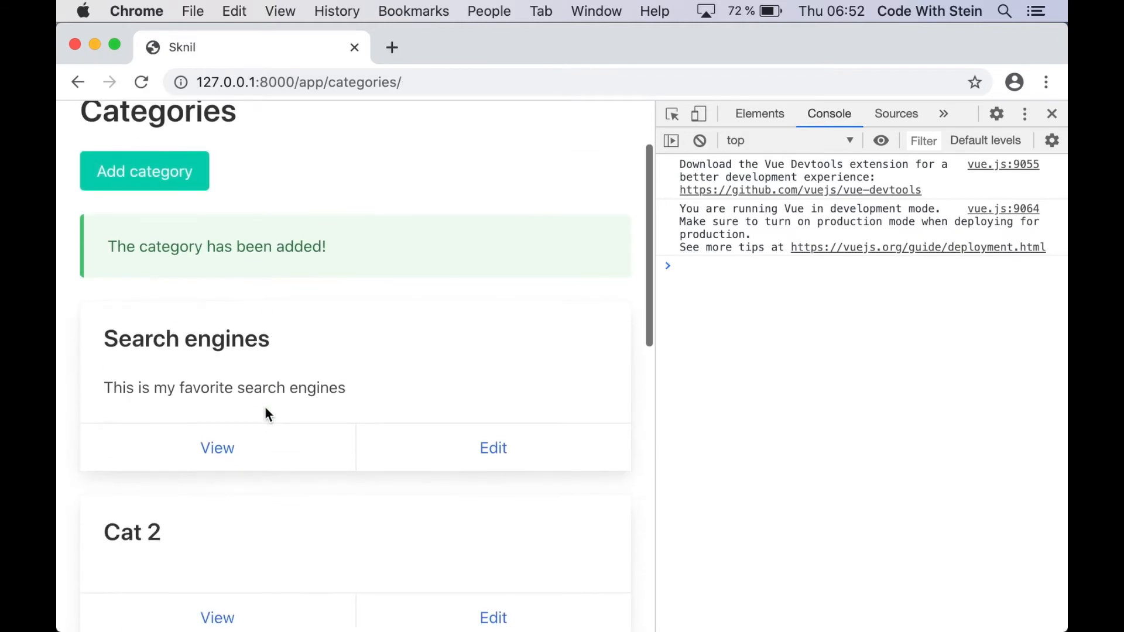
{"action": "scroll", "scroll_direction": "down", "scroll_amount": 3}
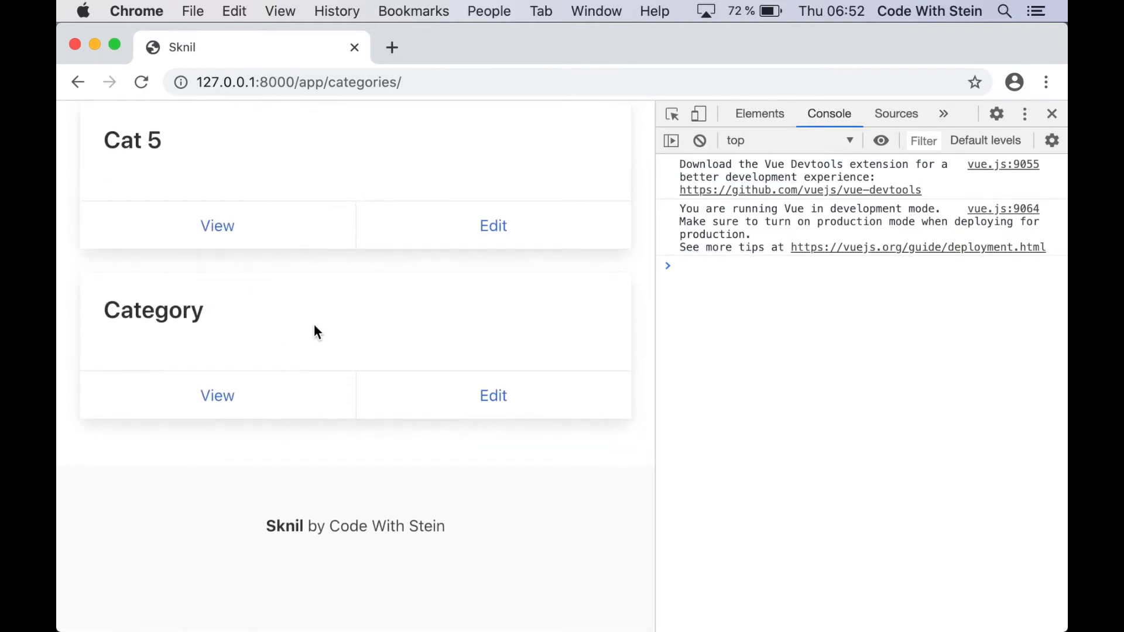
{"action": "left_click", "coordinate": [1052, 114]}
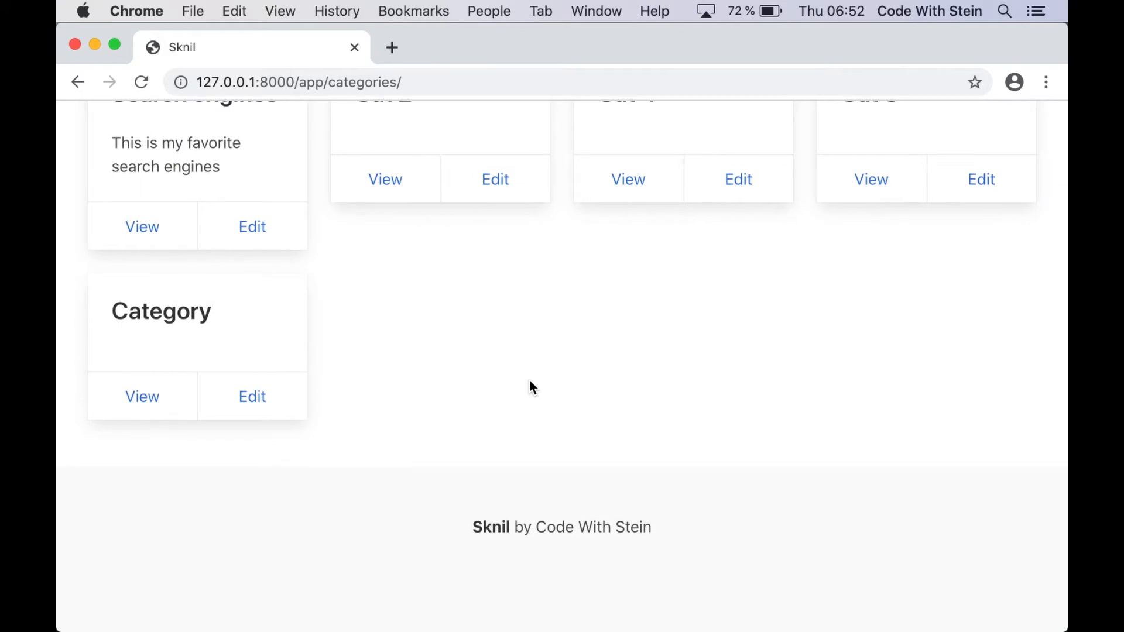
{"action": "left_click", "coordinate": [252, 226]}
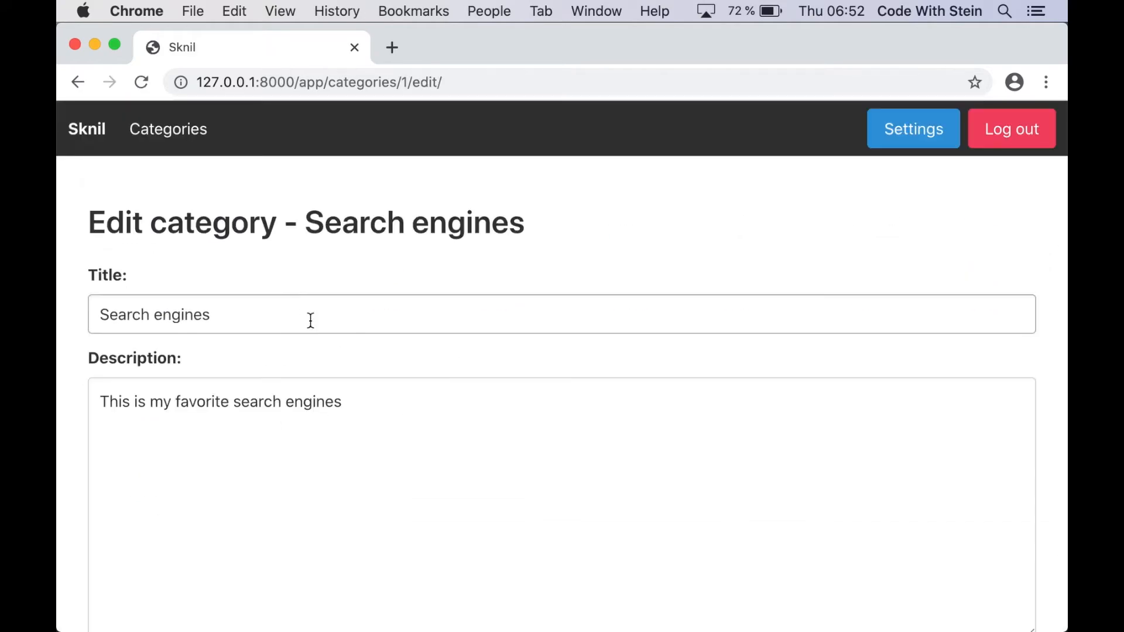
Copy the scripts block and error article from category_add.html into category_edit.html
{"action": "key", "text": "cmd+tab"}
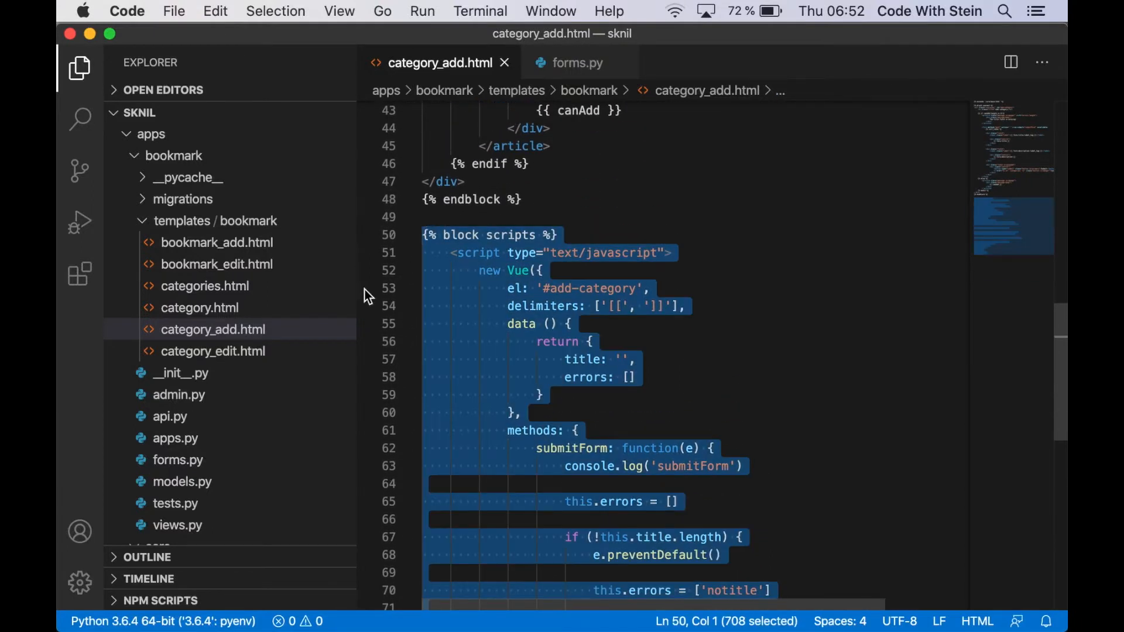
{"action": "left_click", "coordinate": [213, 350]}
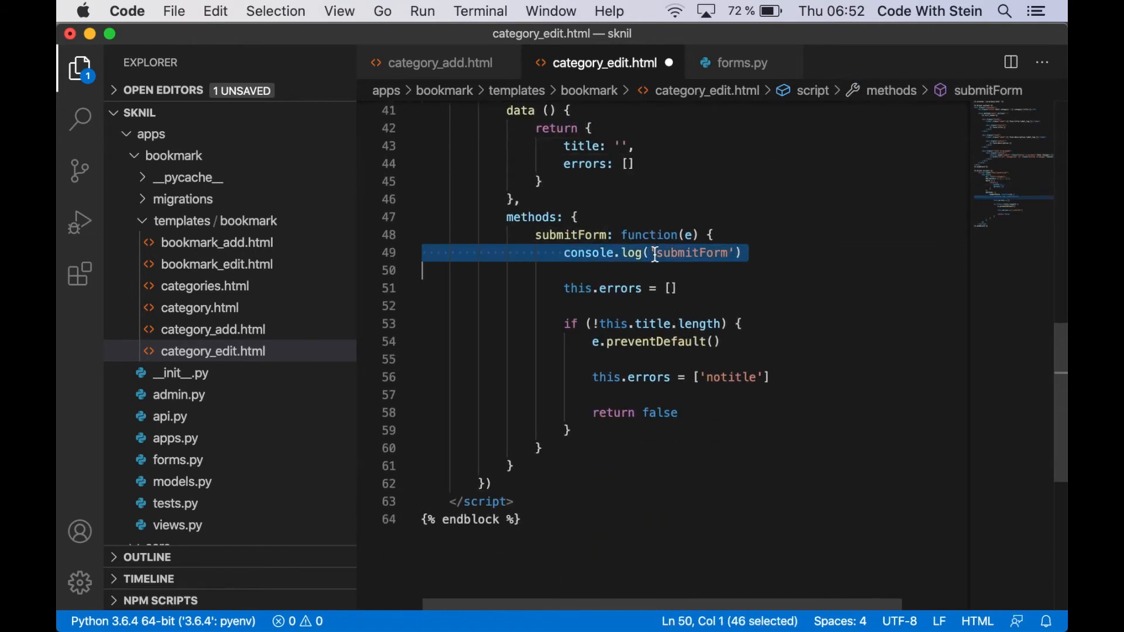
{"action": "left_click", "coordinate": [439, 62]}
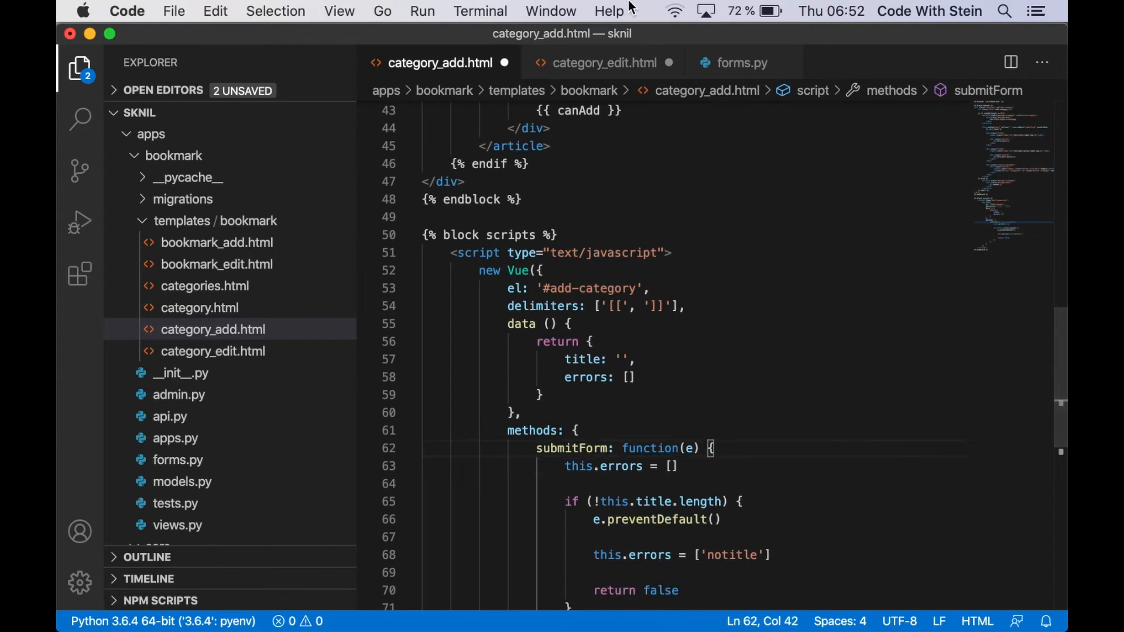
{"action": "left_click", "coordinate": [604, 62]}
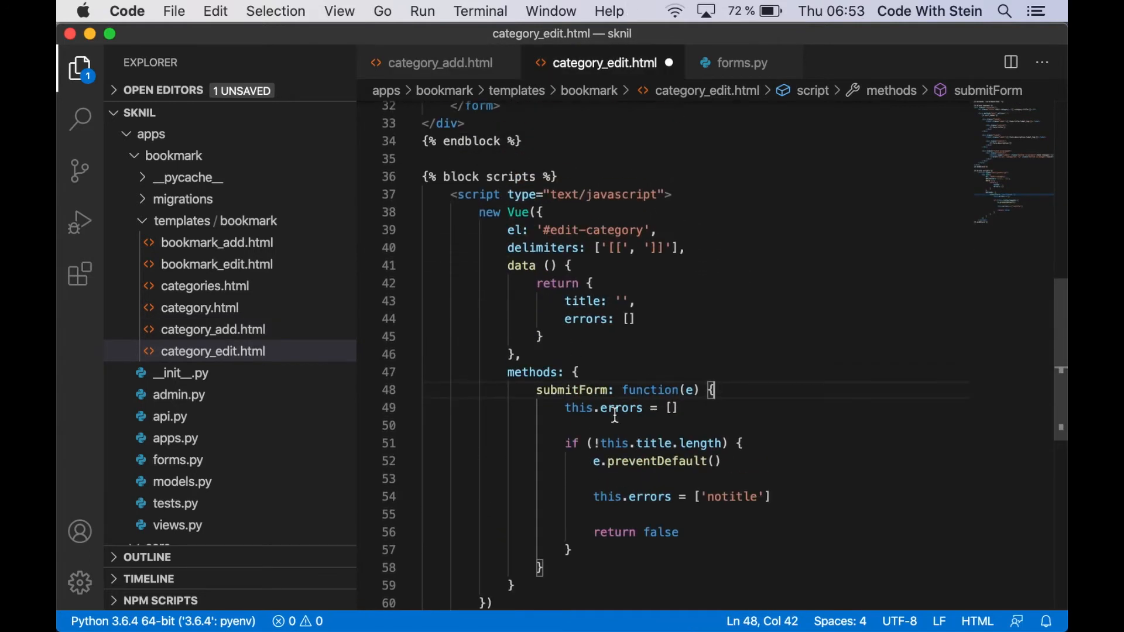
{"action": "left_click", "coordinate": [439, 62]}
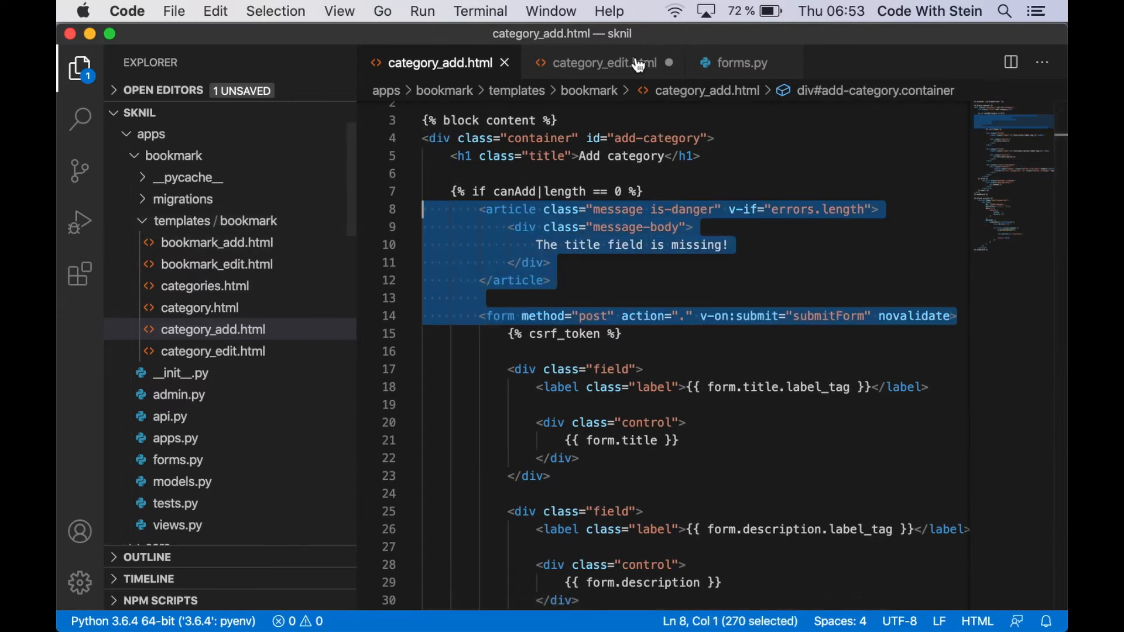
{"action": "left_click", "coordinate": [599, 62]}
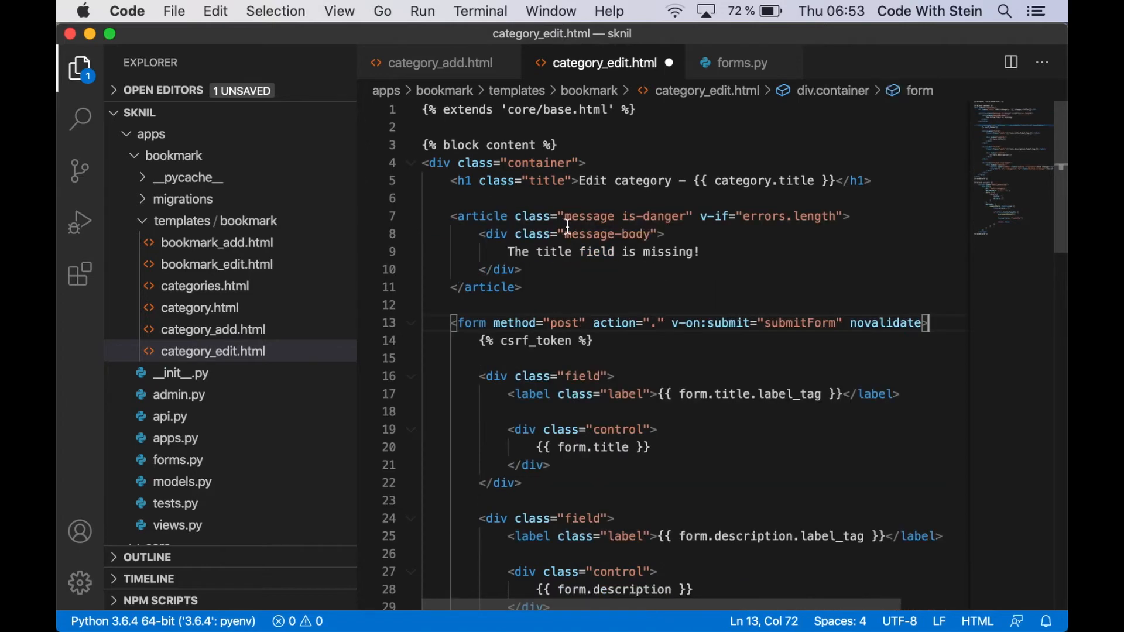
Give the edit container id="edit-category" and save the template
{"action": "left_click", "coordinate": [592, 252]}
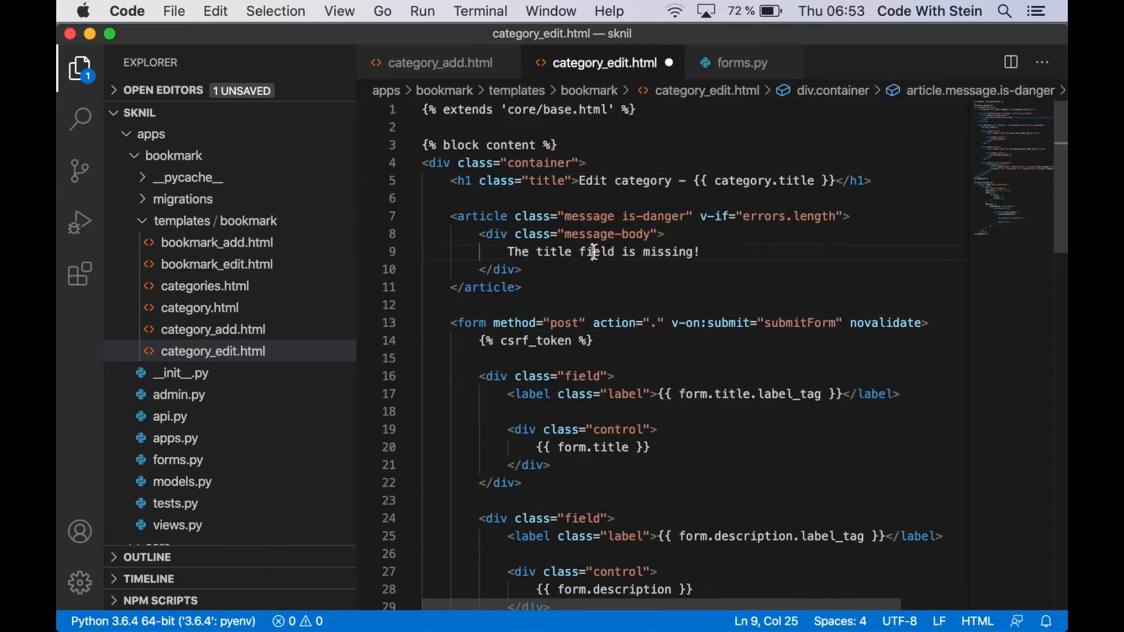
{"action": "type", "text": "id="}
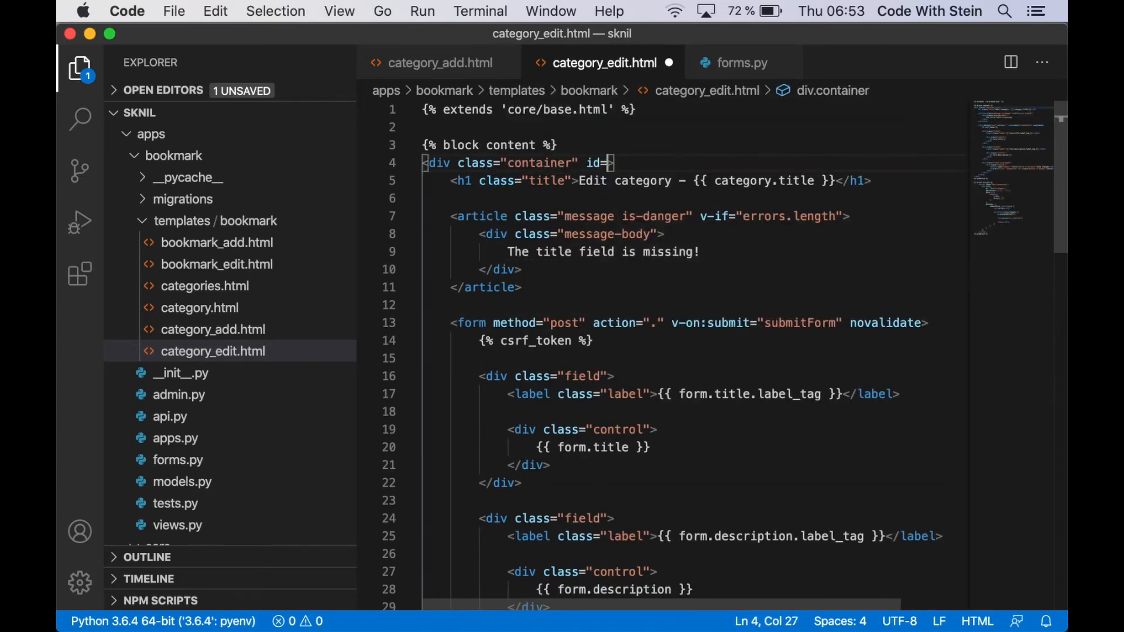
{"action": "type", "text": "edit-category"}
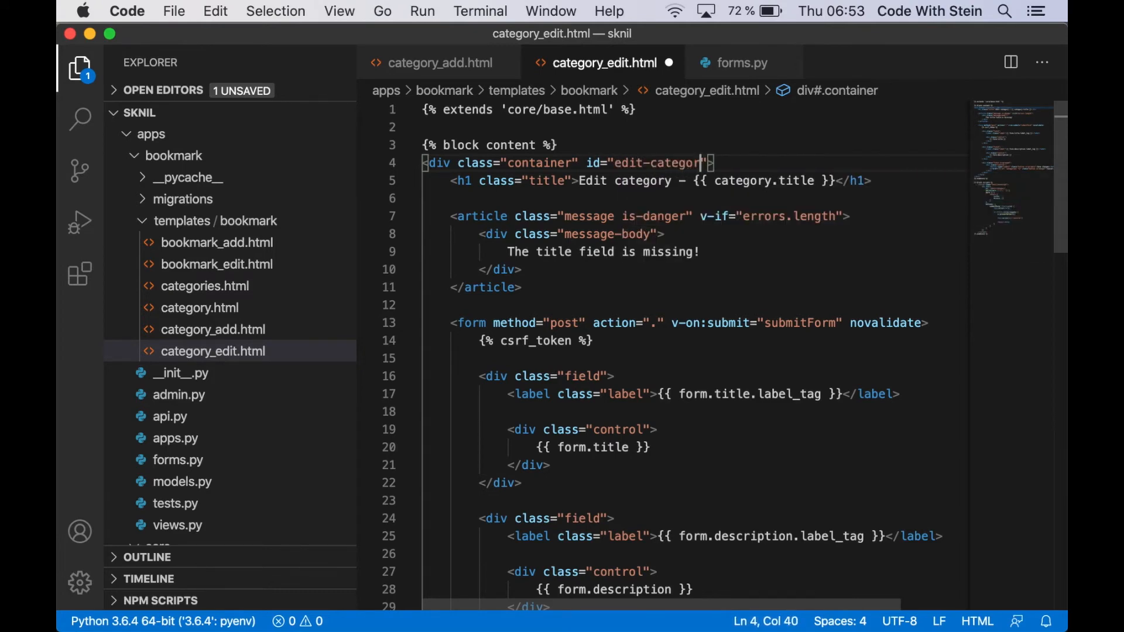
{"action": "key", "text": "cmd+s"}
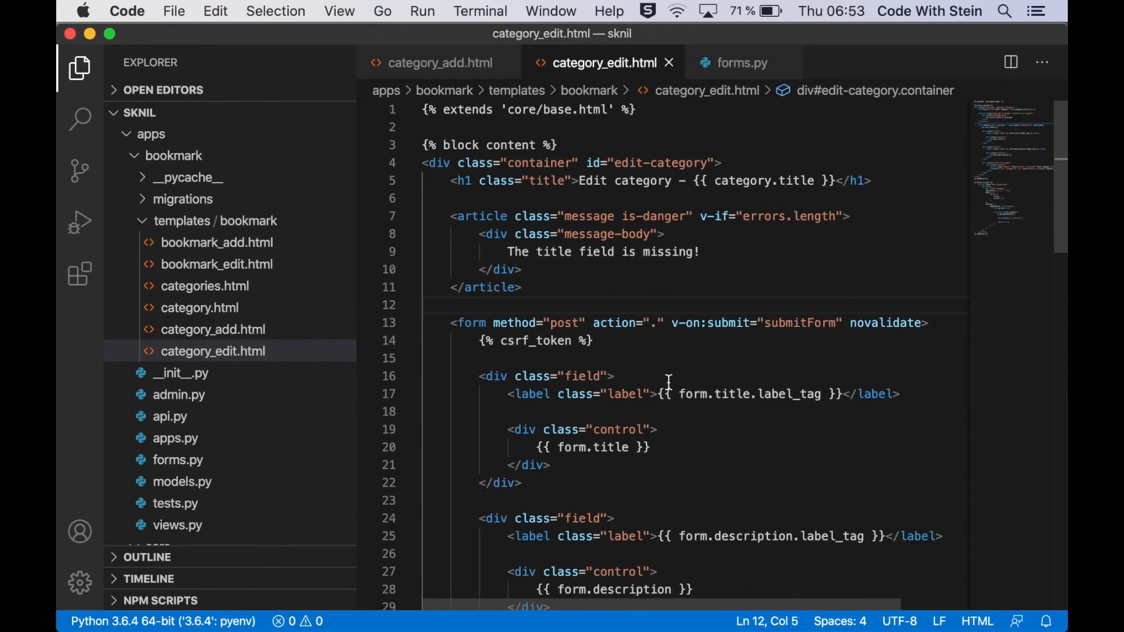
Set el to '#edit-category' and title to "{{ form.title.value }}" in the Vue data
{"action": "left_click", "coordinate": [656, 430]}
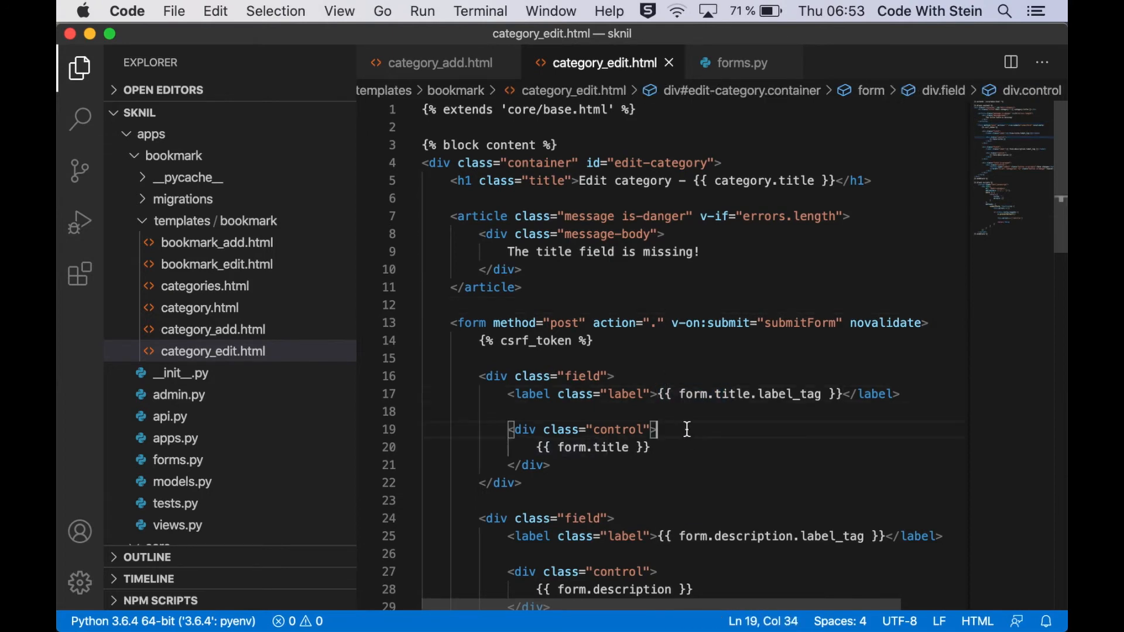
{"action": "scroll", "scroll_direction": "down", "scroll_amount": 3}
{"action": "type", "text": "title: {{}},"}
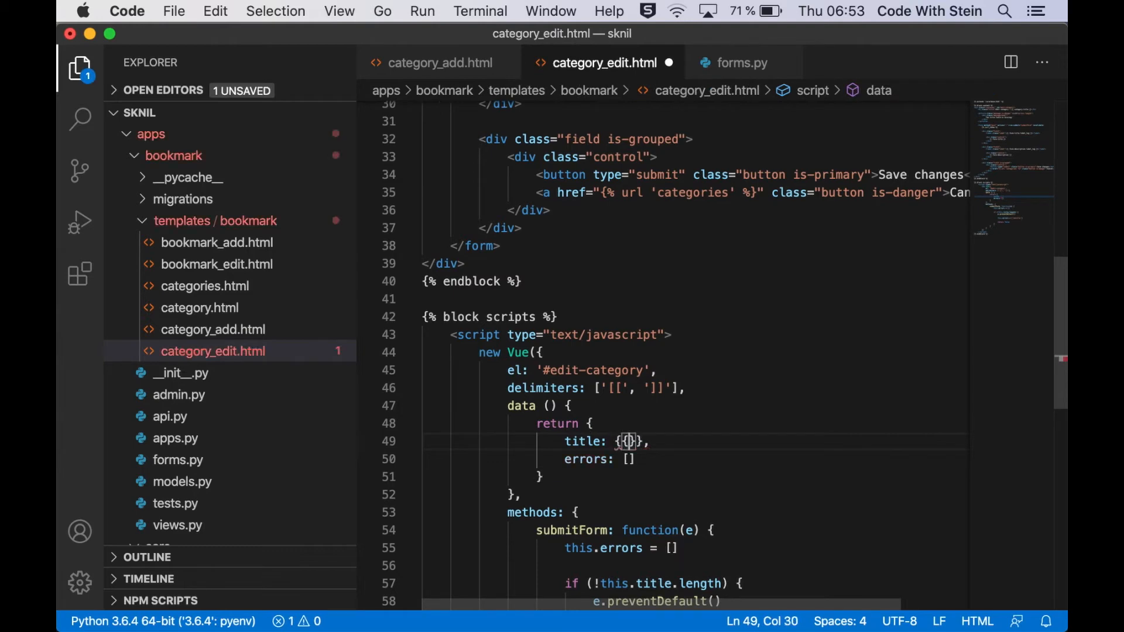
{"action": "type", "text": "f"}
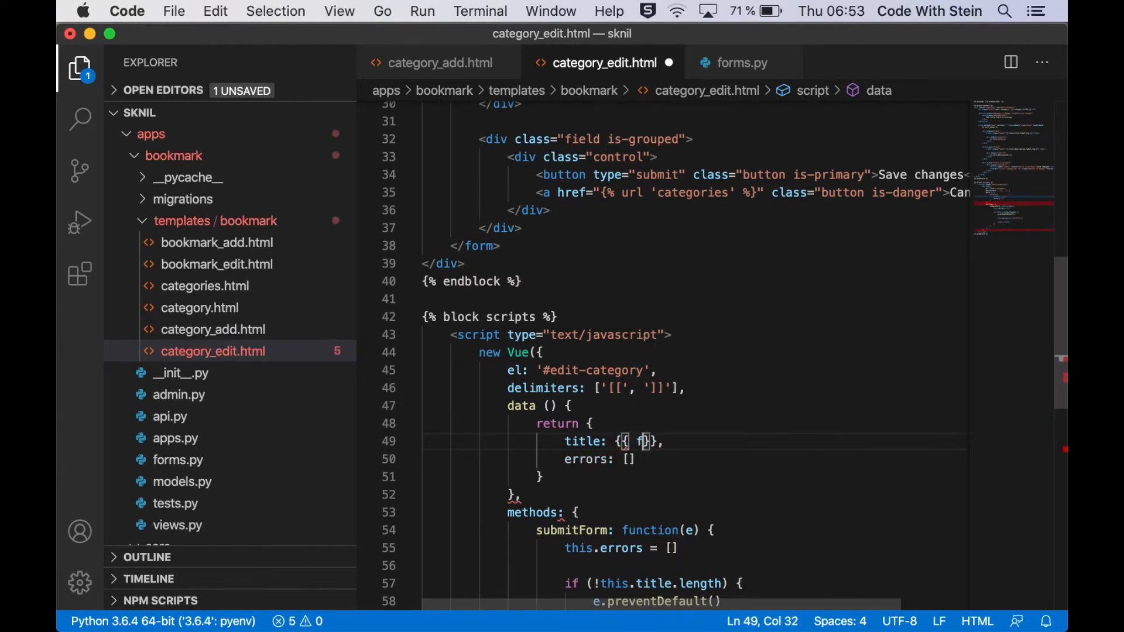
{"action": "type", "text": "orm.title.value"}
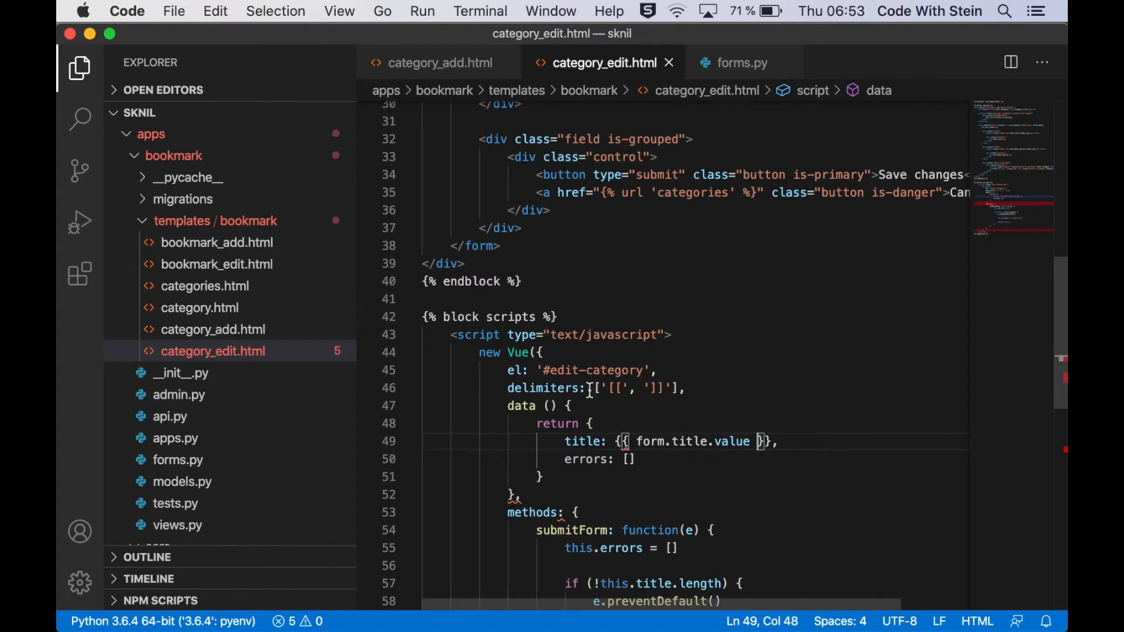
{"action": "scroll", "scroll_direction": "down", "scroll_amount": 3}
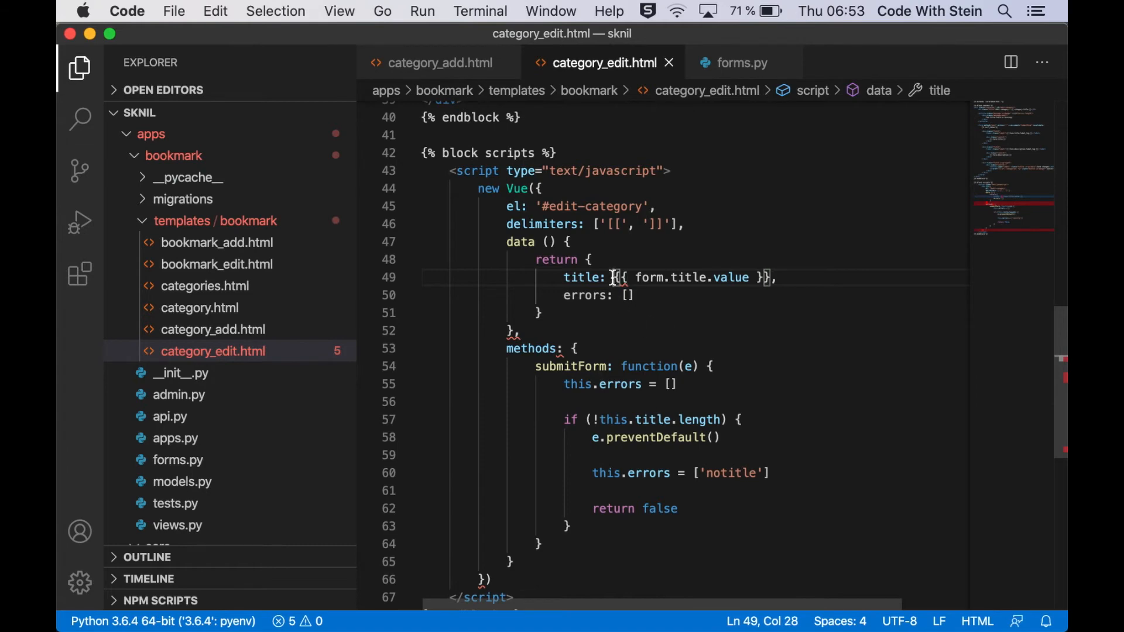
{"action": "type", "text": "\""}
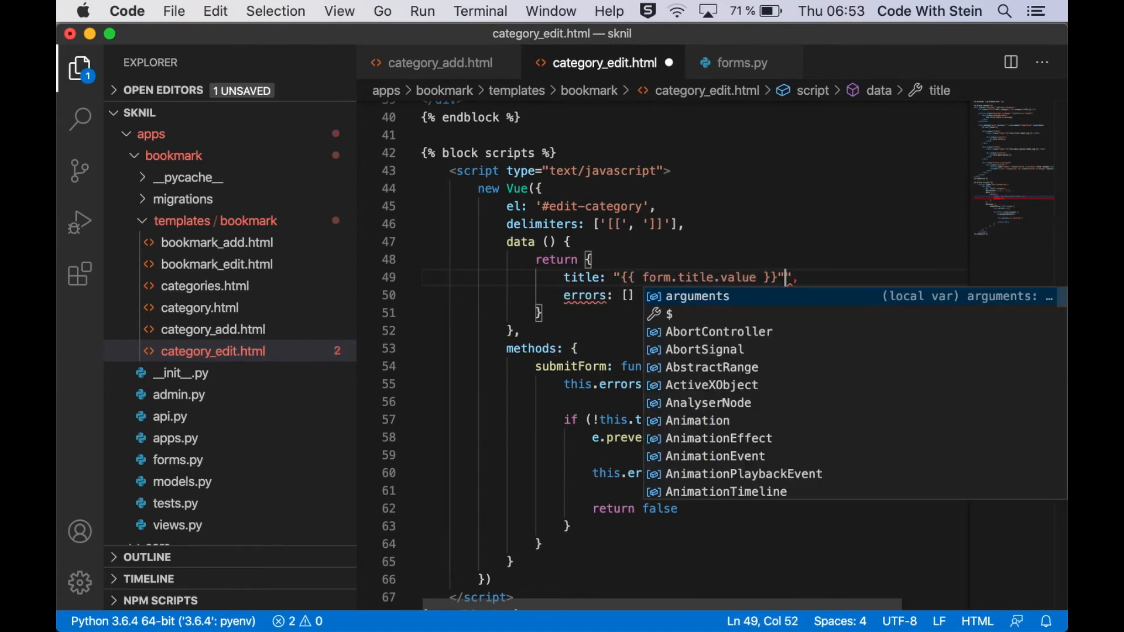
Save the edit form with an empty title to see the error, then save it as Search engines1
{"action": "key", "text": "cmd+tab"}
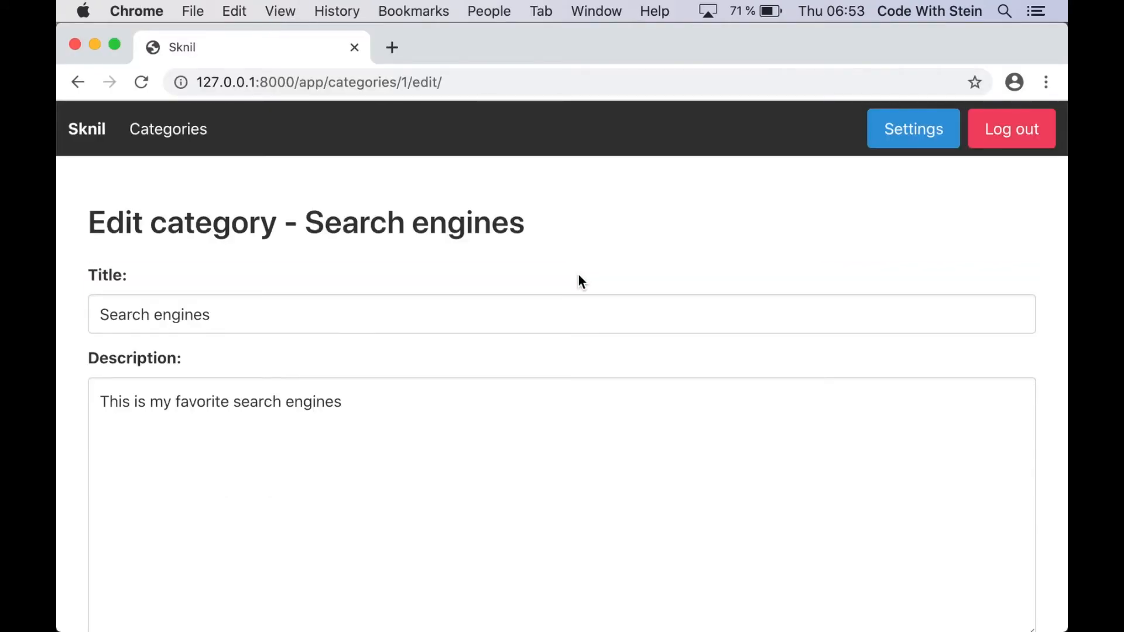
{"action": "scroll", "scroll_direction": "down", "scroll_amount": 3}
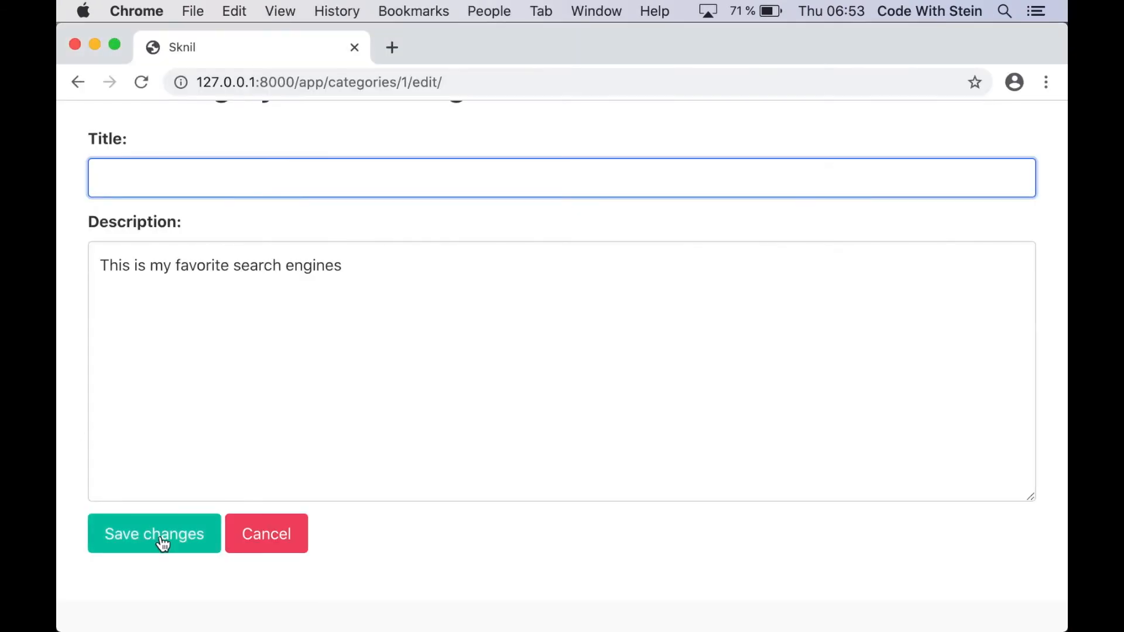
{"action": "left_click", "coordinate": [154, 534]}
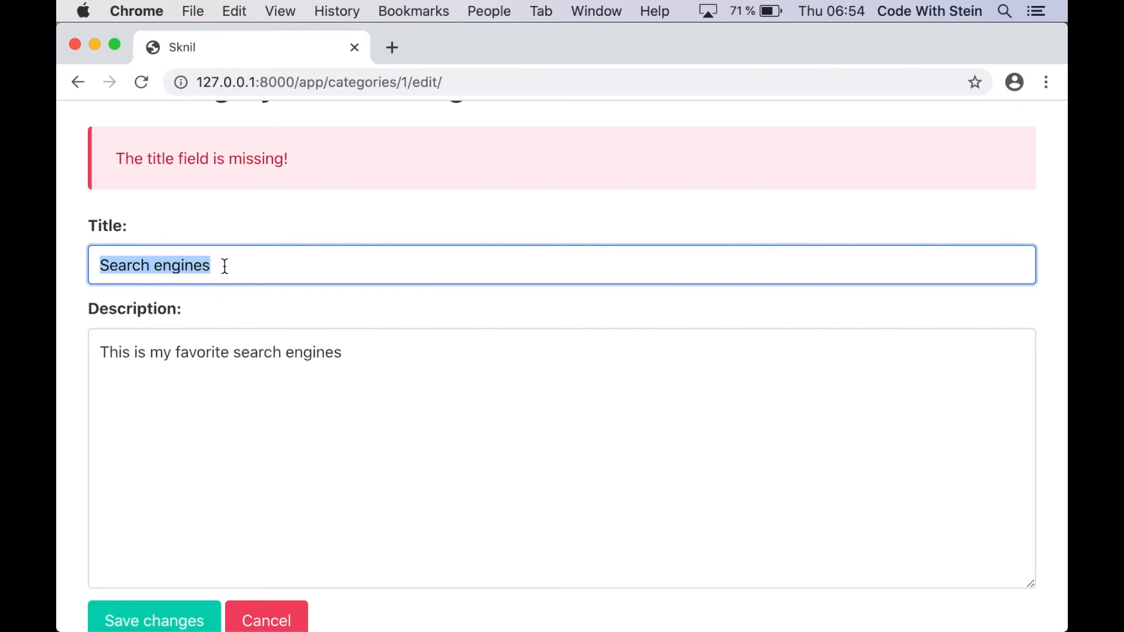
{"action": "left_click", "coordinate": [153, 621]}
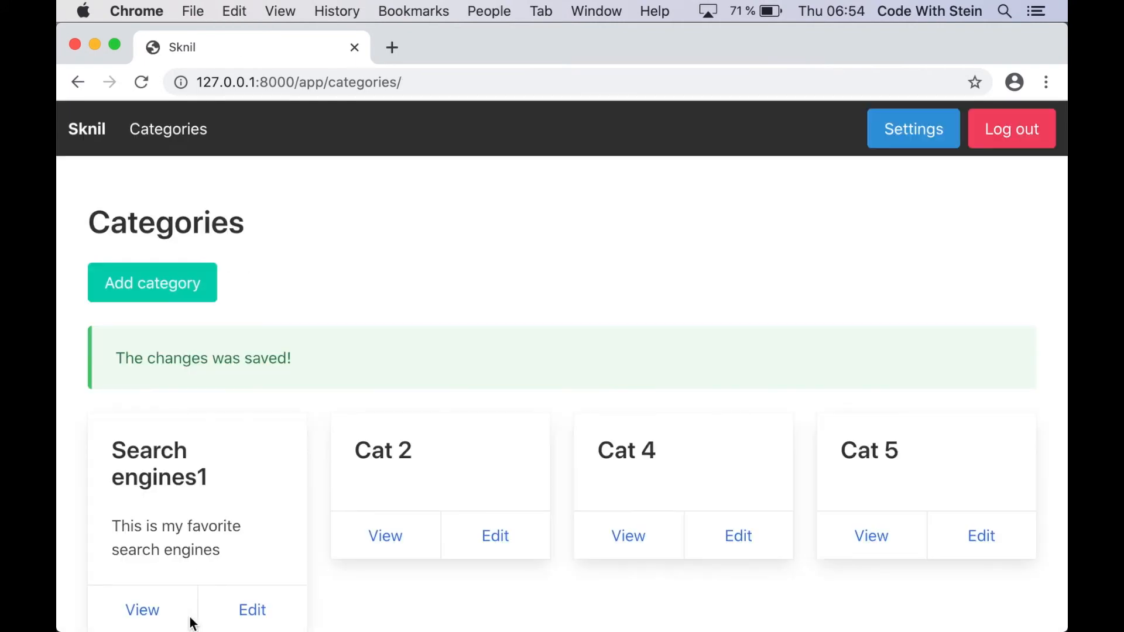
{"action": "mouse_move", "coordinate": [226, 484]}
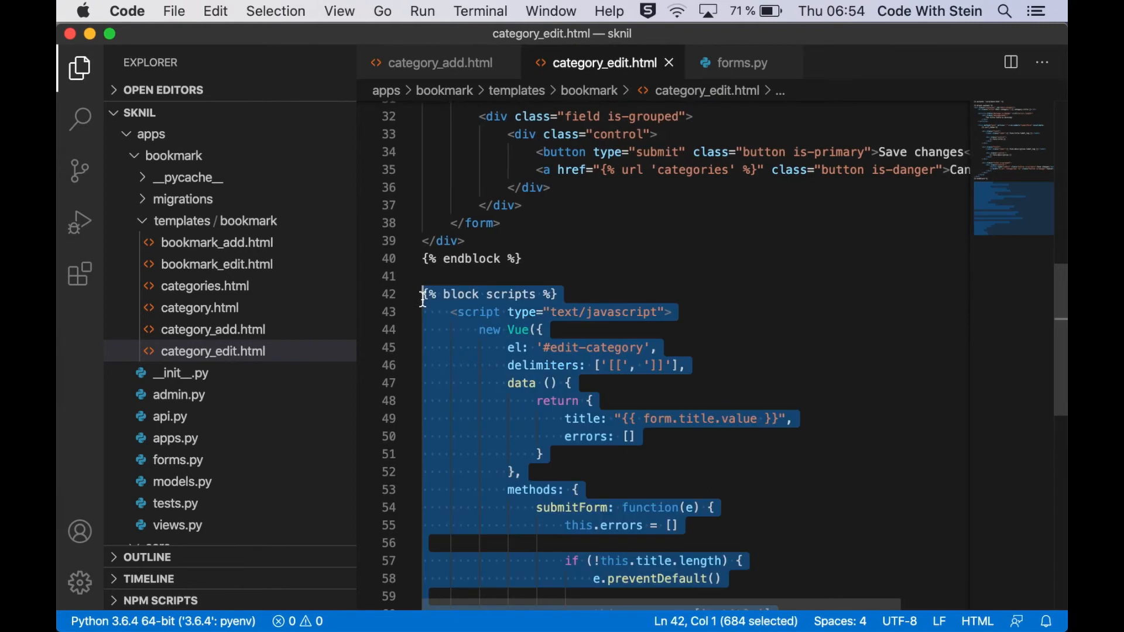
{"action": "mouse_move", "coordinate": [230, 247]}
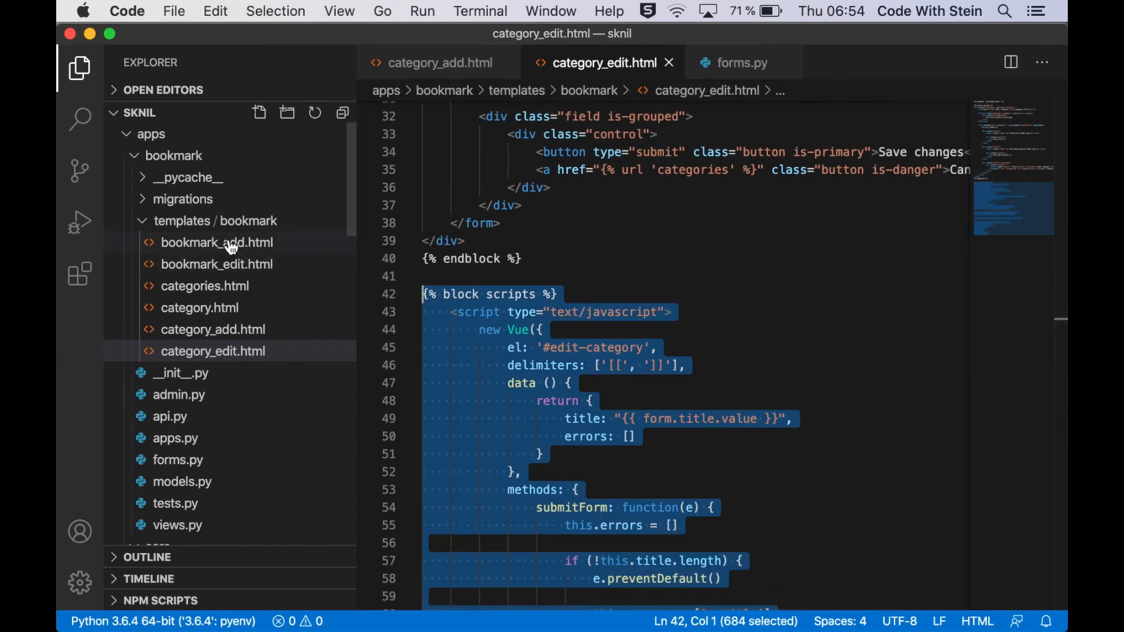
Bring the error article and scripts block from category_edit.html into bookmark_add.html
{"action": "left_click", "coordinate": [216, 243]}
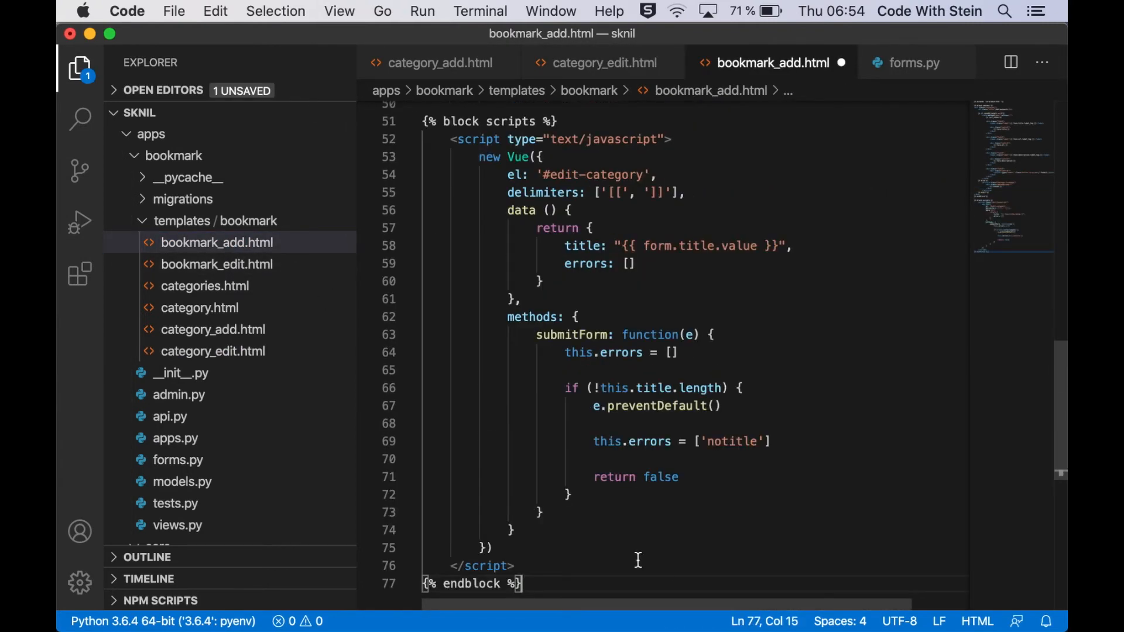
{"action": "double_click", "coordinate": [562, 174]}
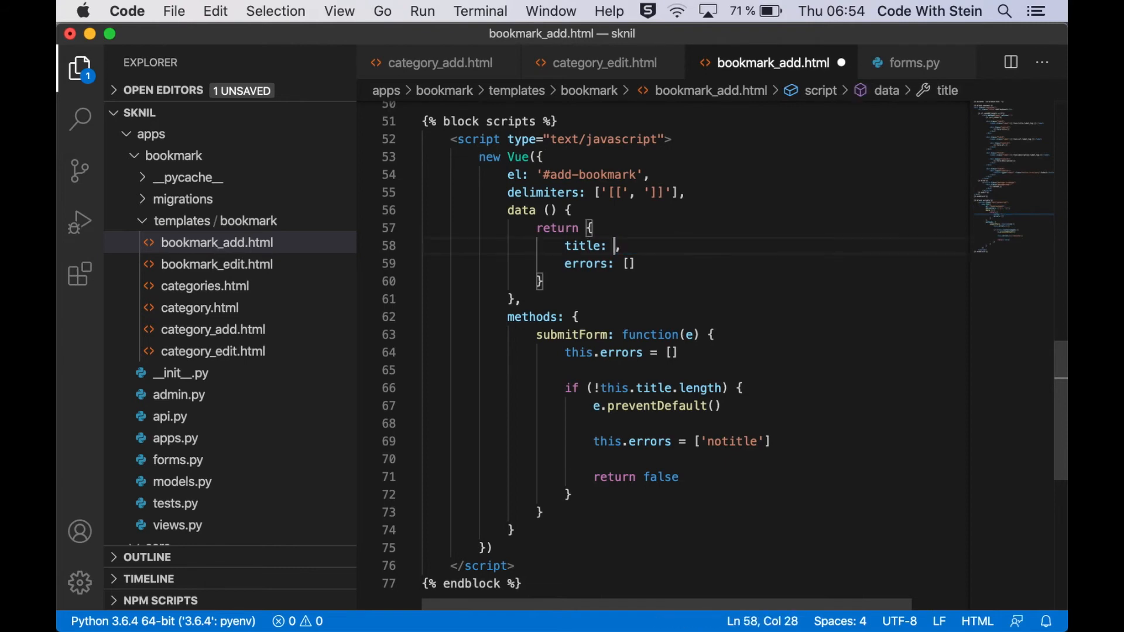
{"action": "scroll", "scroll_direction": "up", "scroll_amount": 3}
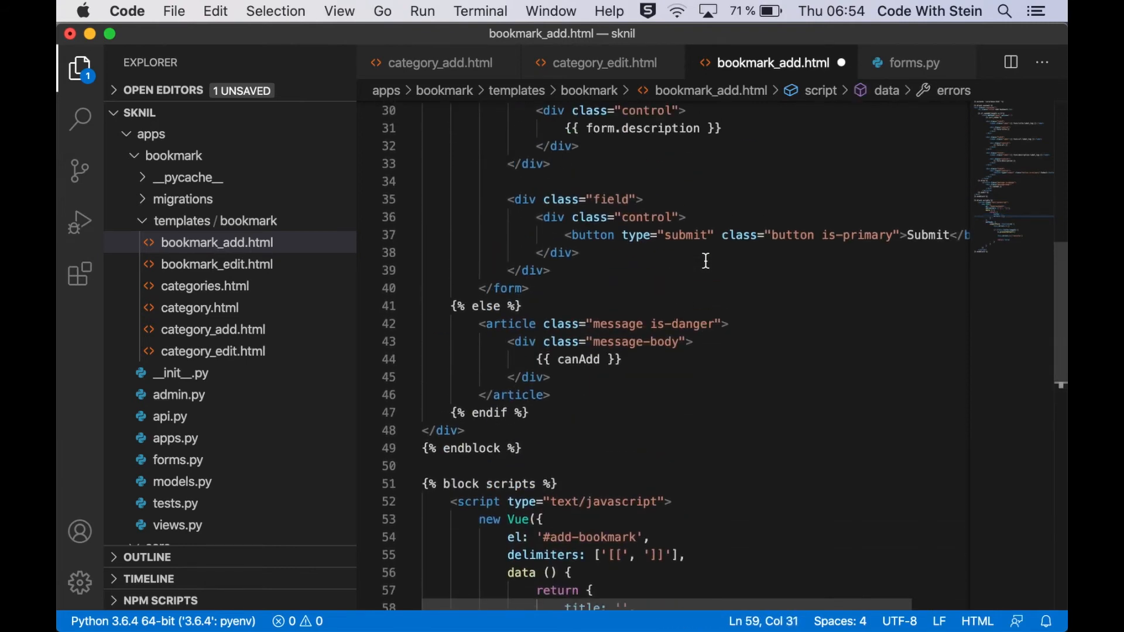
{"action": "scroll", "scroll_direction": "up", "scroll_amount": 3}
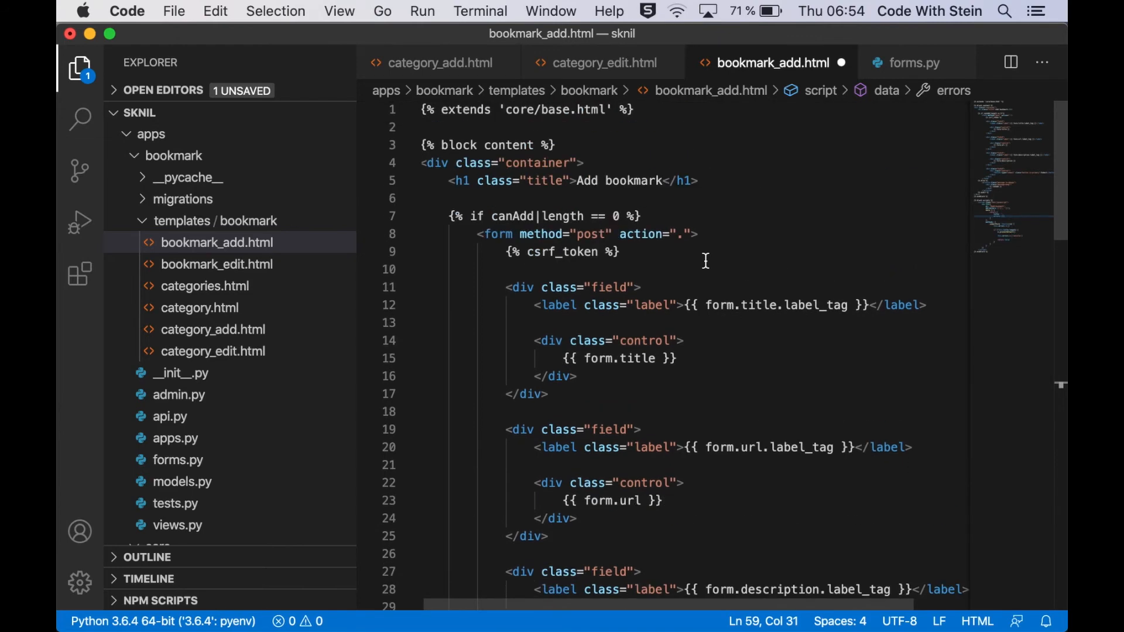
{"action": "mouse_move", "coordinate": [587, 62]}
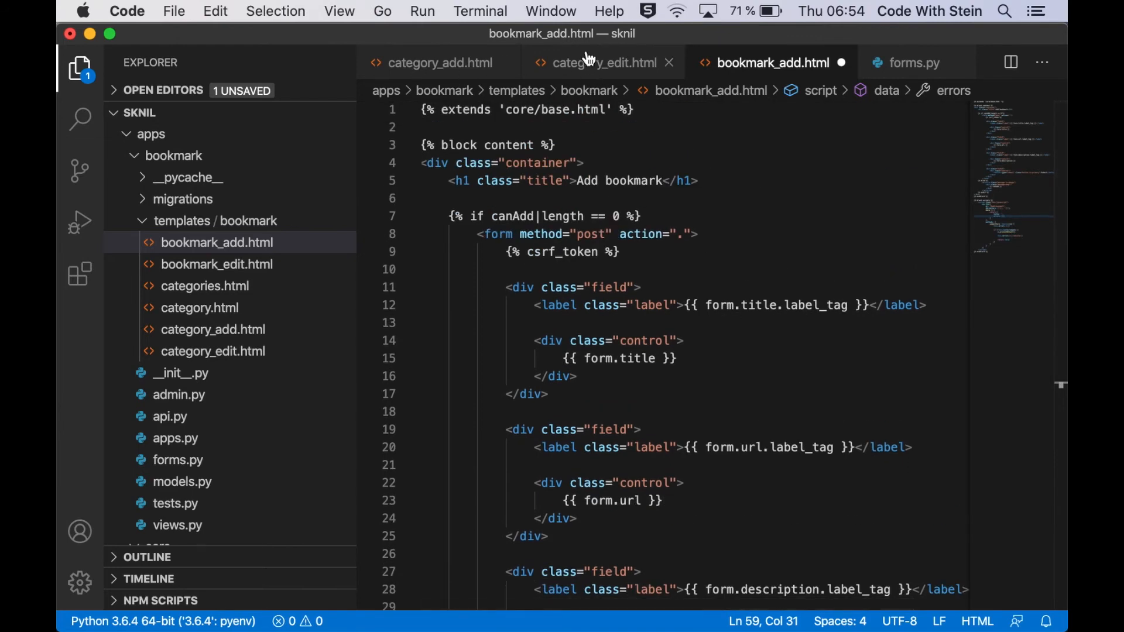
{"action": "left_click", "coordinate": [602, 62]}
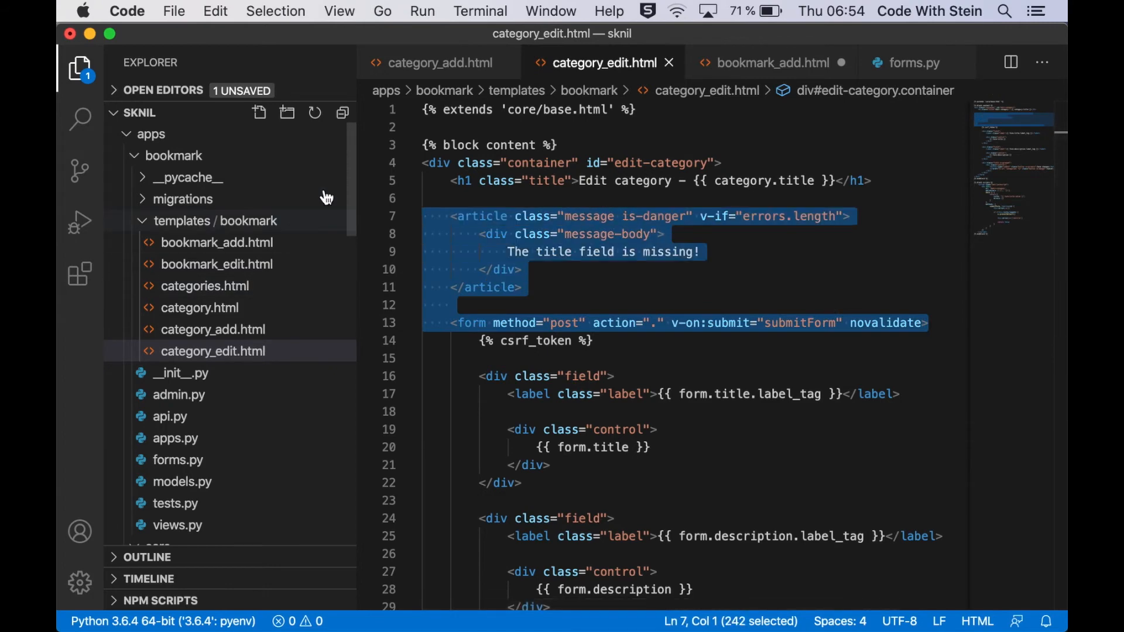
{"action": "left_click", "coordinate": [217, 243]}
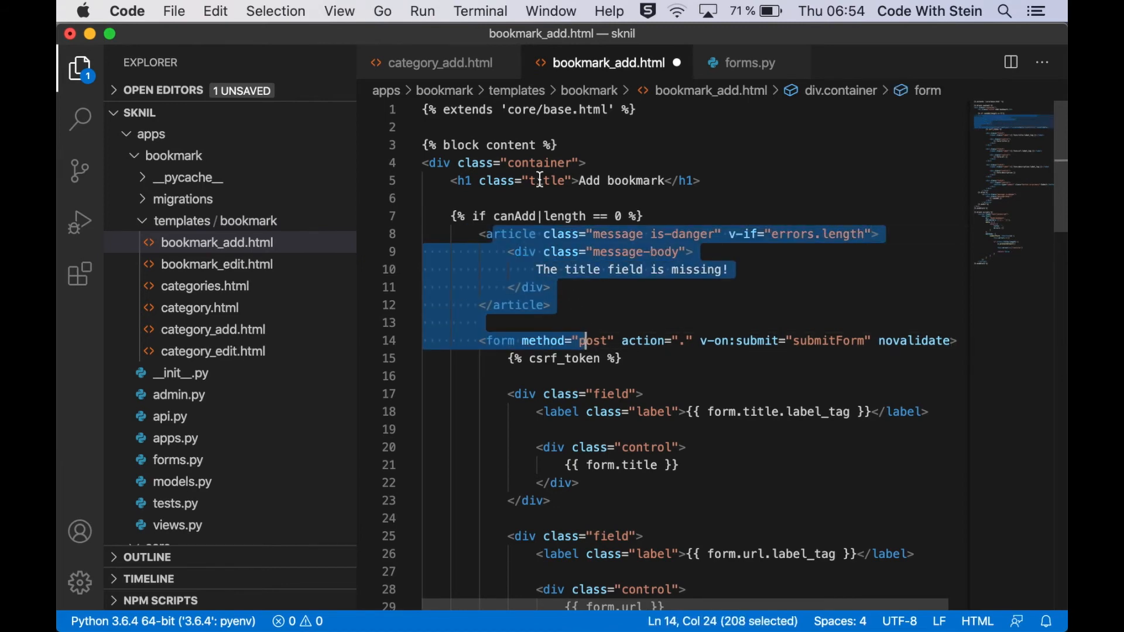
Rename the container and mount point to add-bookmark and add url: '' to the Vue data
{"action": "type", "text": "id=\"a\""}
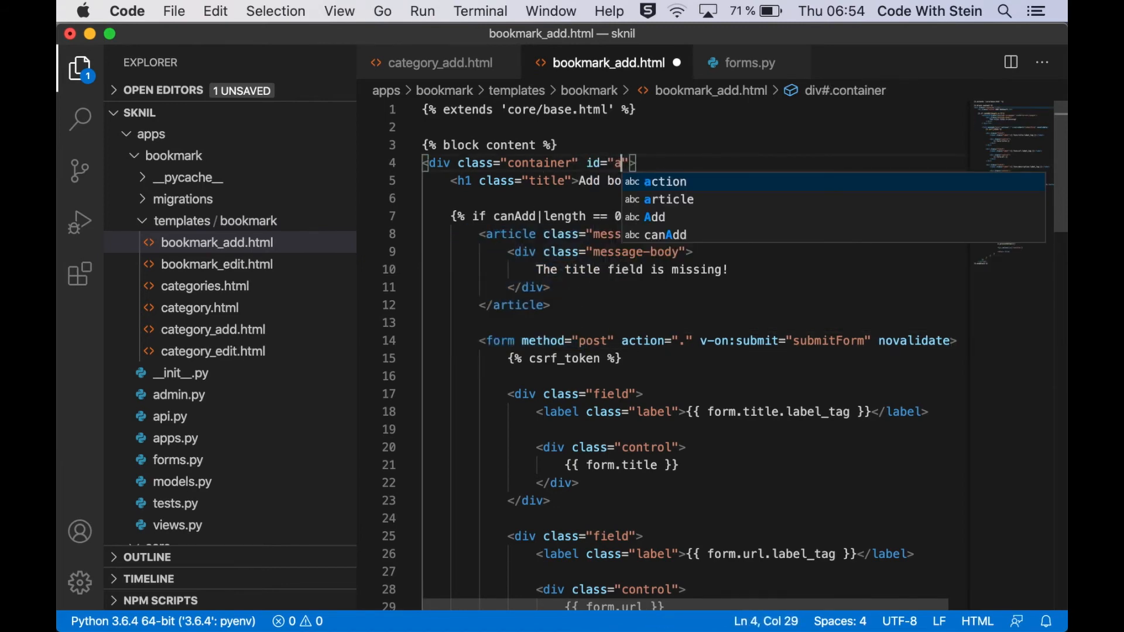
{"action": "type", "text": "dd-bookmark"}
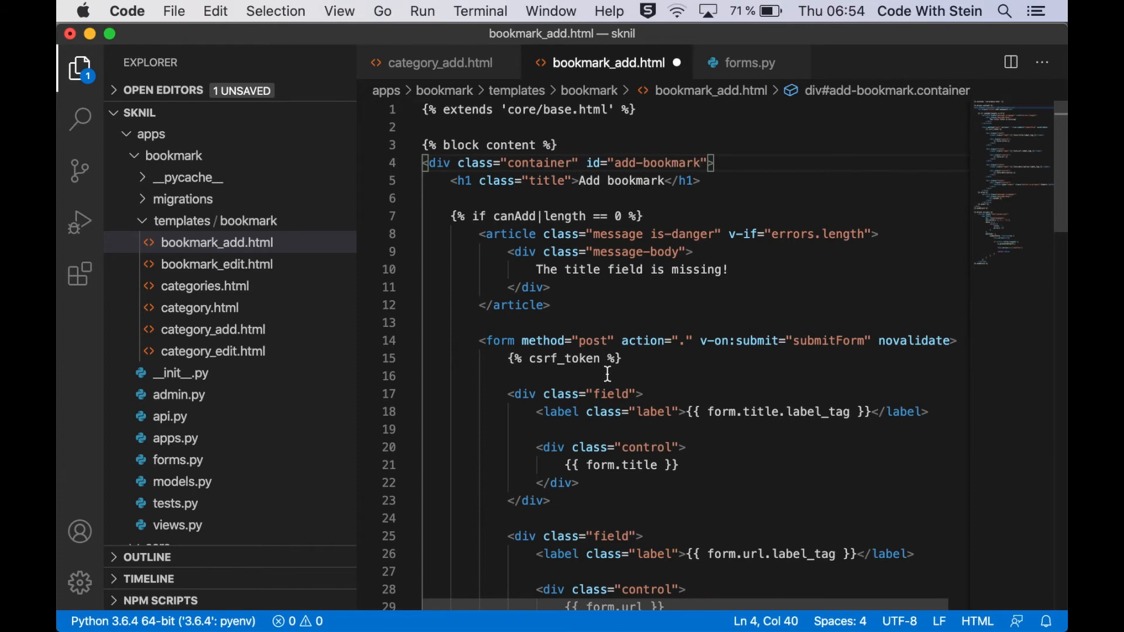
{"action": "scroll", "scroll_direction": "down", "scroll_amount": 3}
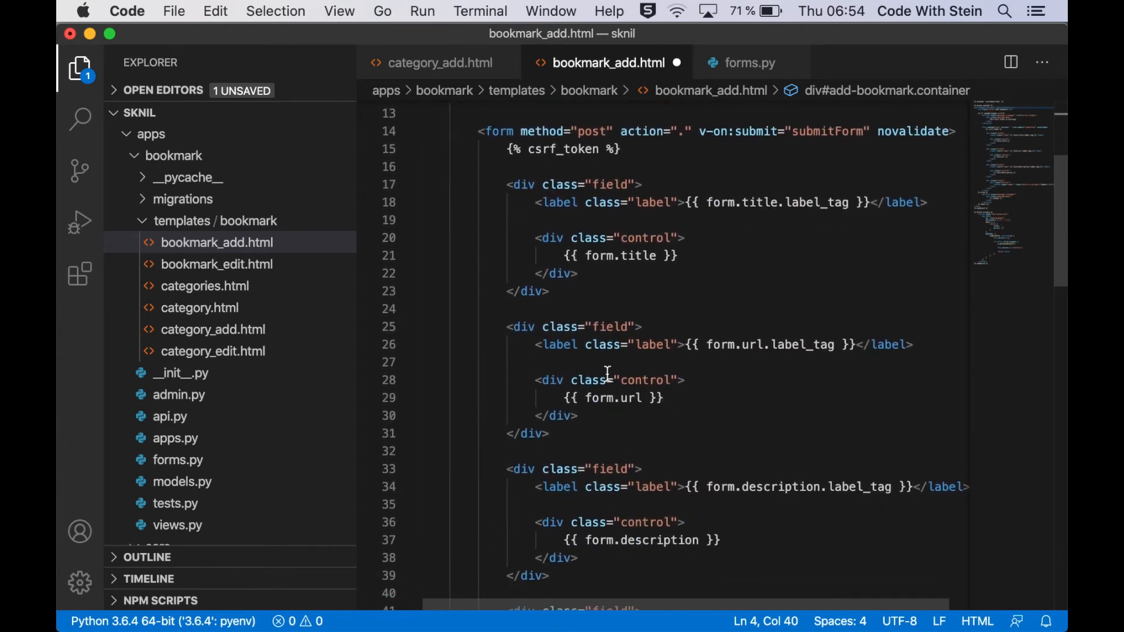
{"action": "mouse_move", "coordinate": [662, 367]}
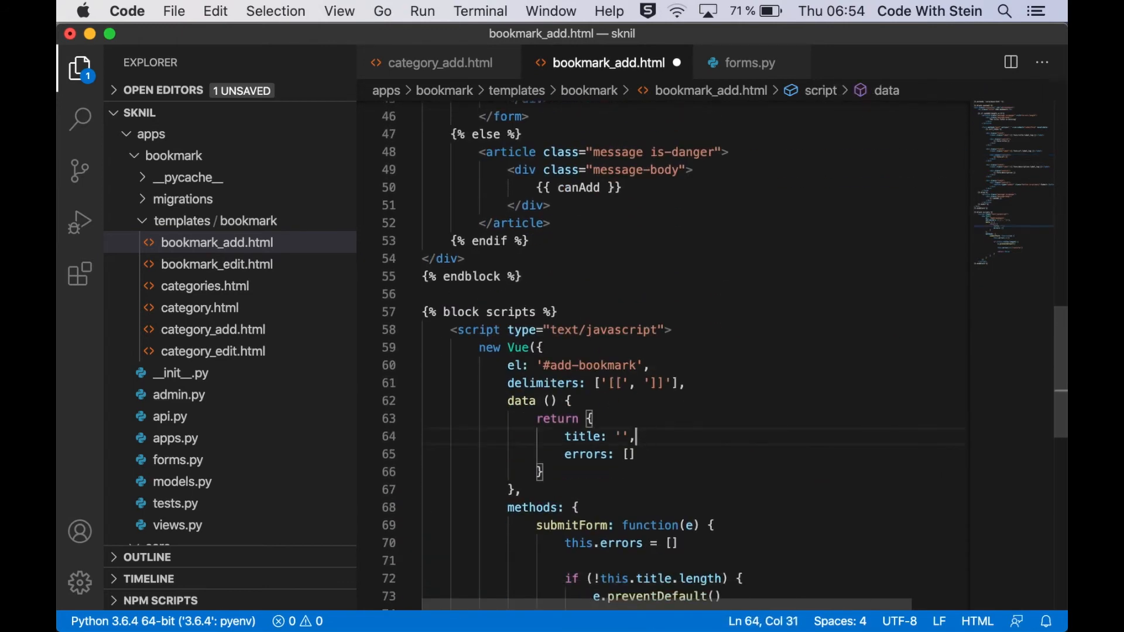
{"action": "type", "text": "url: '',"}
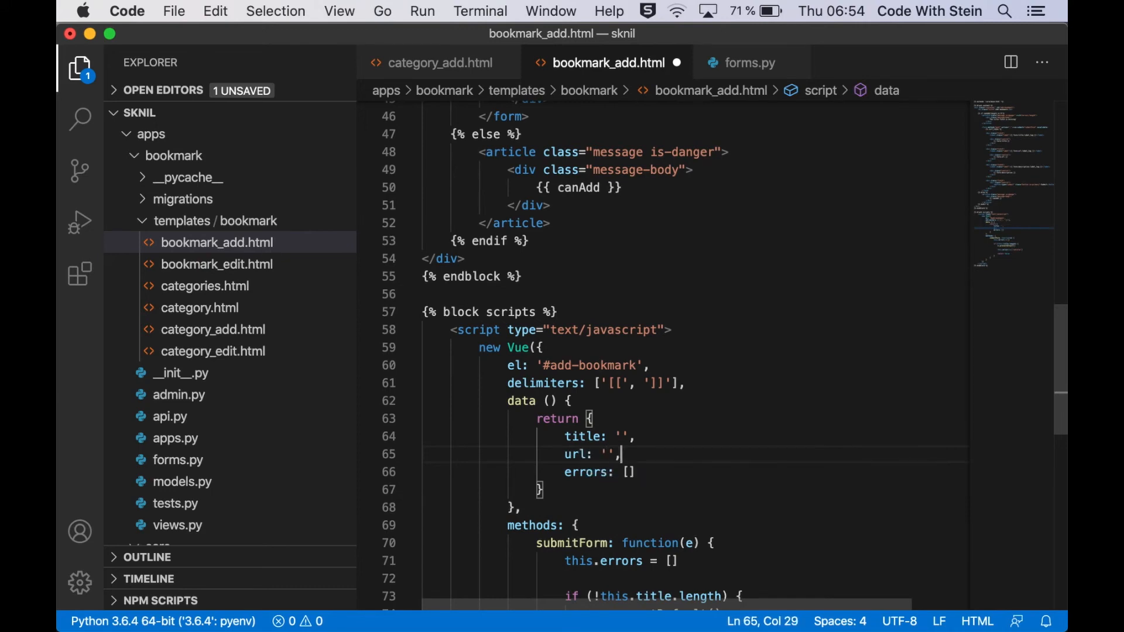
{"action": "scroll", "scroll_direction": "down", "scroll_amount": 3}
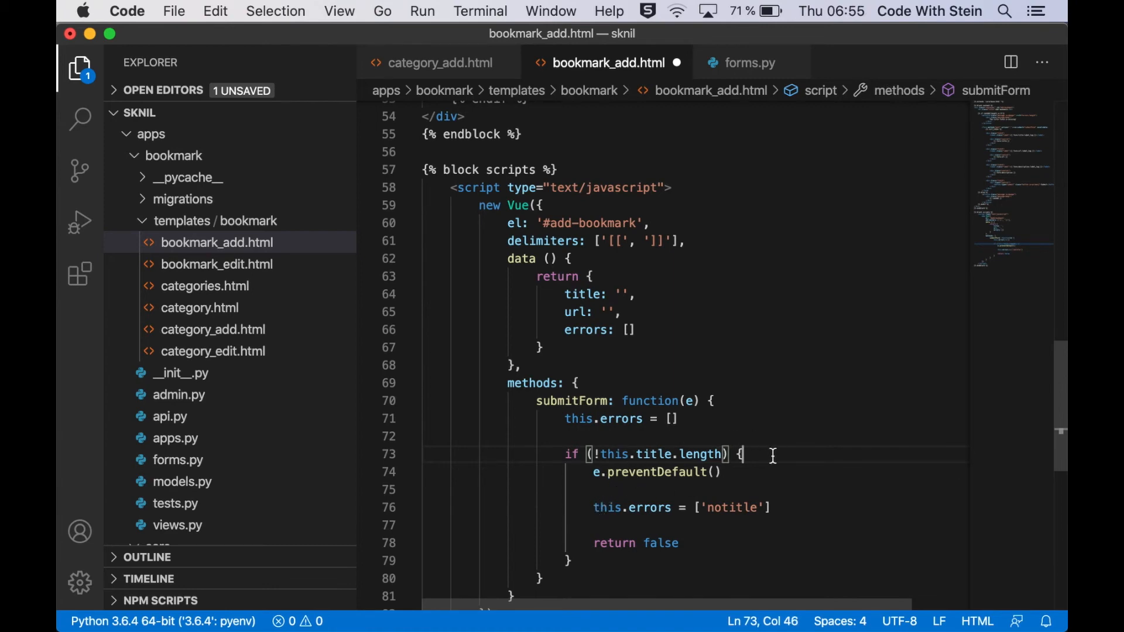
Push 'The title is missing' into errors when the title is empty
{"action": "key", "text": "Enter"}
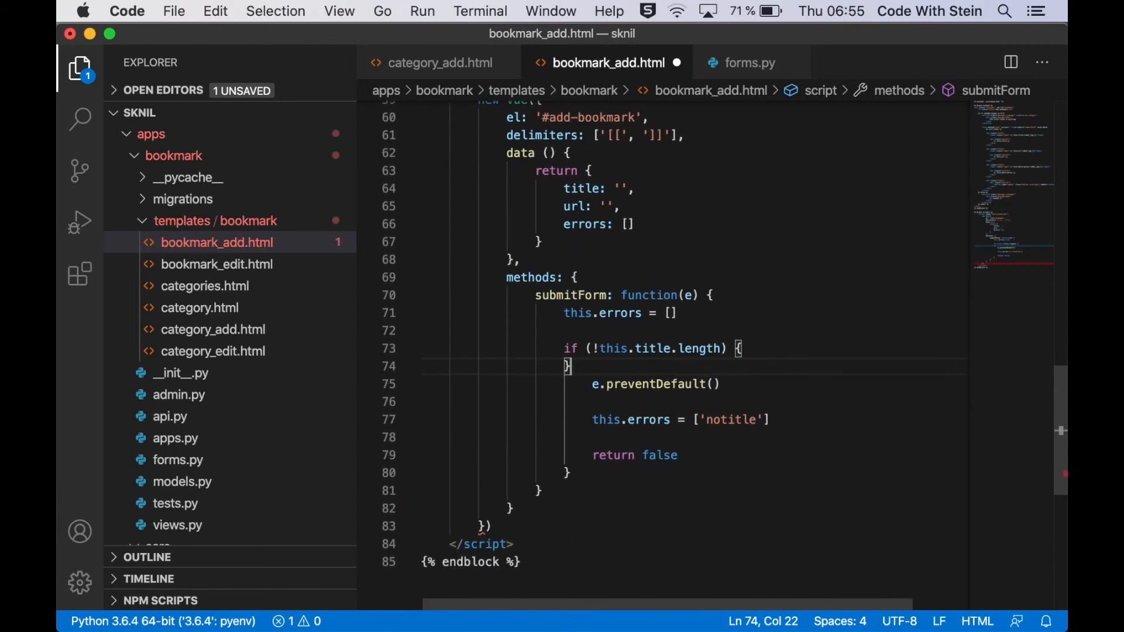
{"action": "type", "text": "thi"}
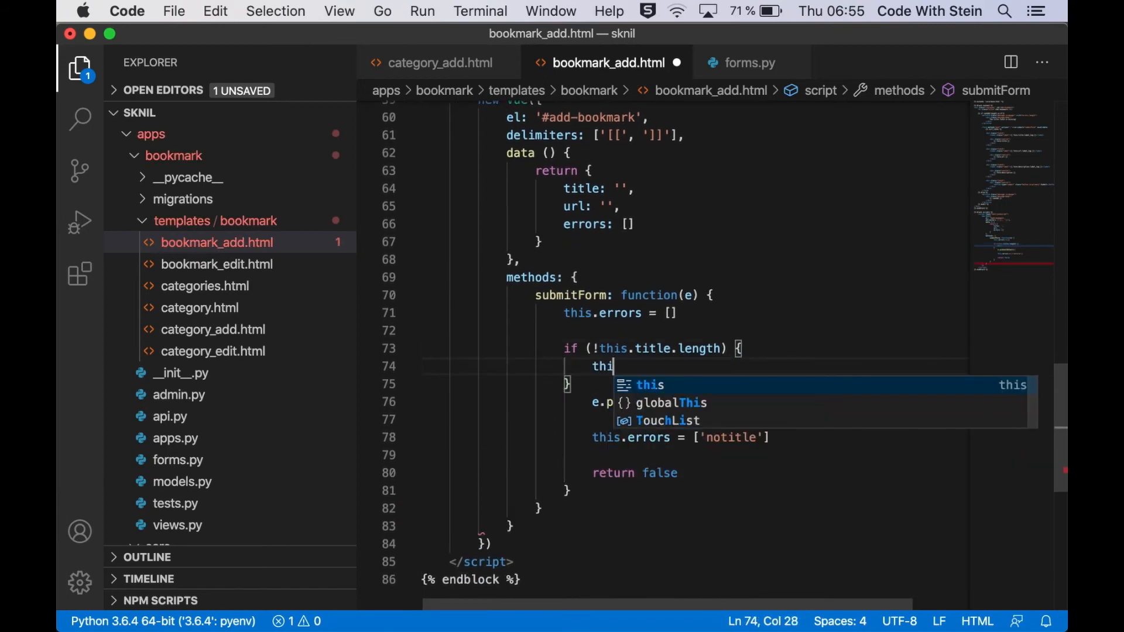
{"action": "type", "text": "s.errors.push('titl"}
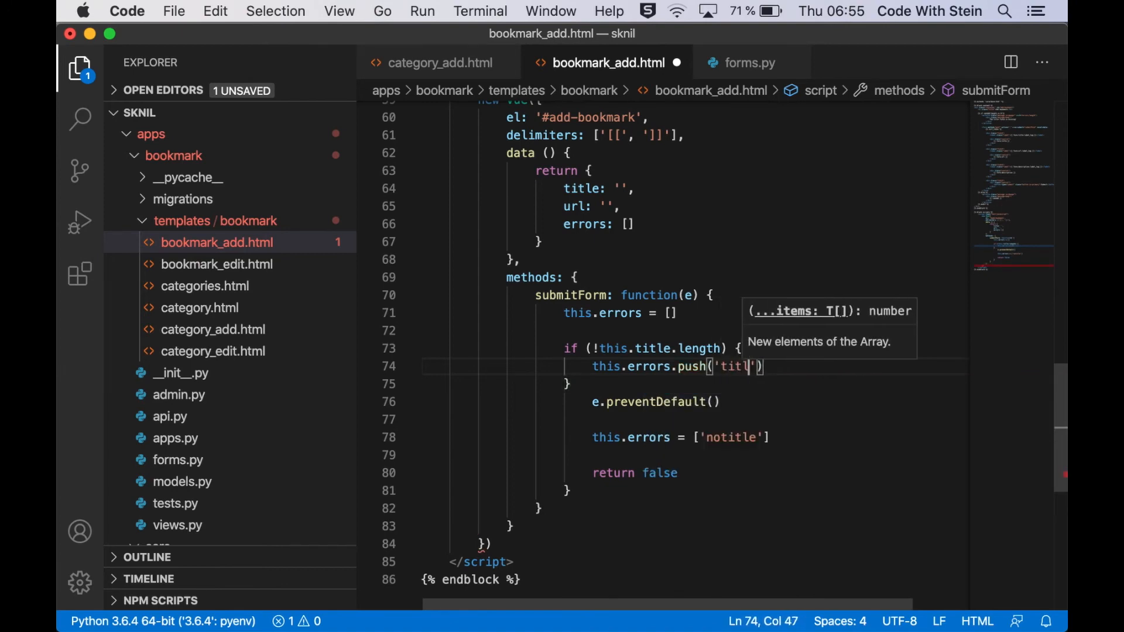
{"action": "key", "text": "Backspace"}
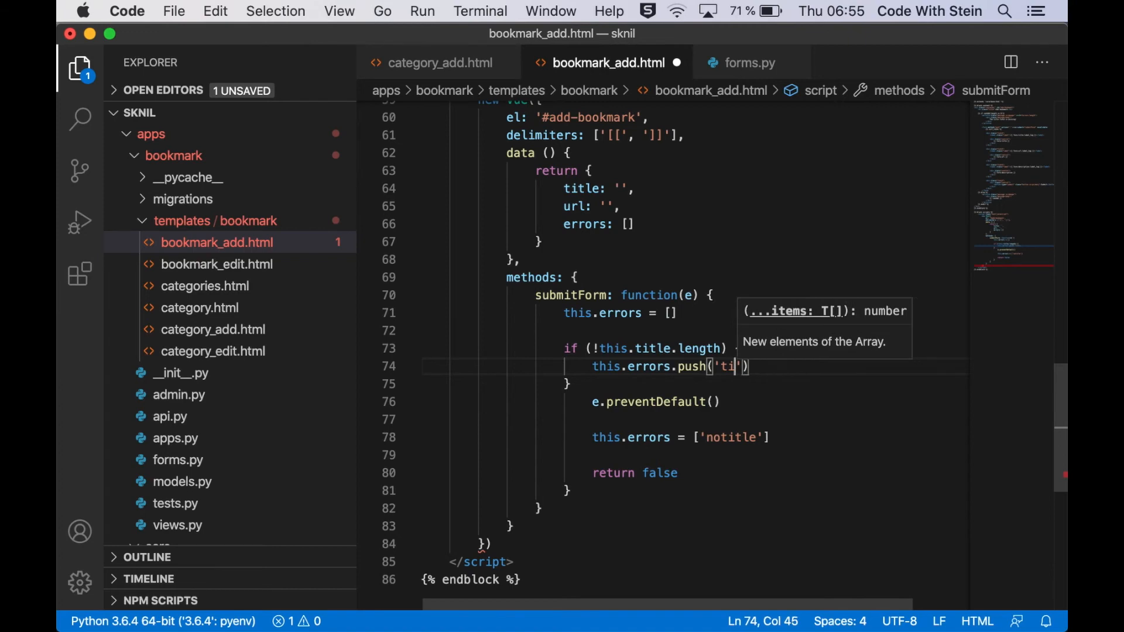
{"action": "type", "text": "He title"}
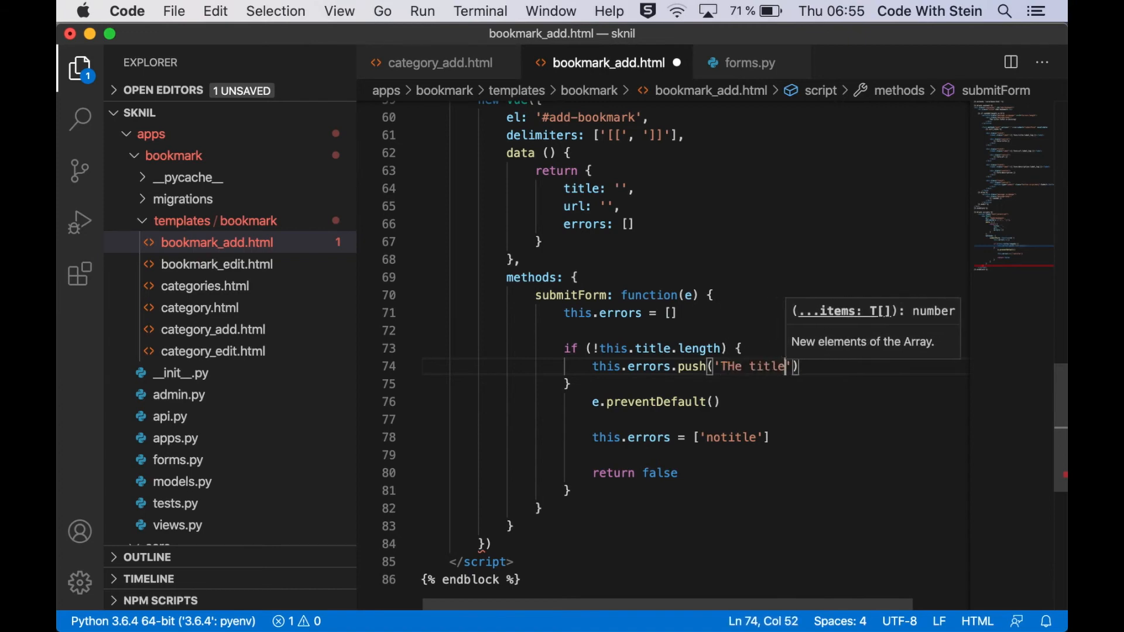
{"action": "type", "text": "is missing"}
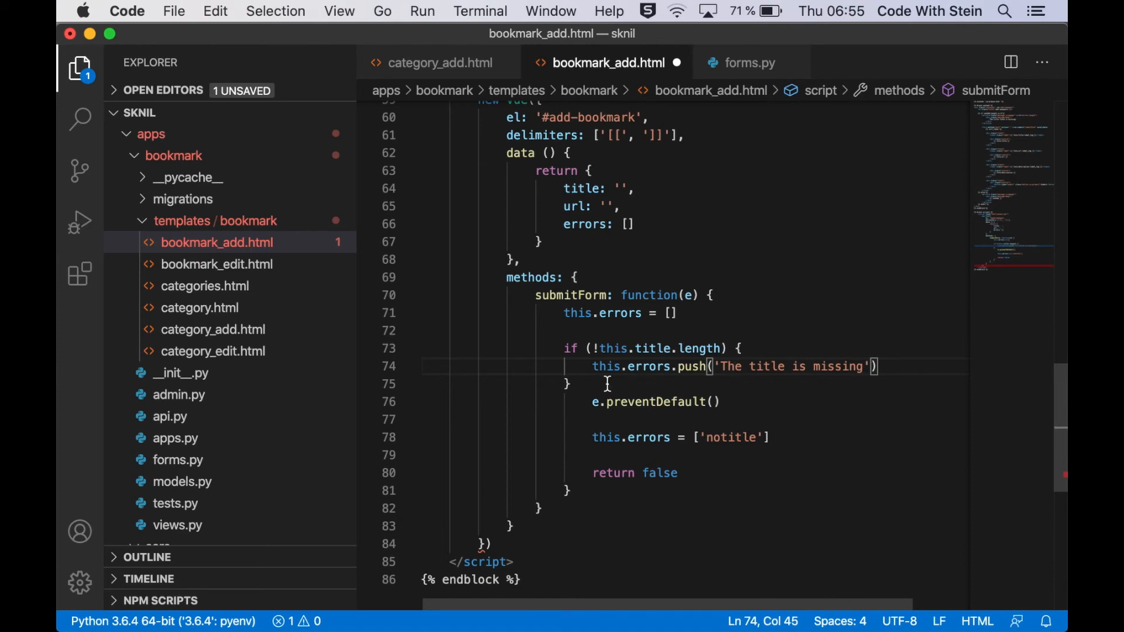
Add a check pushing 'The url is missing' when this.url is empty
{"action": "type", "text": "if (!)"}
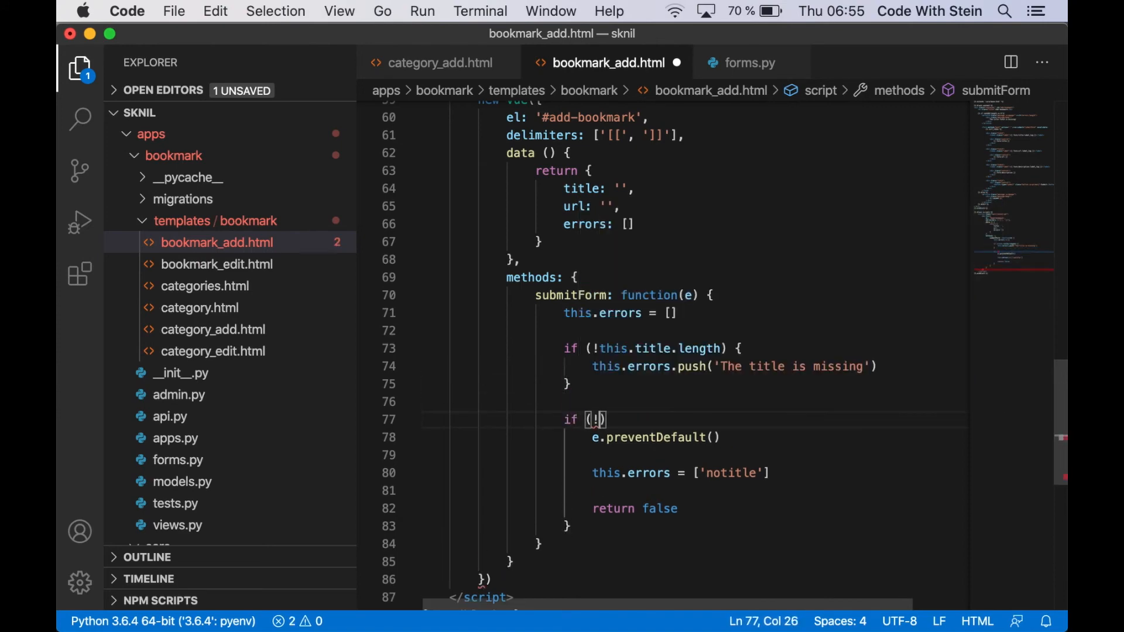
{"action": "type", "text": "this.url"}
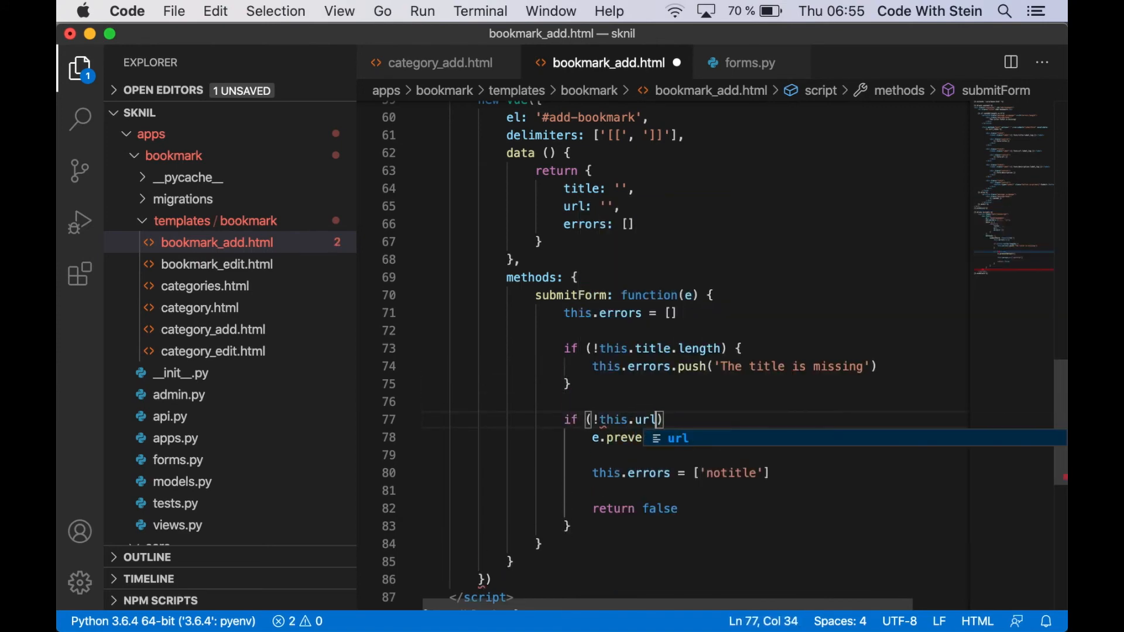
{"action": "type", "text": ".length)"}
{"action": "type", "text": "this"}
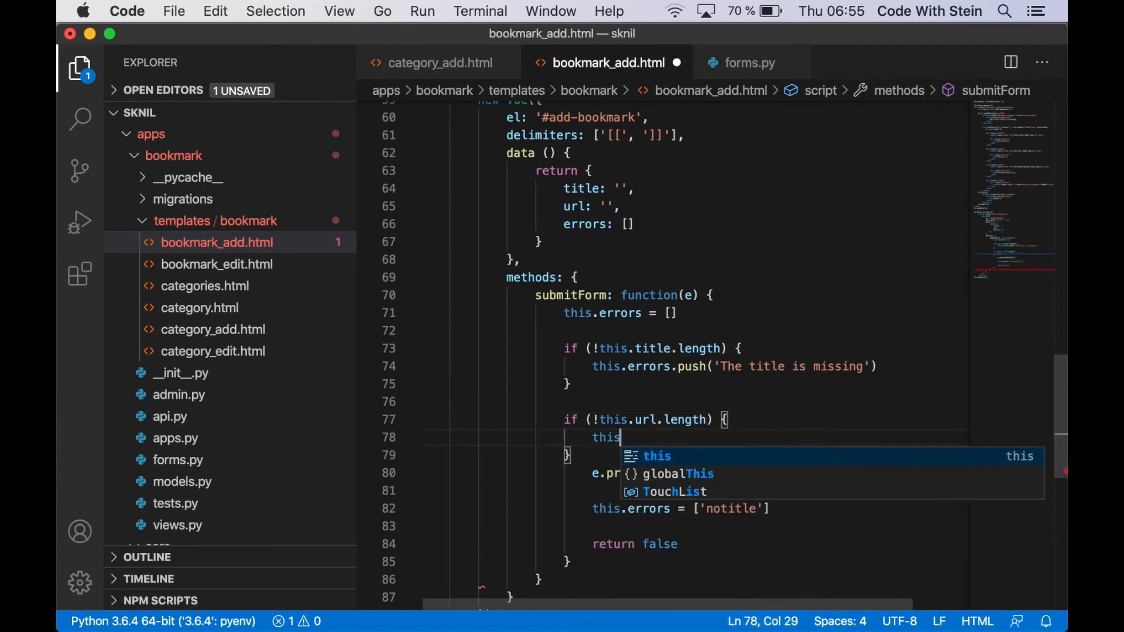
{"action": "type", "text": ".errors.push"}
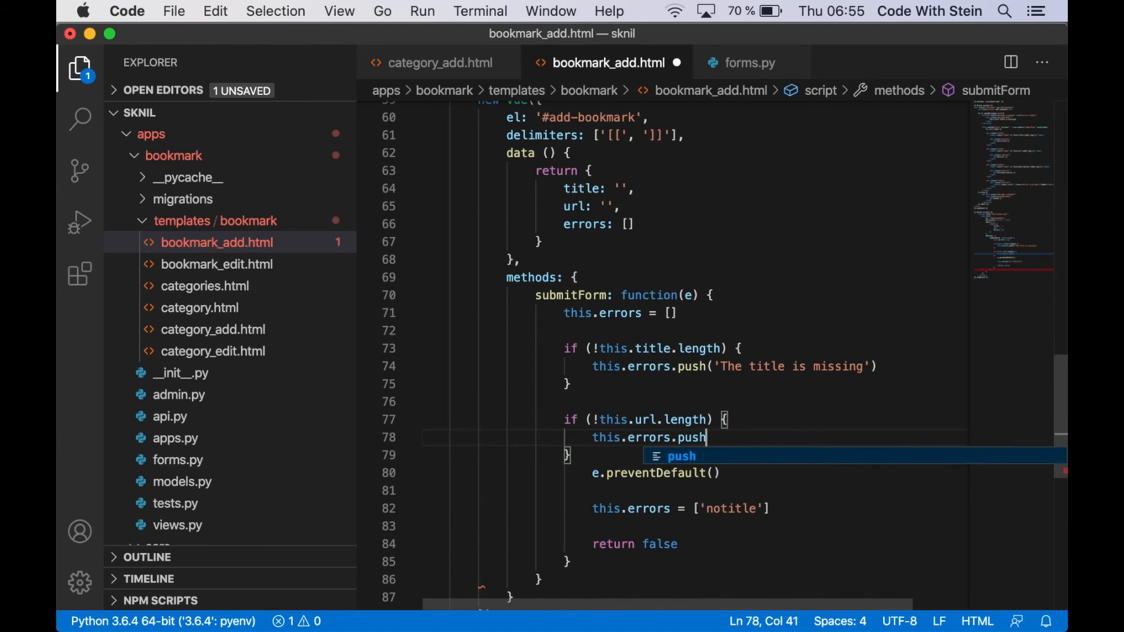
{"action": "type", "text": "('The url'"}
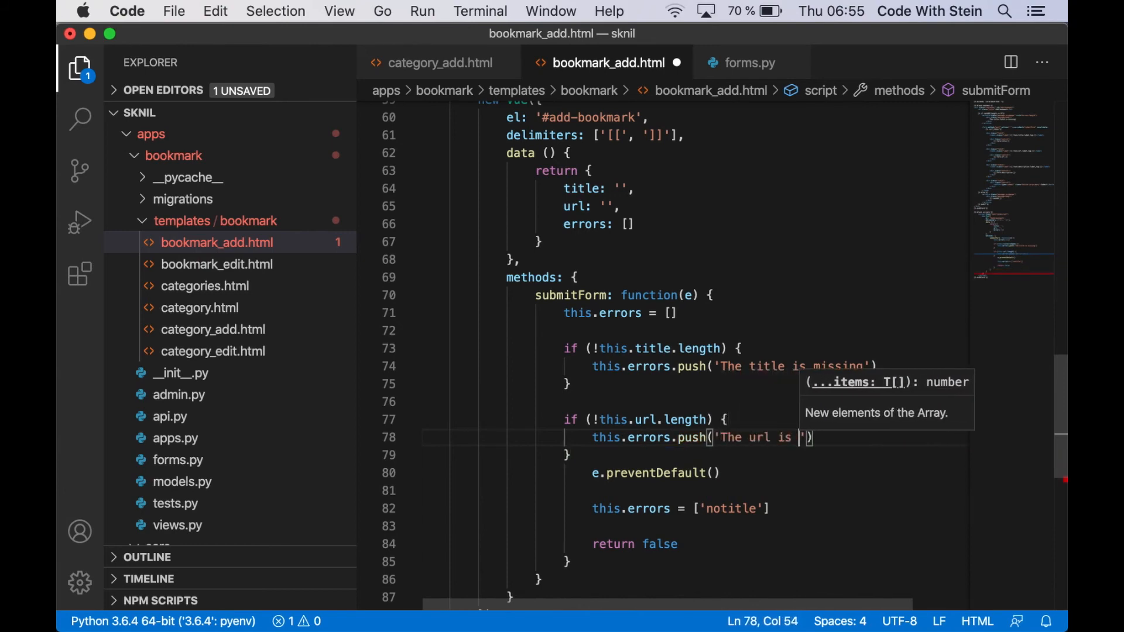
{"action": "type", "text": "missing"}
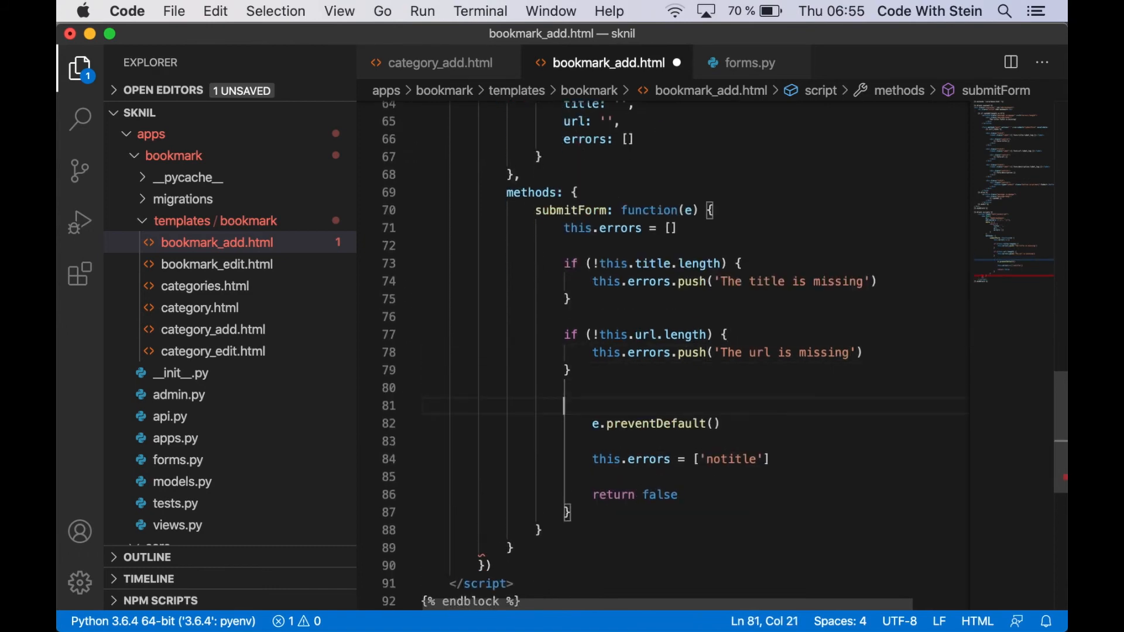
Wrap preventDefault and return false inside if (this.errors.length)
{"action": "type", "text": "if ()"}
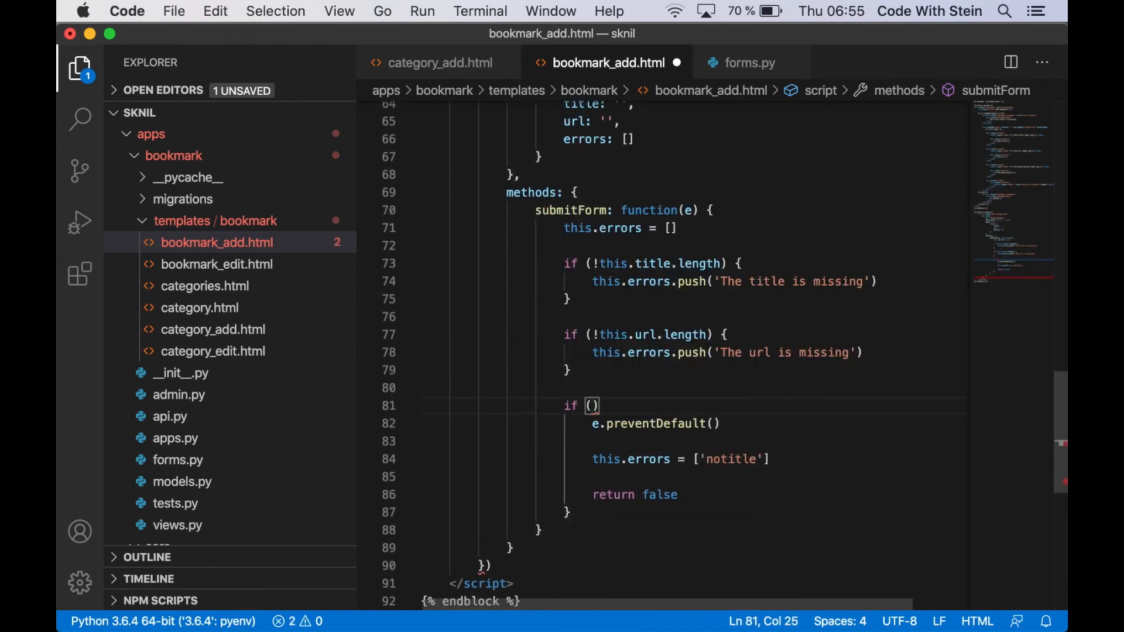
{"action": "type", "text": "this.errors.length"}
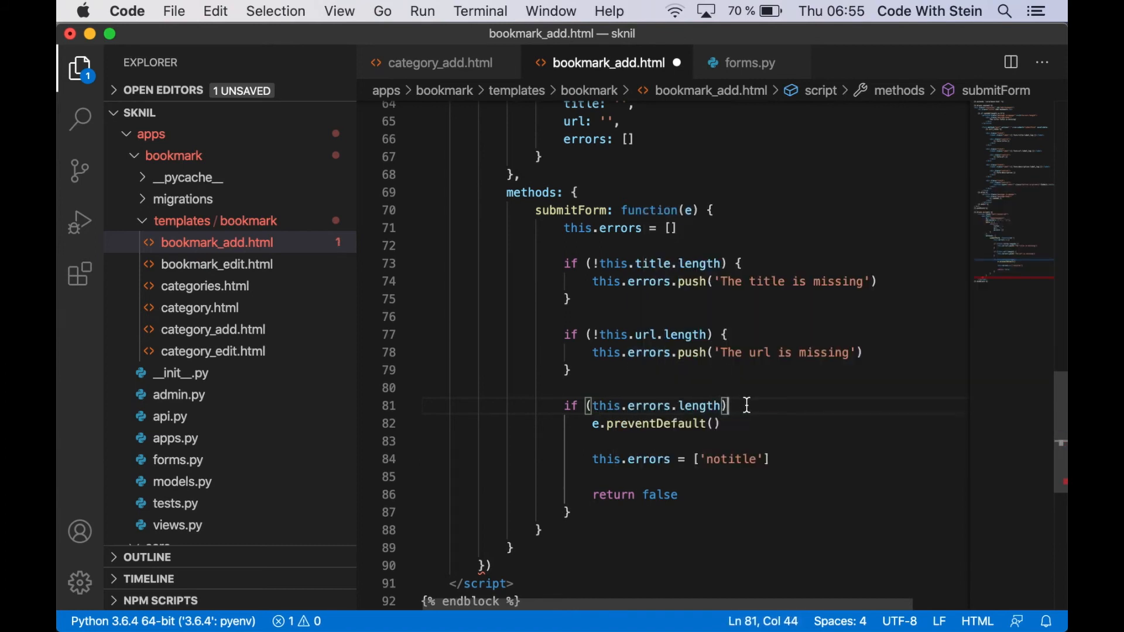
{"action": "type", "text": "{"}
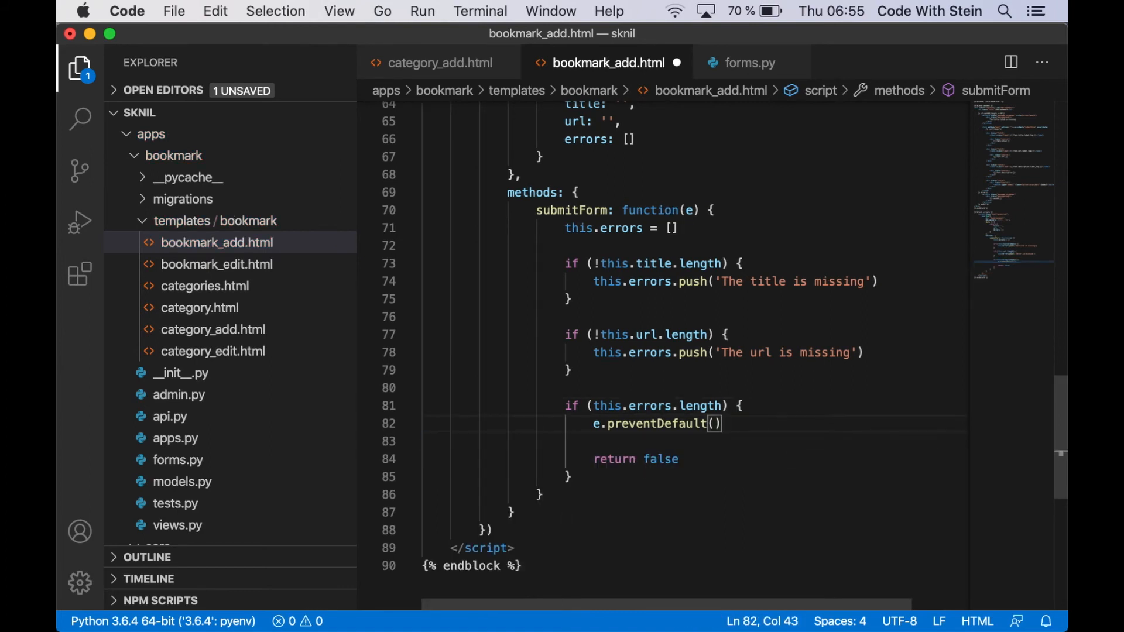
{"action": "mouse_move", "coordinate": [523, 359]}
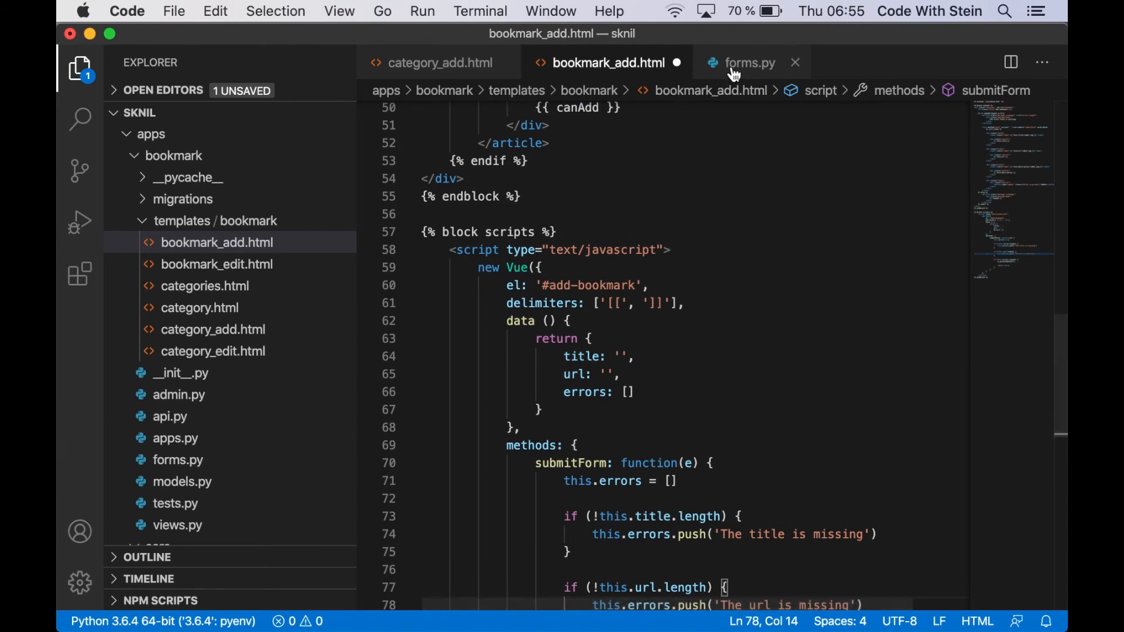
Give BookmarkForm's title and url widgets v-model attributes in forms.py
{"action": "left_click", "coordinate": [748, 62]}
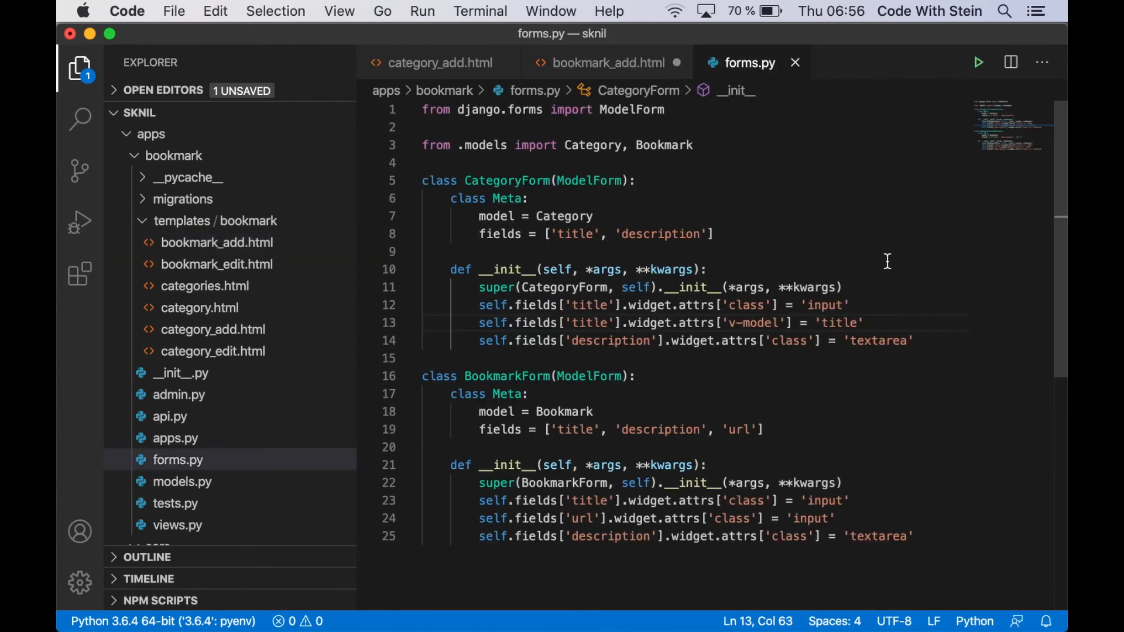
{"action": "type", "text": "self.fields['title'].widget.attrs['v-model'] = 'title'"}
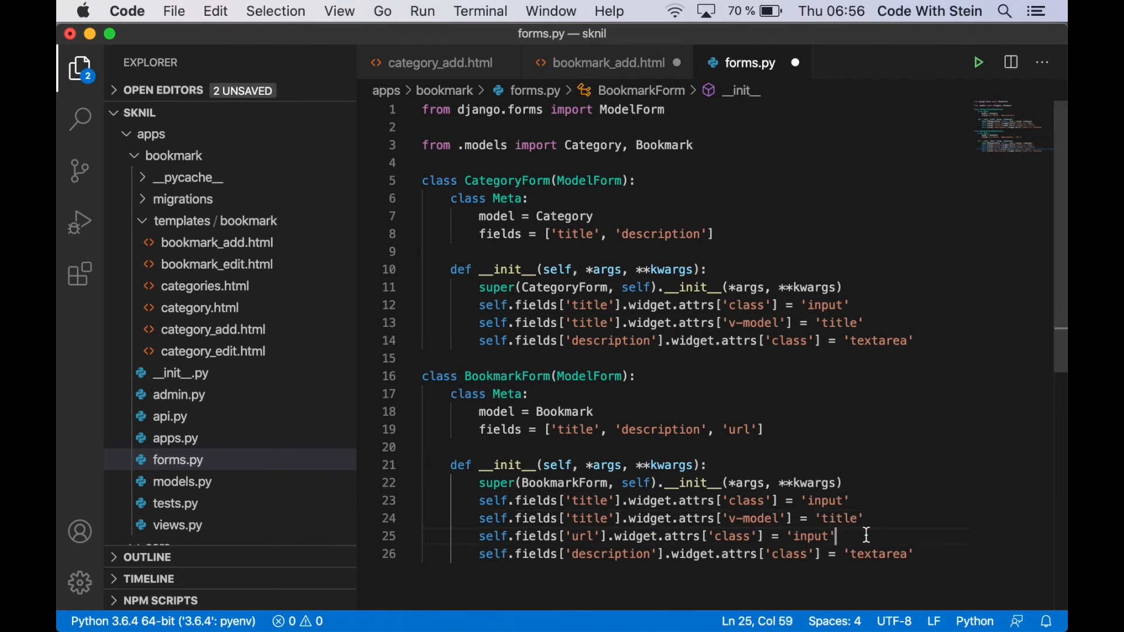
{"action": "type", "text": "self.fields['url'].widget.attrs['v-model'] = 'title'"}
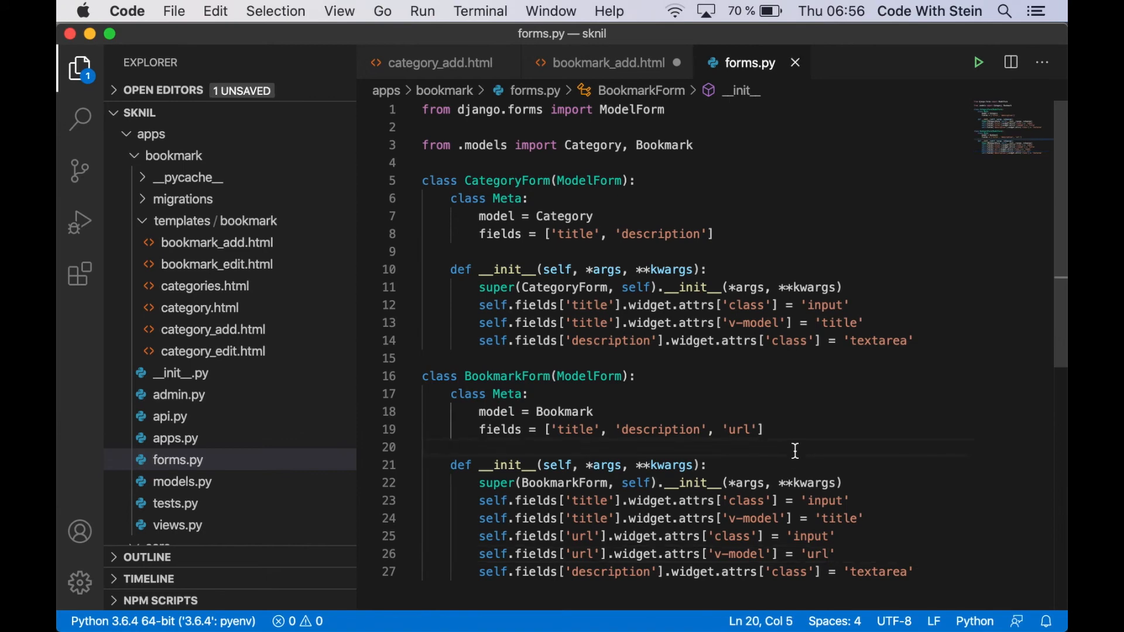
{"action": "left_click", "coordinate": [609, 62]}
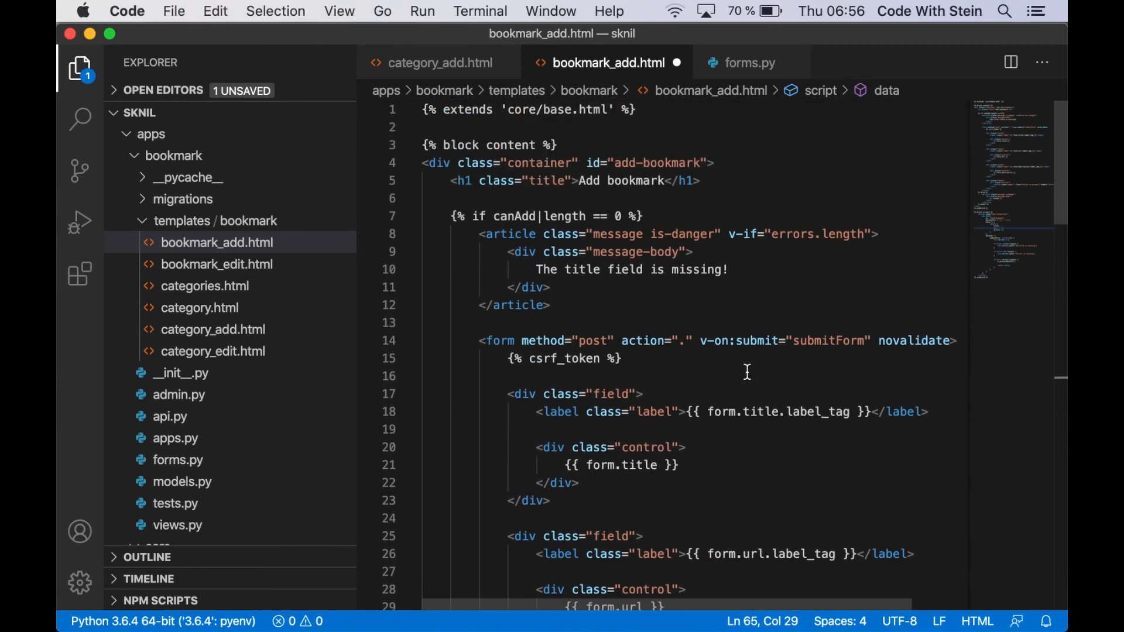
{"action": "mouse_move", "coordinate": [858, 244]}
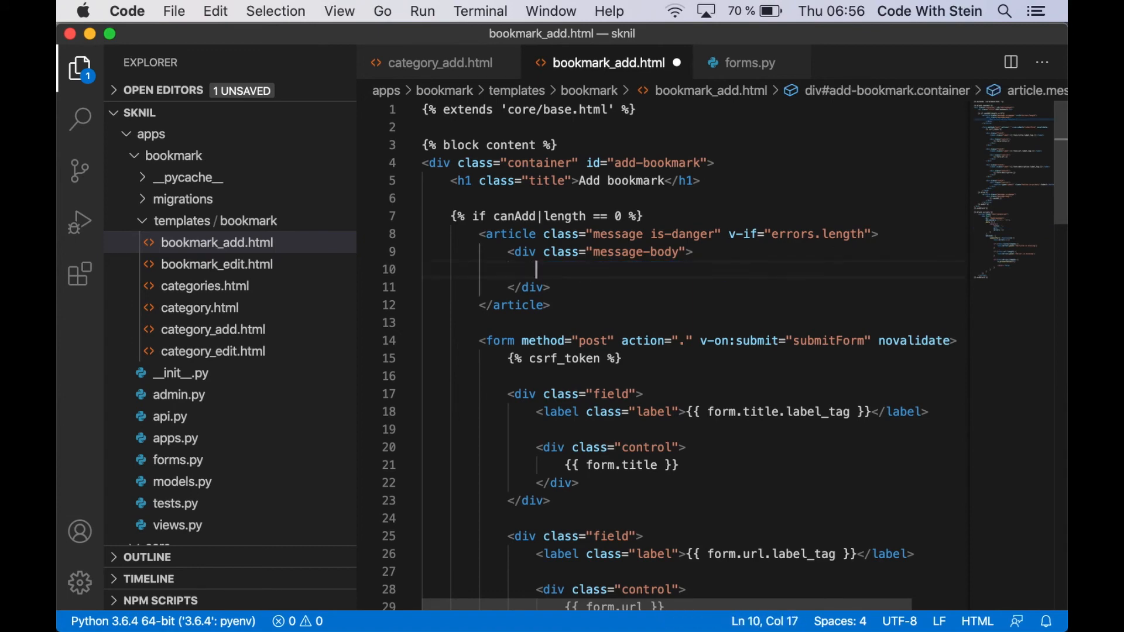
Replace the fixed message with a <p v-for="error in errors"> paragraph listing each error
{"action": "type", "text": "<p"}
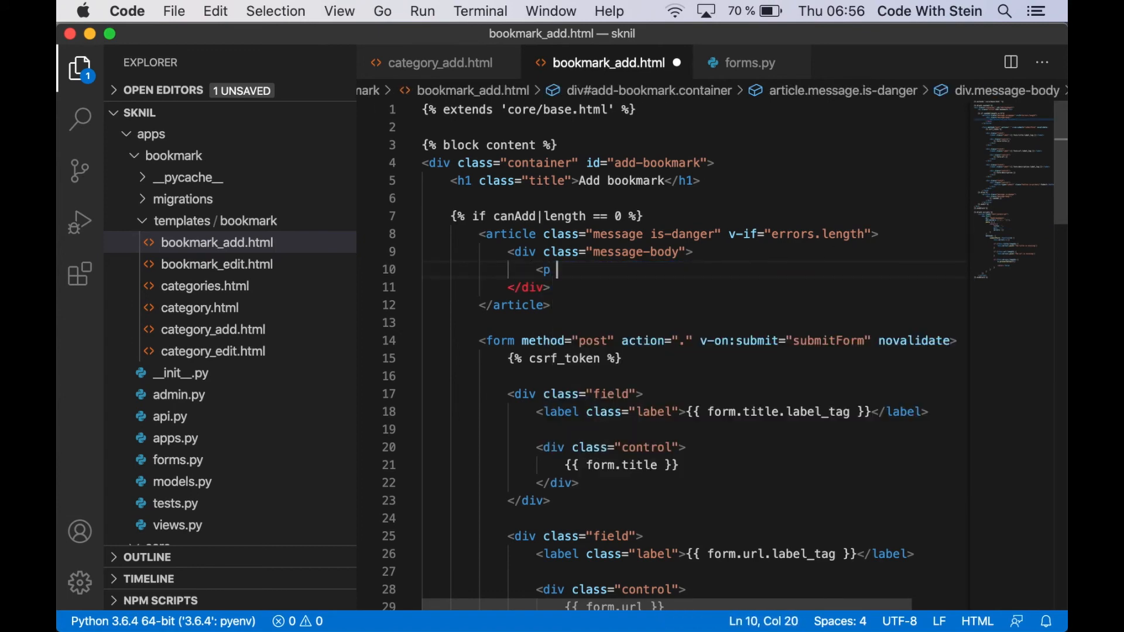
{"action": "type", "text": "v-for=\"er"}
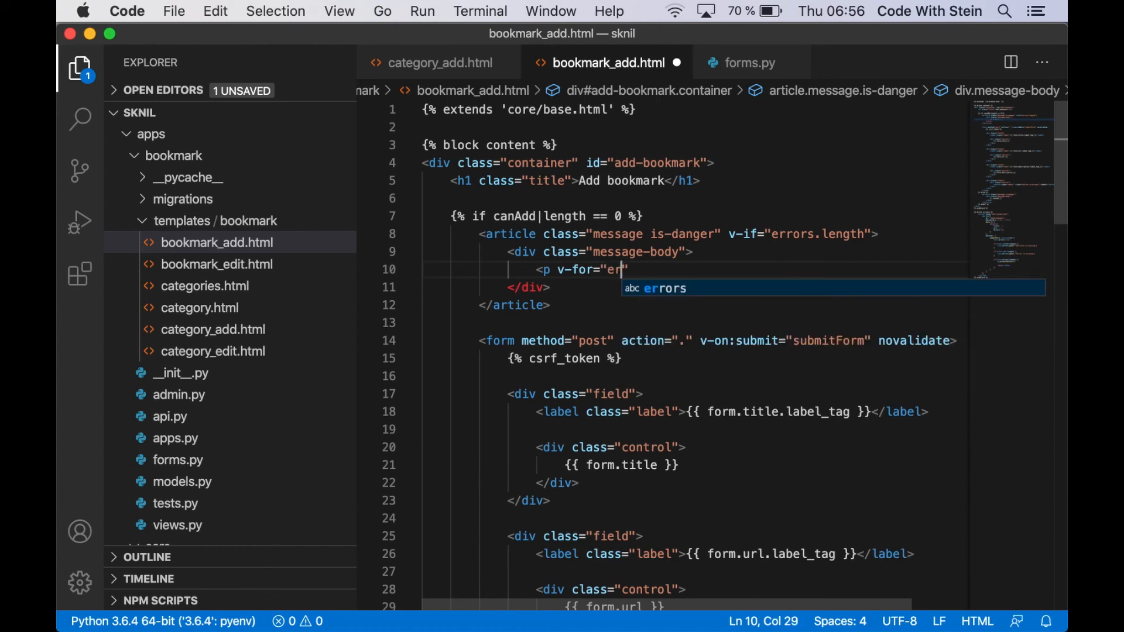
{"action": "type", "text": "ro"}
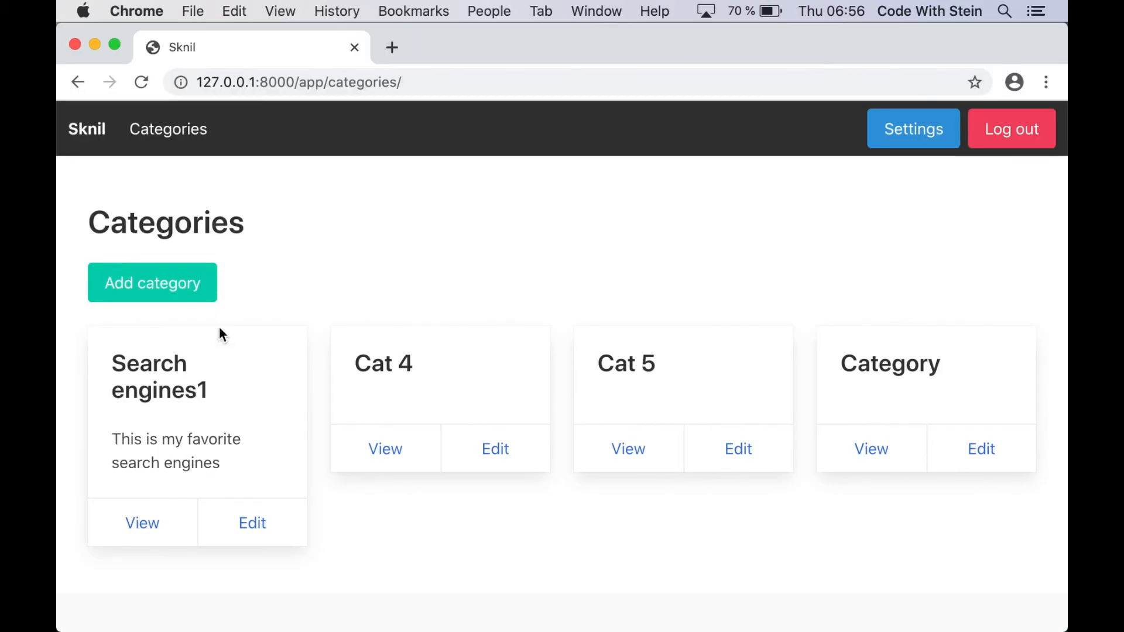
Submit the empty bookmark form in Search engines1 to see both errors, then fill in a url
{"action": "left_click", "coordinate": [142, 522]}
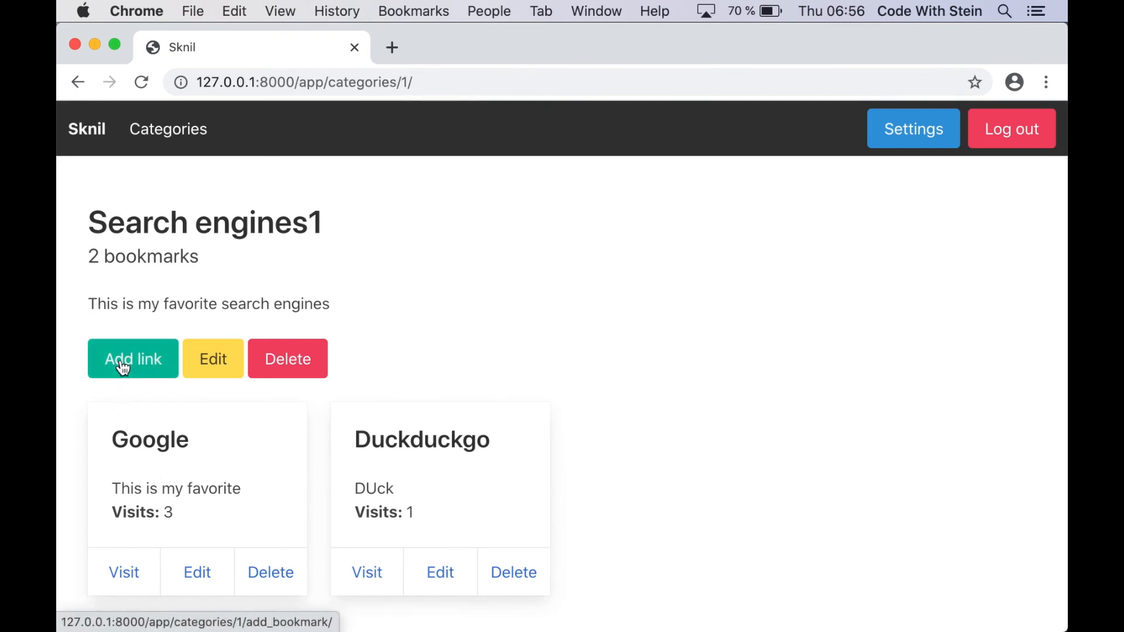
{"action": "left_click", "coordinate": [133, 359]}
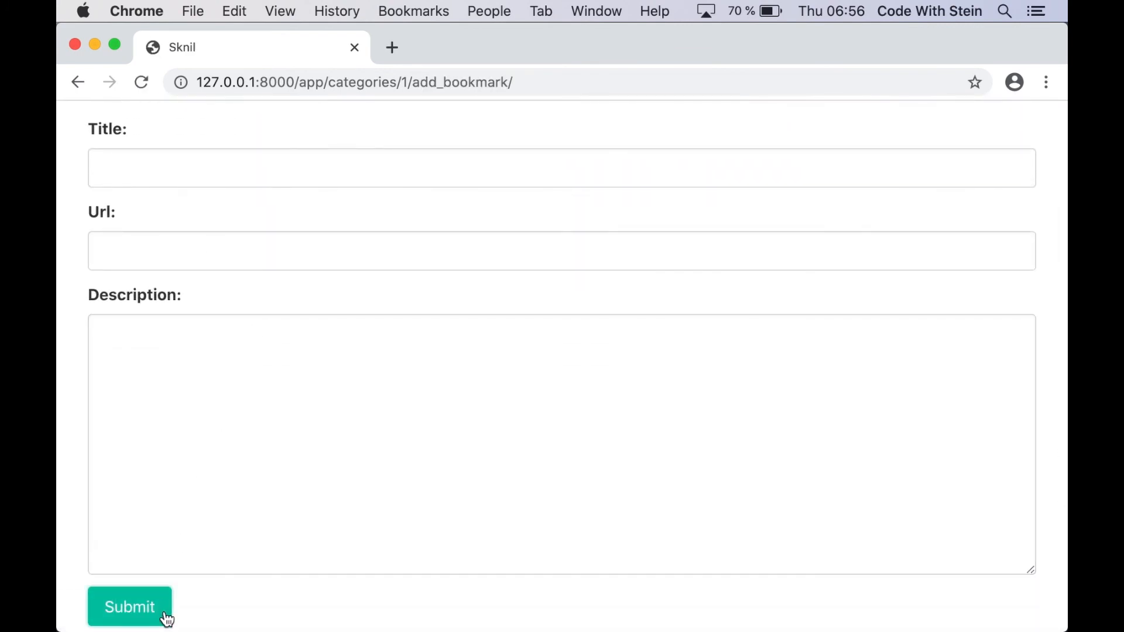
{"action": "left_click", "coordinate": [129, 606]}
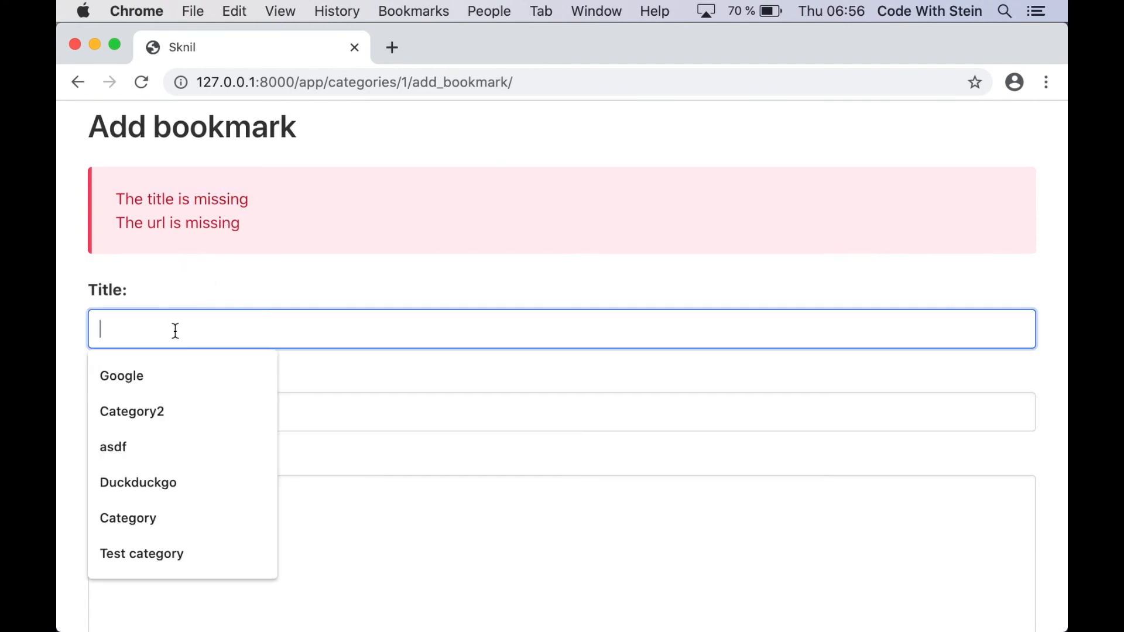
{"action": "type", "text": "htt"}
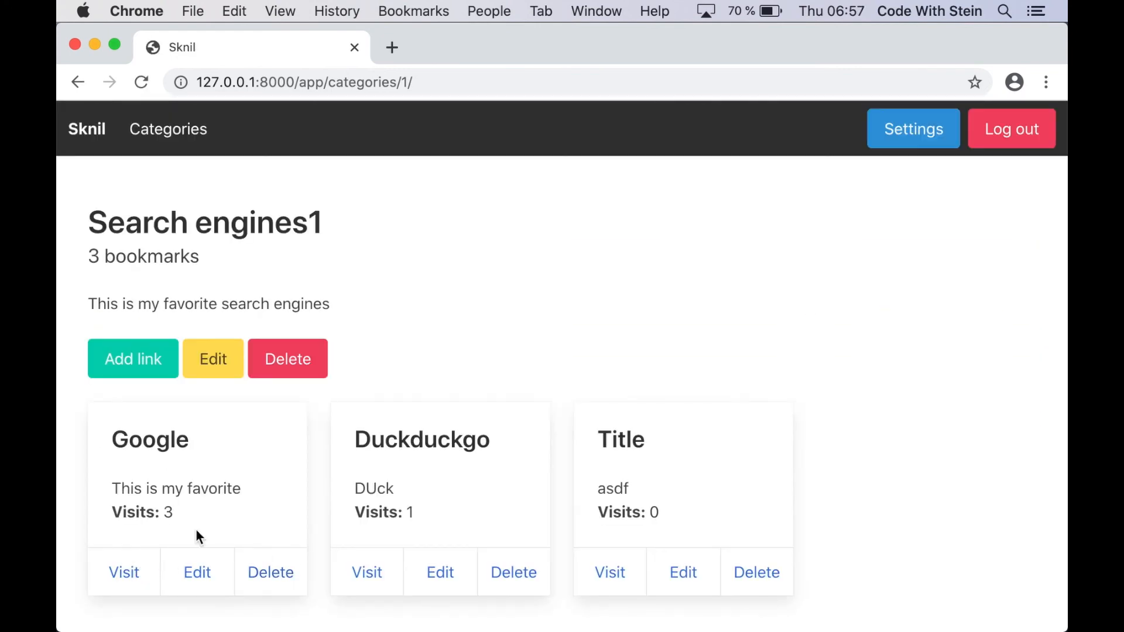
{"action": "mouse_move", "coordinate": [563, 433]}
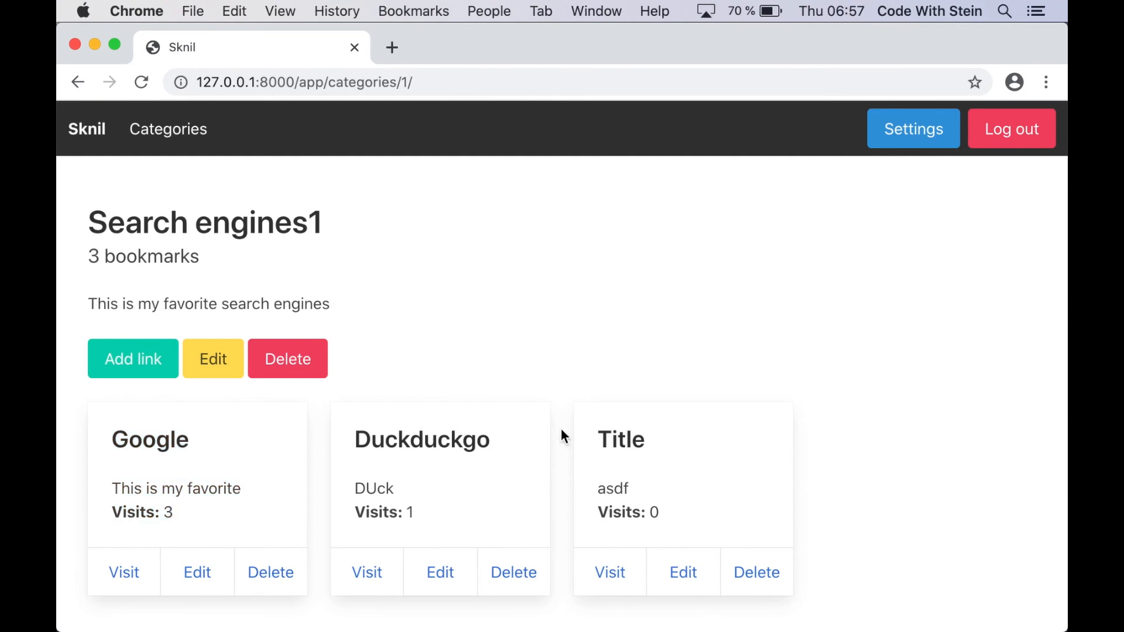
{"action": "mouse_move", "coordinate": [659, 503]}
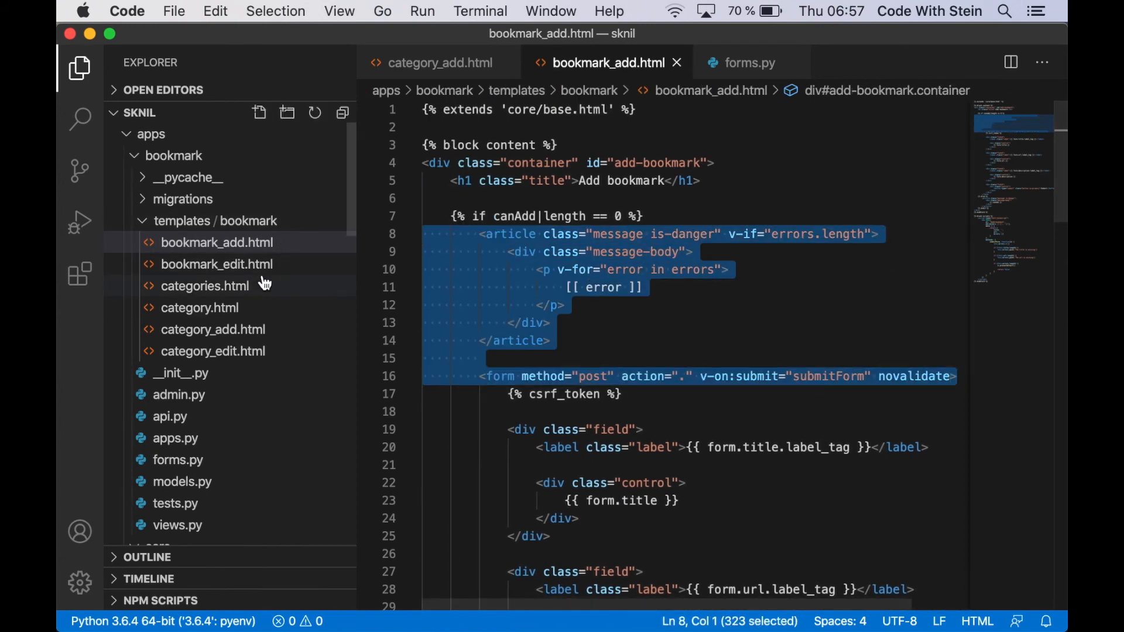
Set the edit-bookmark id in bookmark_edit.html and copy in the add-bookmark script
{"action": "left_click", "coordinate": [216, 264]}
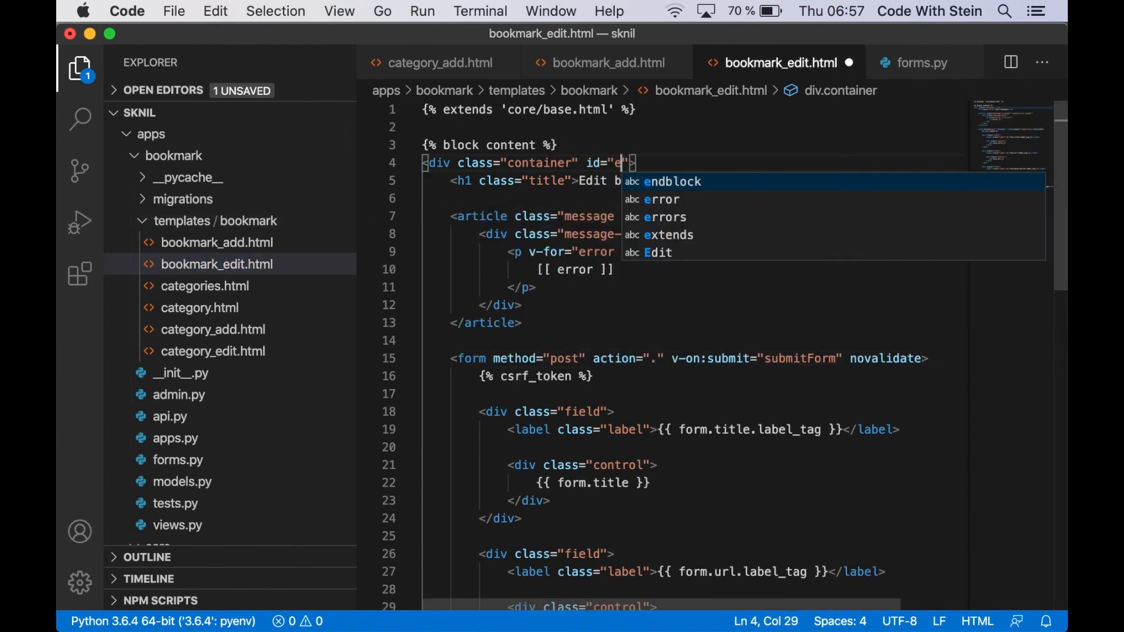
{"action": "type", "text": "dit-bookmark"}
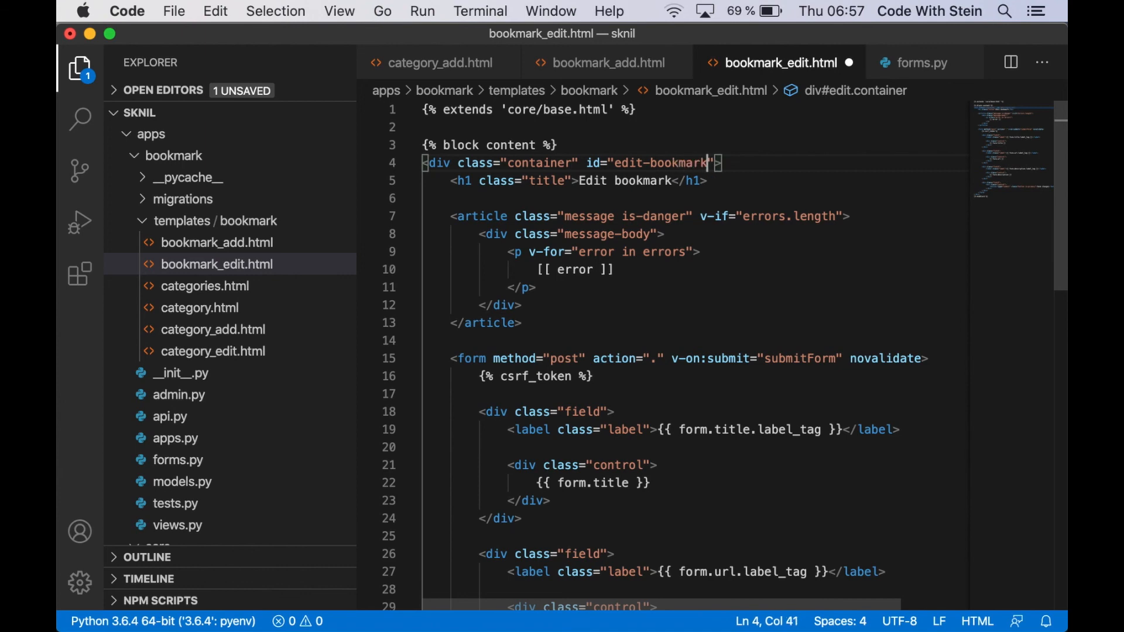
{"action": "left_click", "coordinate": [606, 62]}
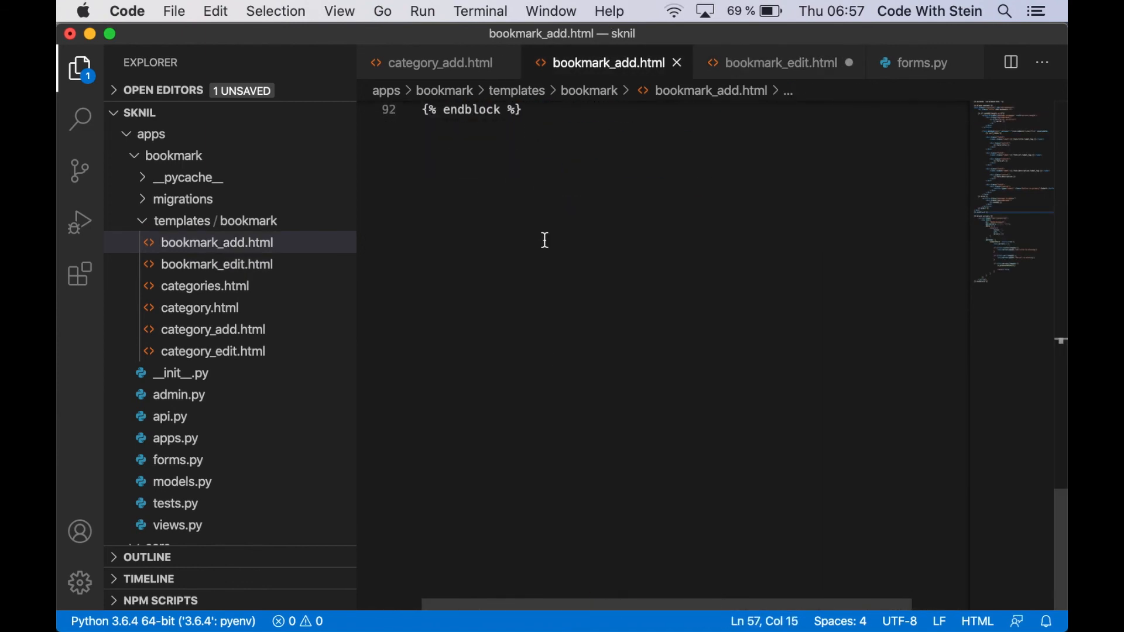
{"action": "left_click", "coordinate": [778, 62]}
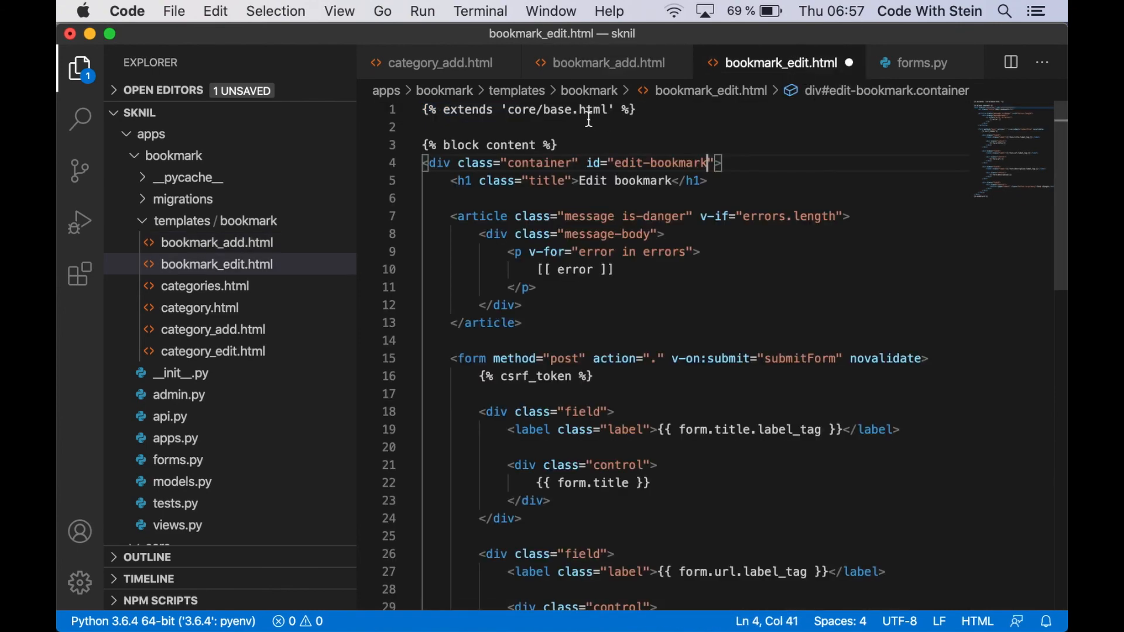
{"action": "scroll", "scroll_direction": "down", "scroll_amount": 3}
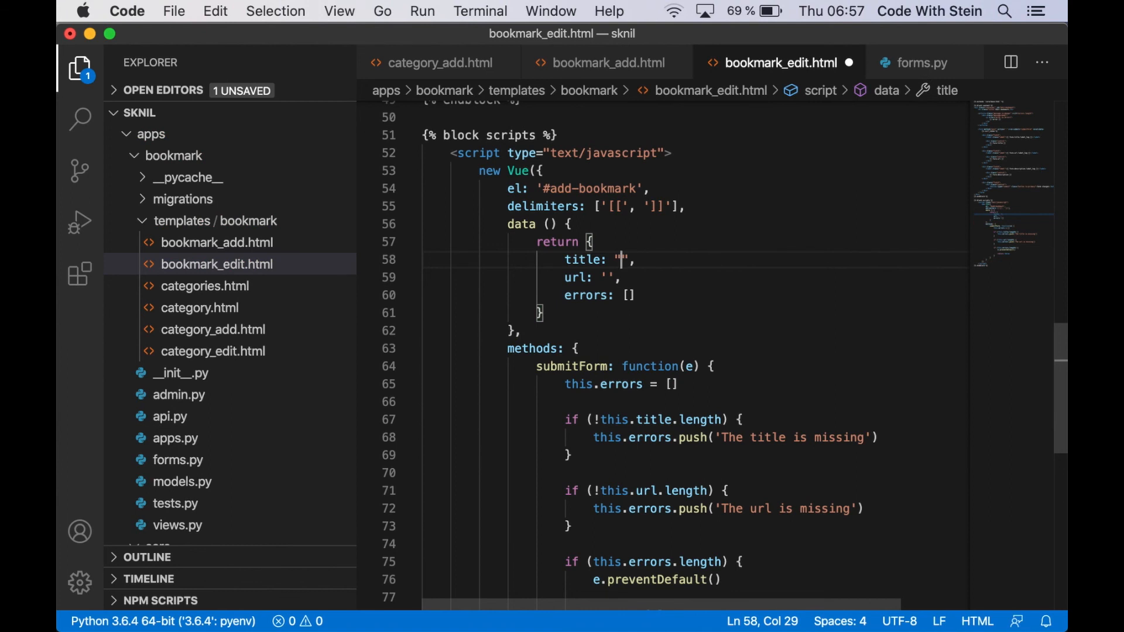
Prefill title and url data from {{ form.title.value }} and {{ form.url.value }}, then switch to Chrome
{"action": "type", "text": "{{ form.title.value"}
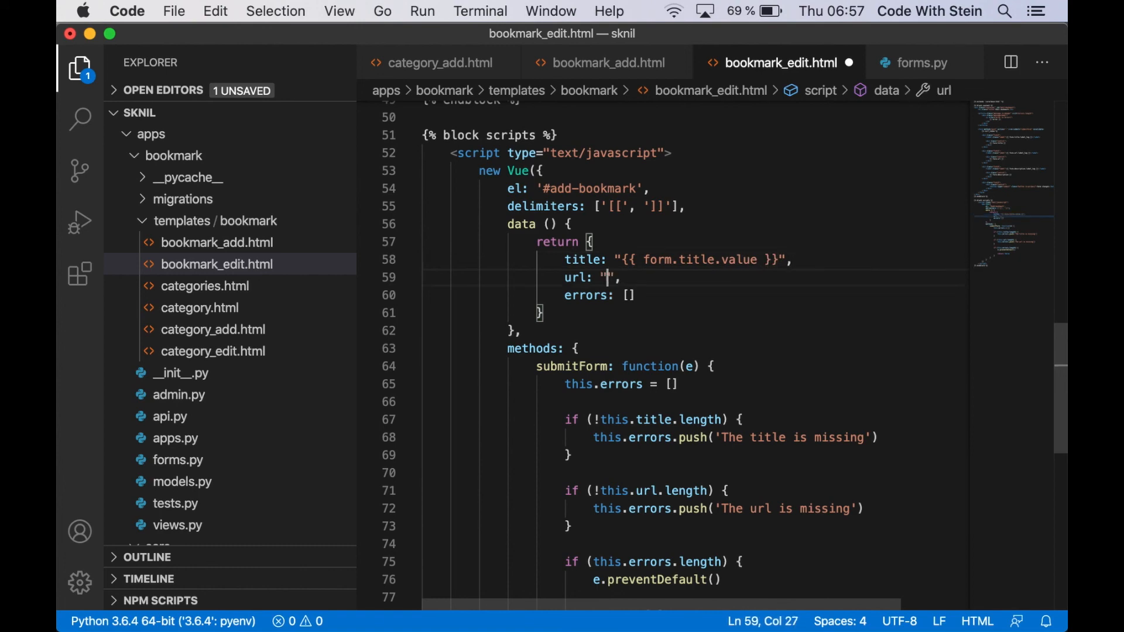
{"action": "type", "text": "{{ form"}
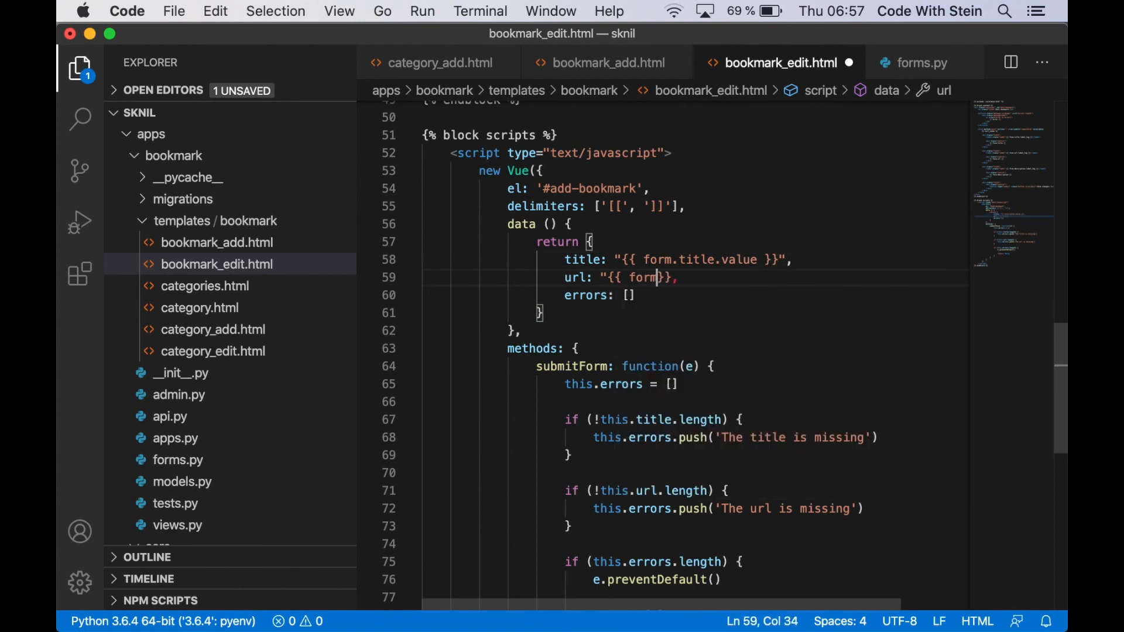
{"action": "type", "text": ".url.value }}"}
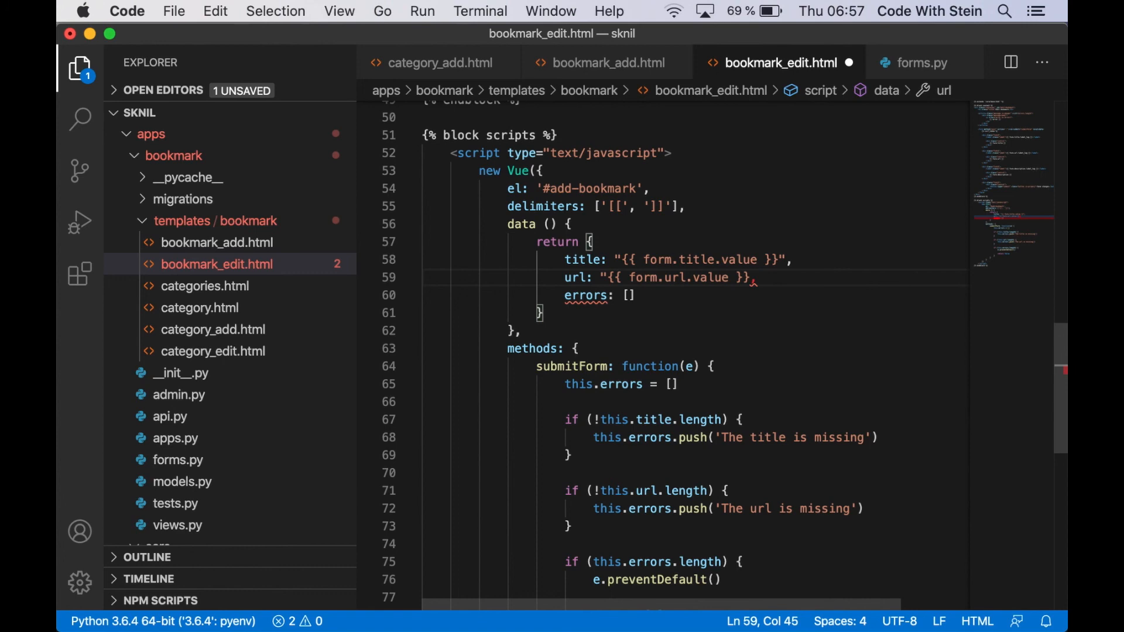
{"action": "type", "text": "\"\""}
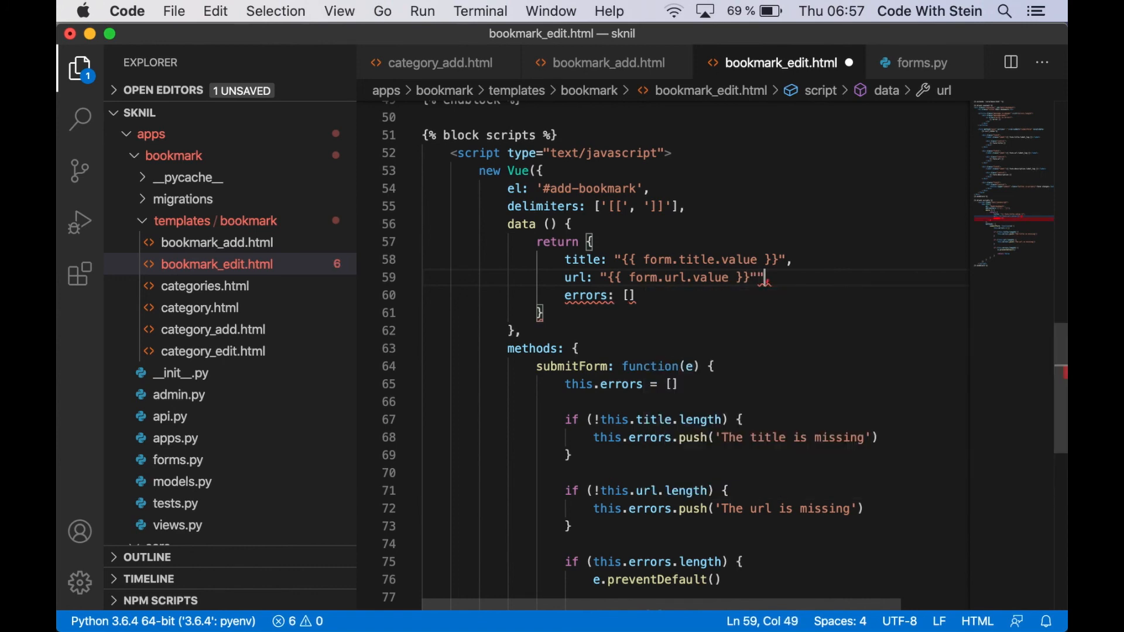
{"action": "key", "text": "cmd+tab"}
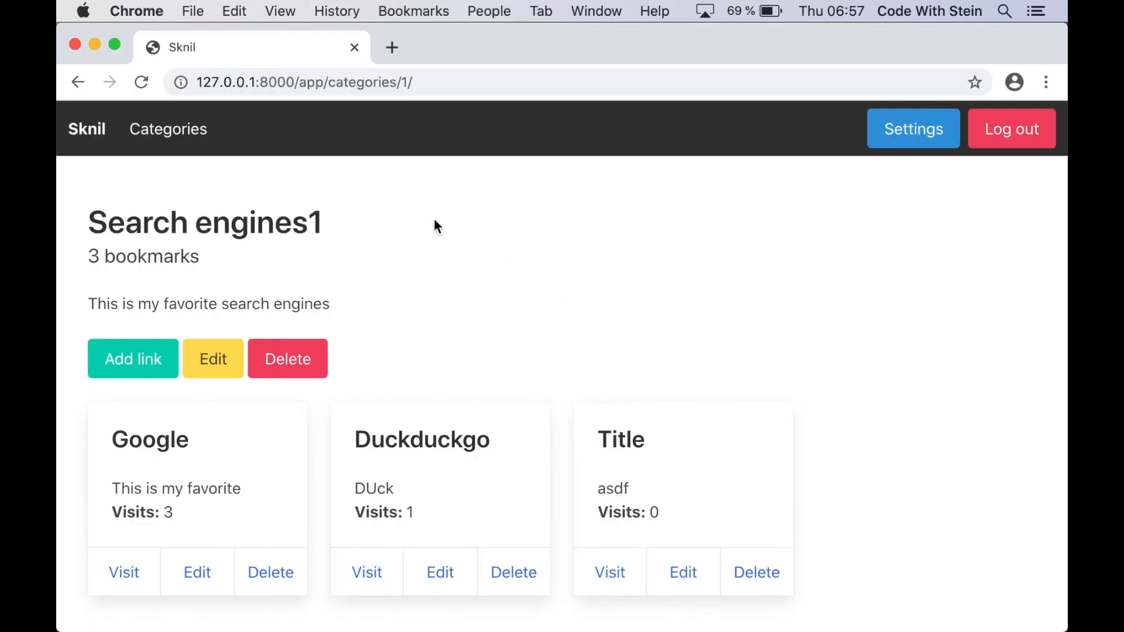
Edit the Google bookmark and clear its Title field to trigger validation
{"action": "left_click", "coordinate": [196, 573]}
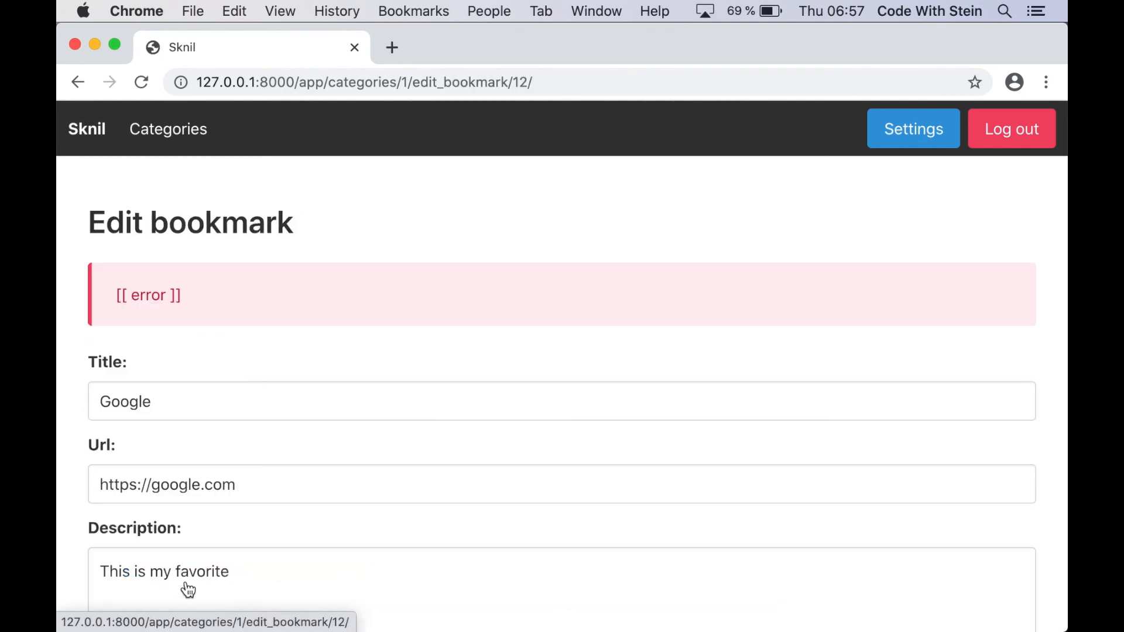
{"action": "double_click", "coordinate": [149, 295]}
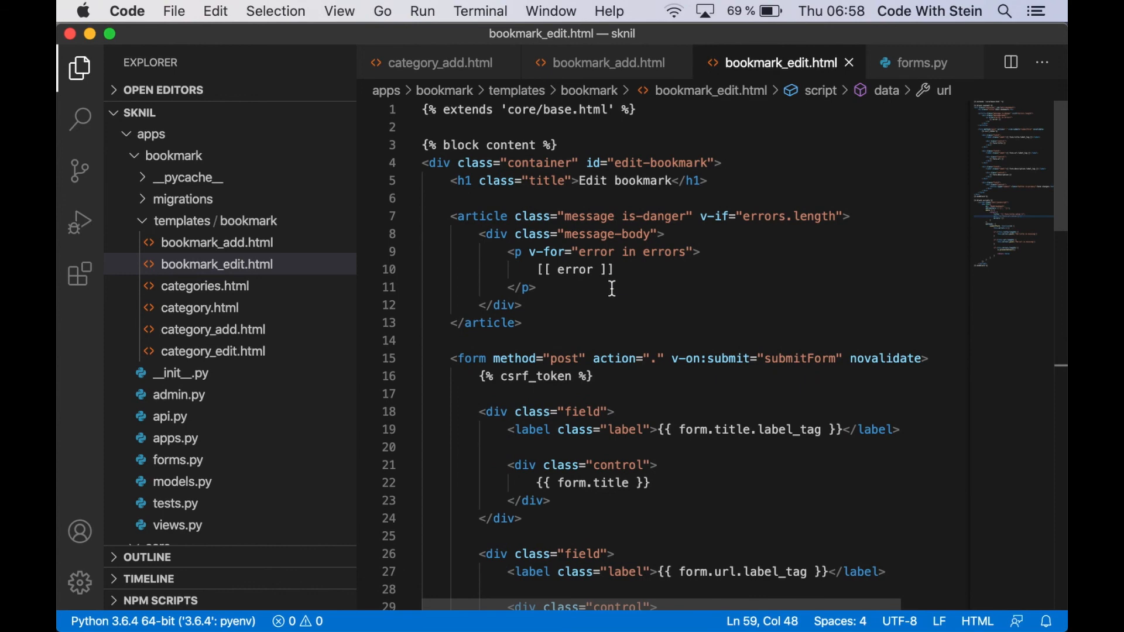
{"action": "scroll", "scroll_direction": "down", "scroll_amount": 3}
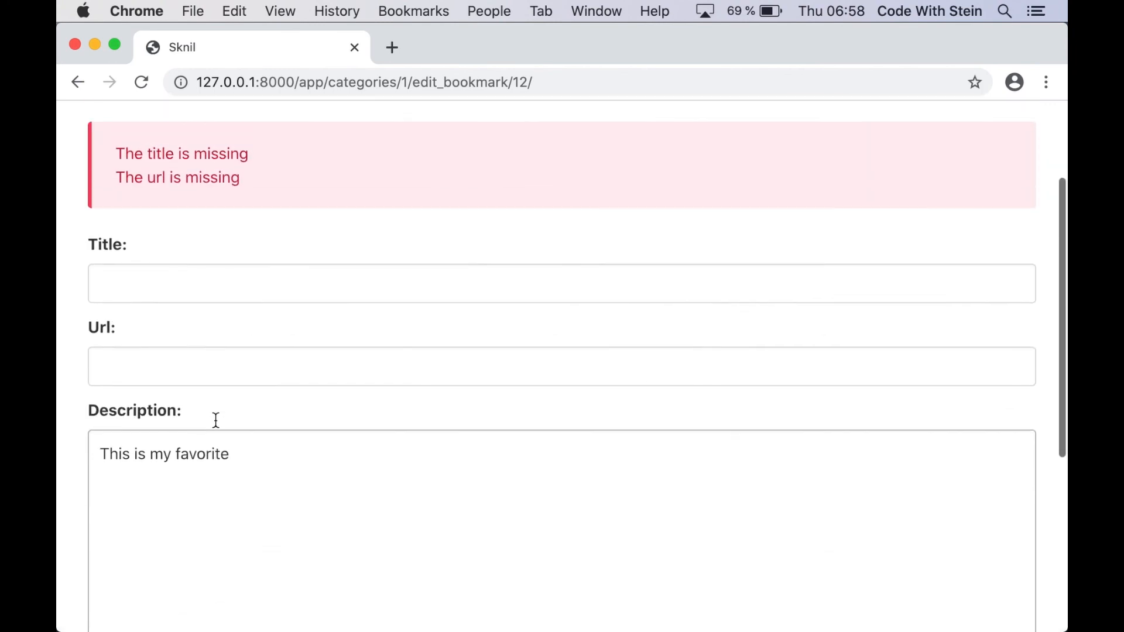
{"action": "mouse_move", "coordinate": [379, 246]}
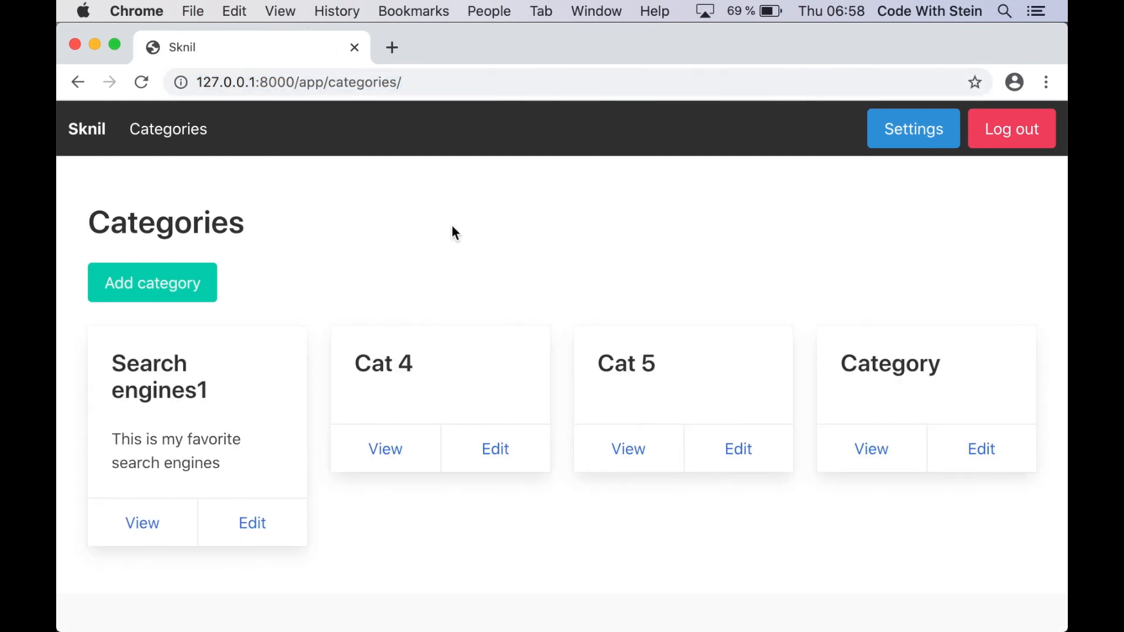
{"action": "mouse_move", "coordinate": [430, 269]}
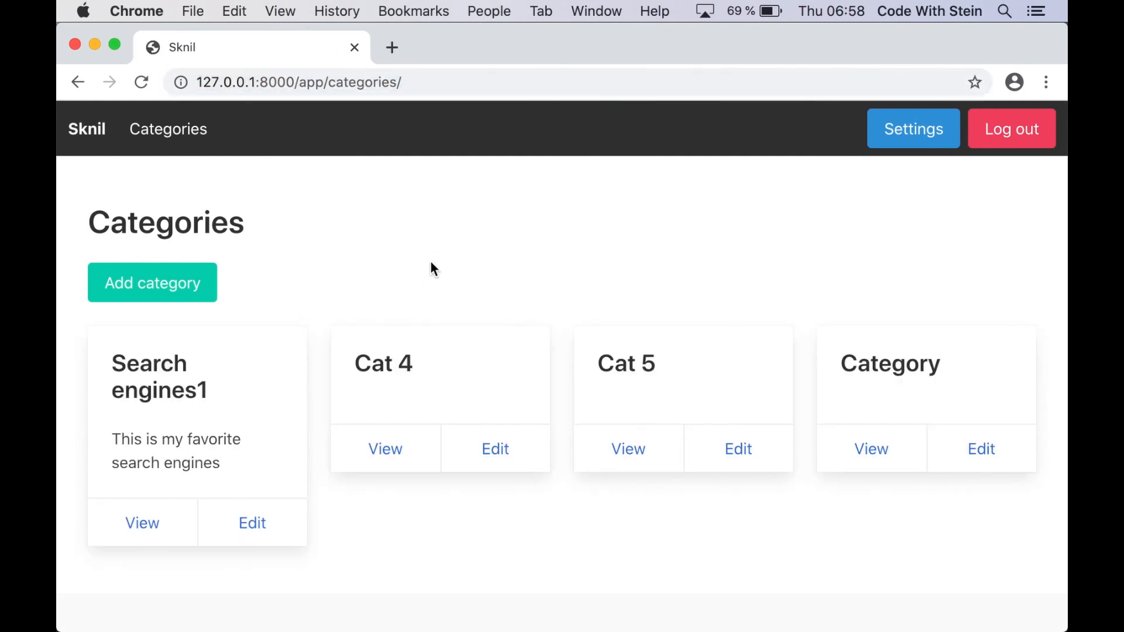
{"action": "mouse_move", "coordinate": [428, 289]}
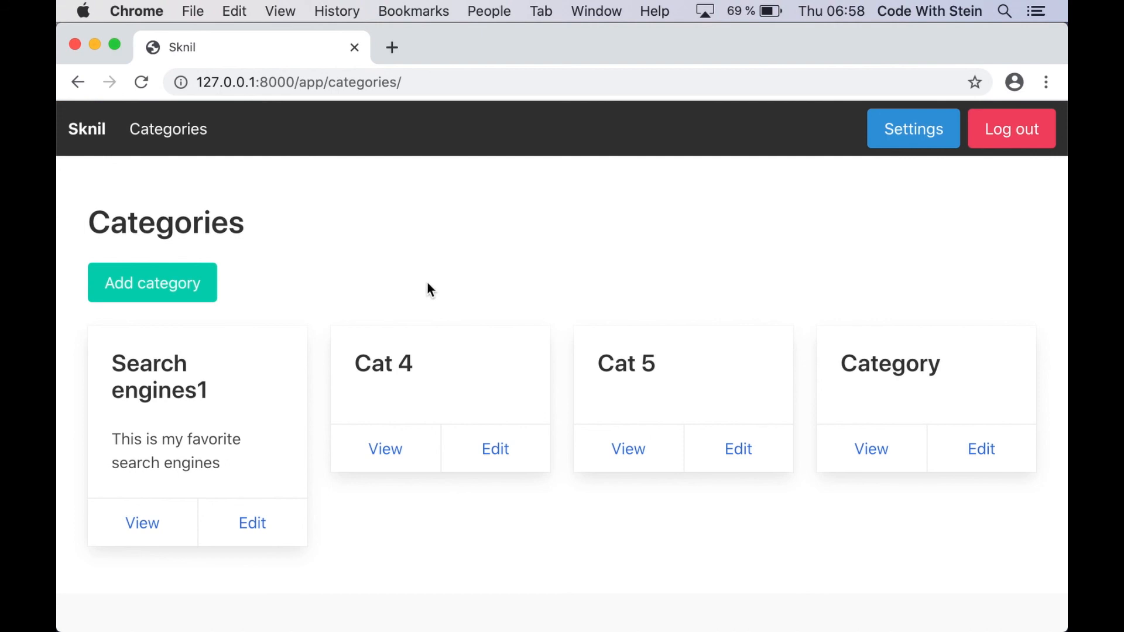